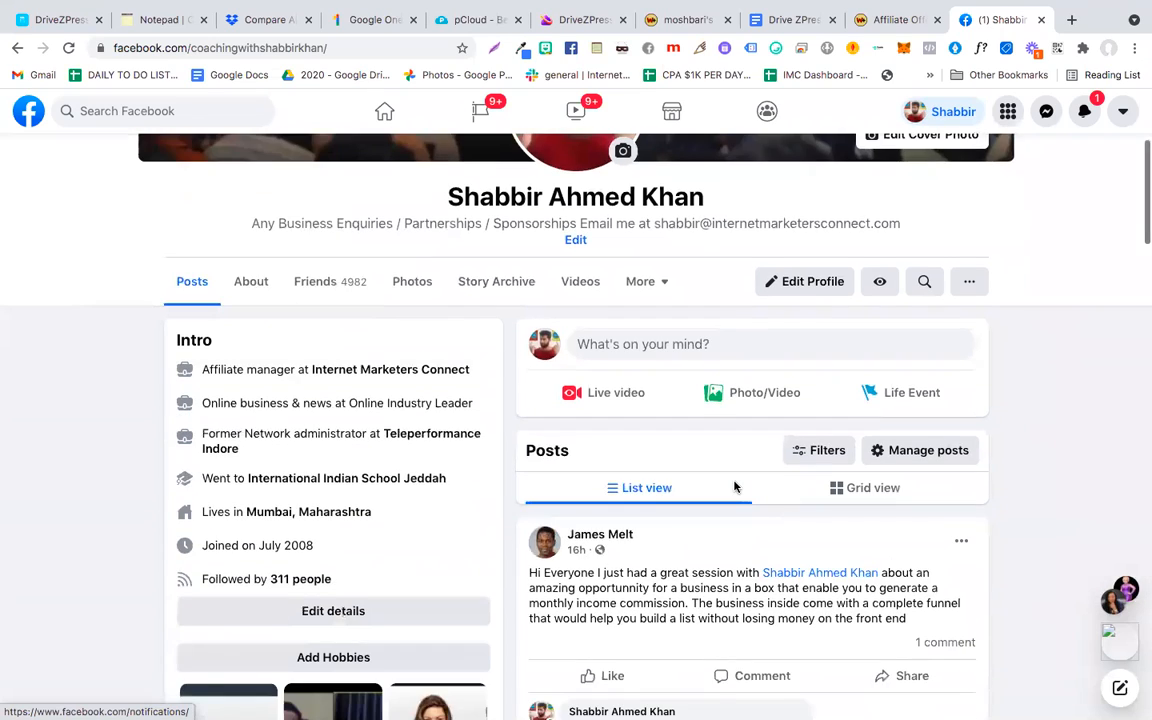
- Scroll to the Facebook post offering 300 GB+ cloud space for $17 and highlight its offer
scroll("down", 3)
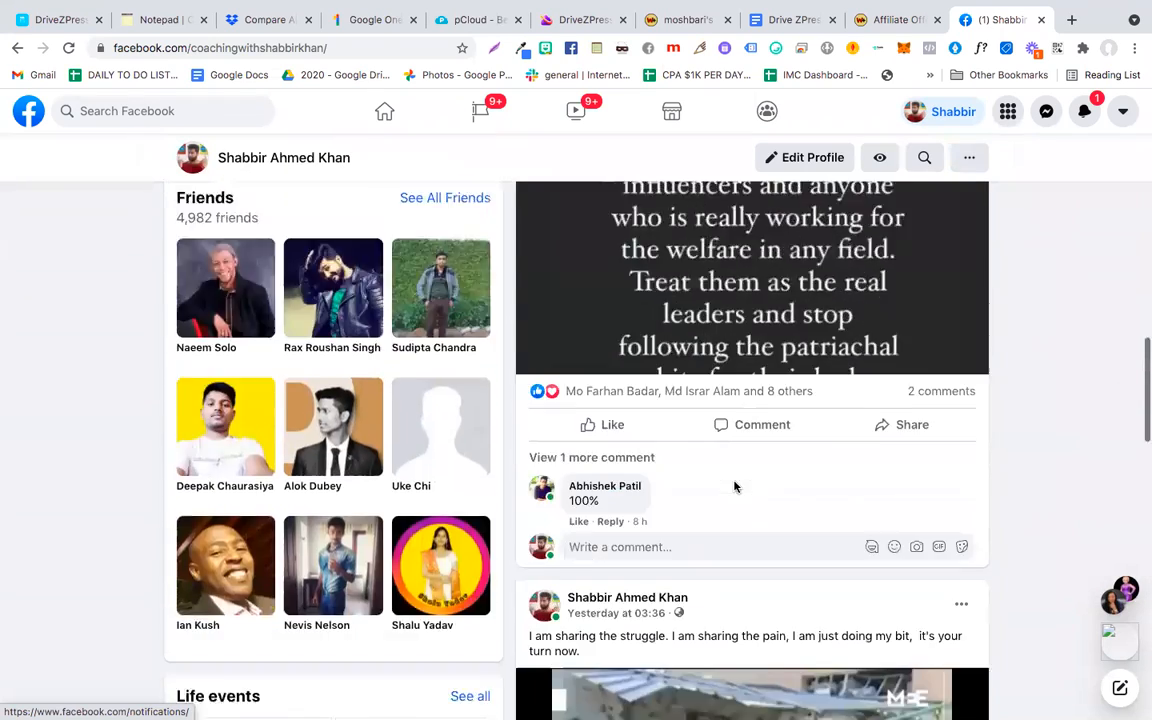
scroll("down", 3)
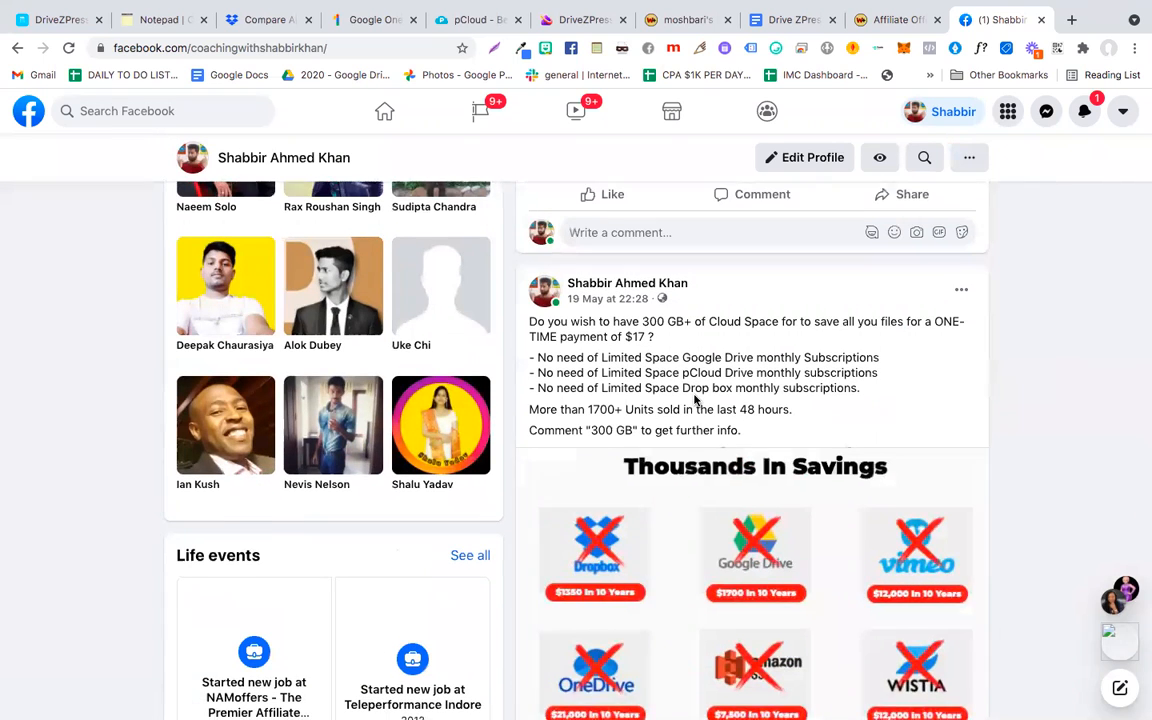
scroll("down", 3)
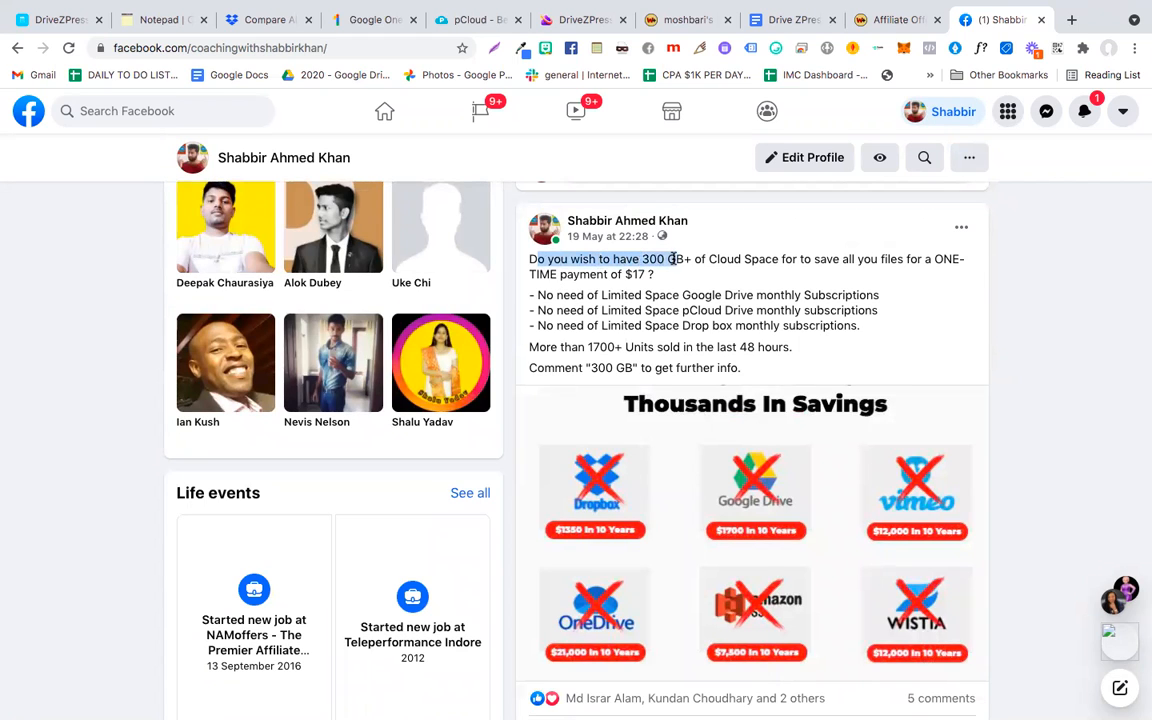
double_click(743, 259)
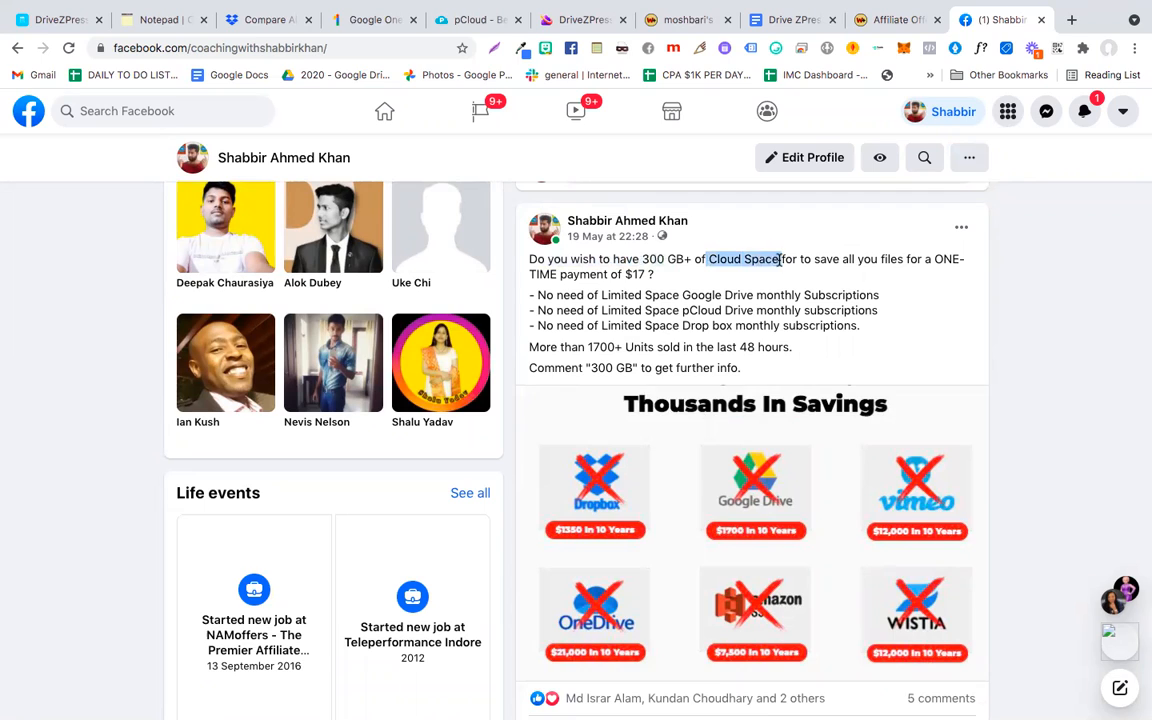
left_click_drag(775, 259, 850, 259)
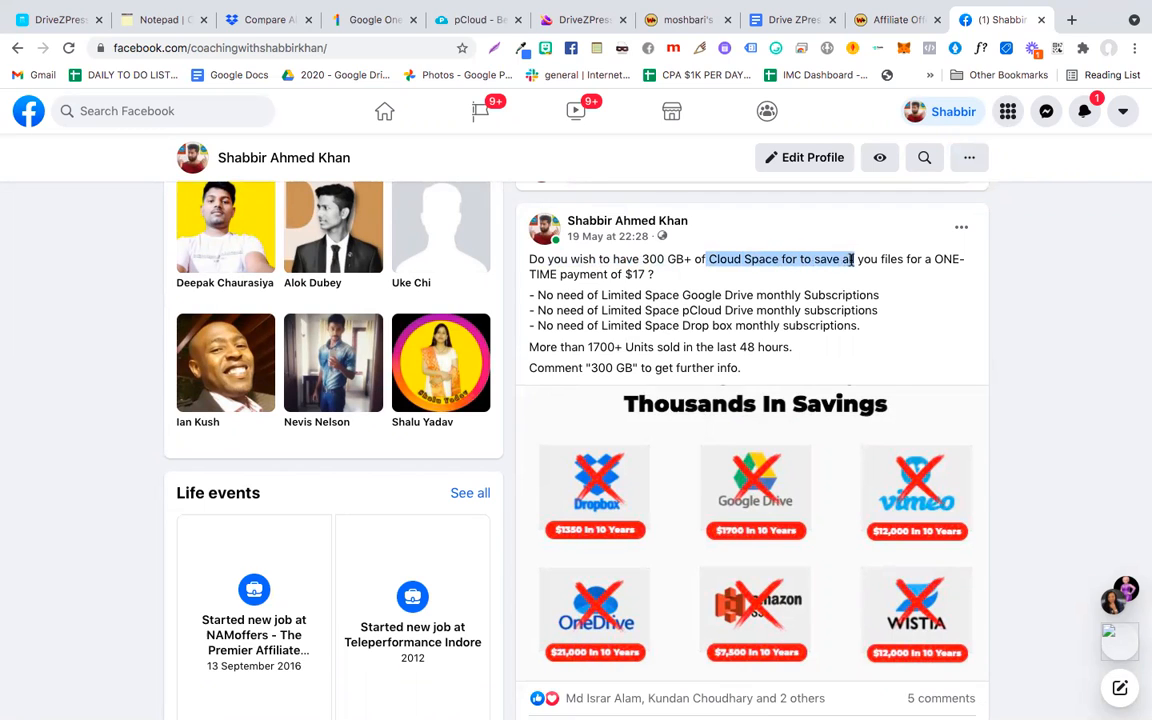
left_click(670, 275)
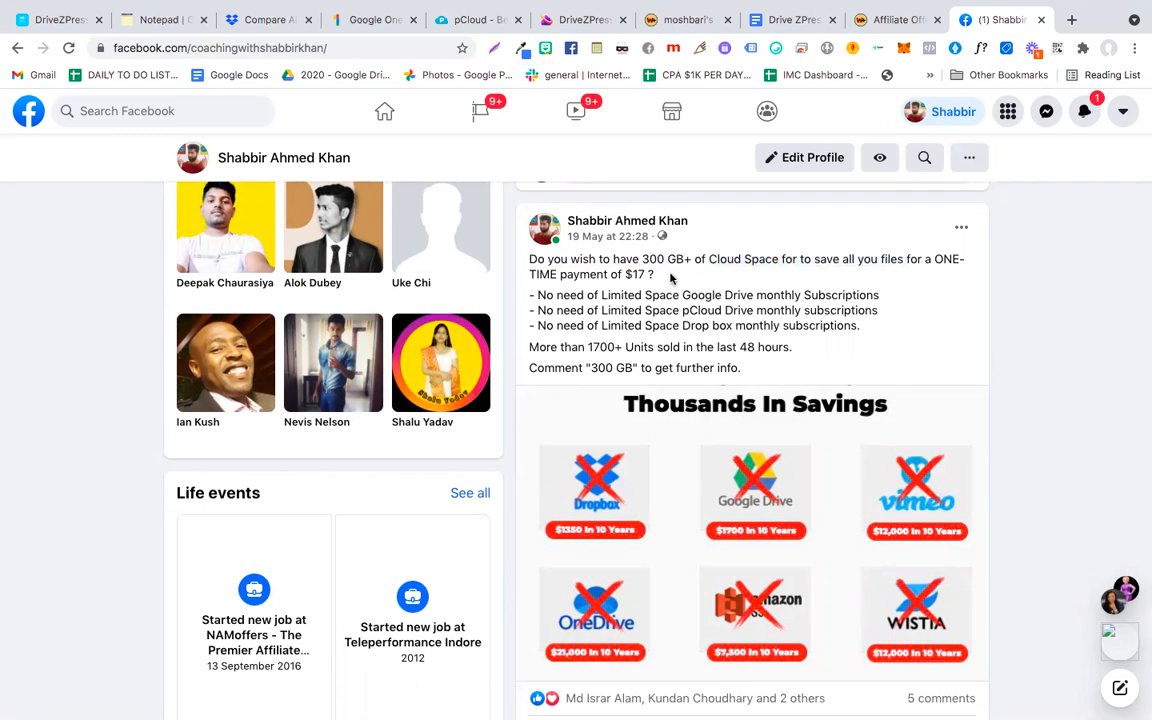
scroll("down", 3)
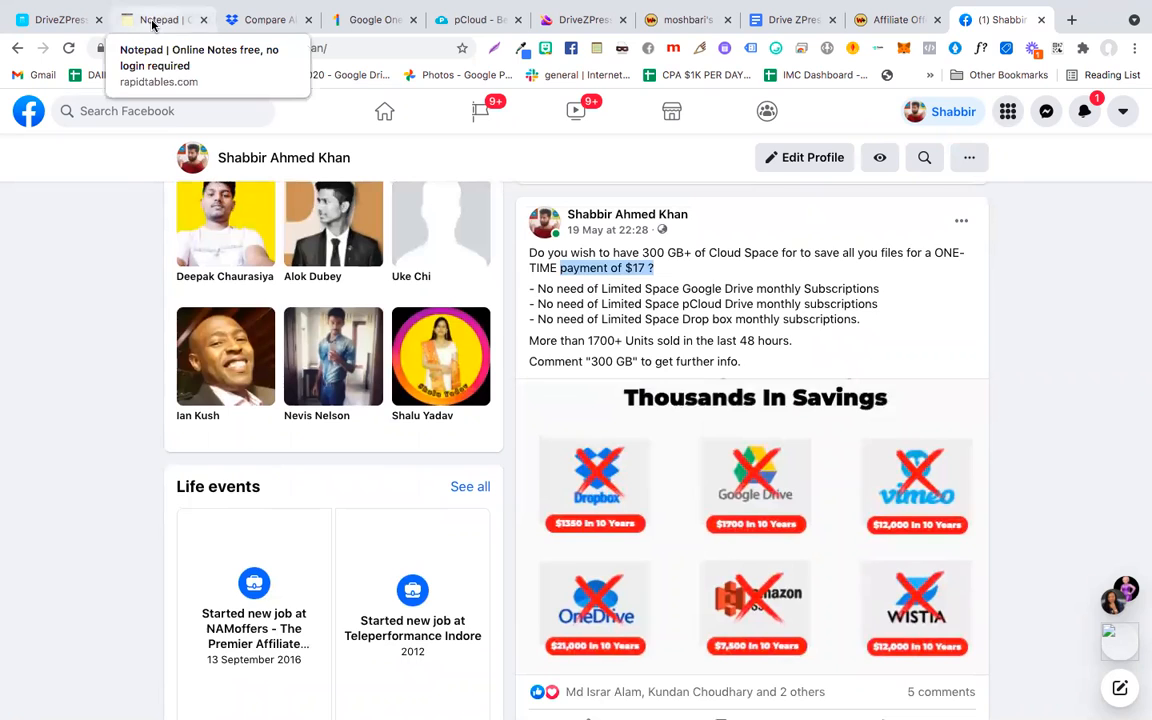
- In the review script, place the caret on line 2 to reword it to 'for just...$17'
left_click(163, 19)
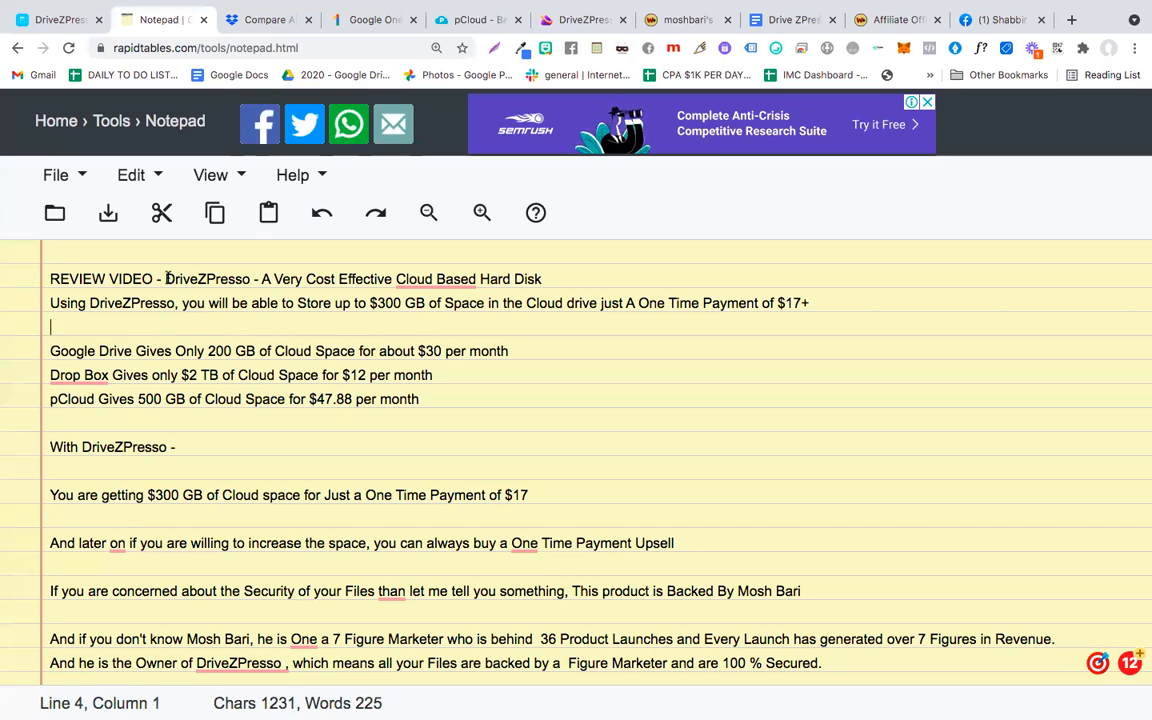
double_click(207, 279)
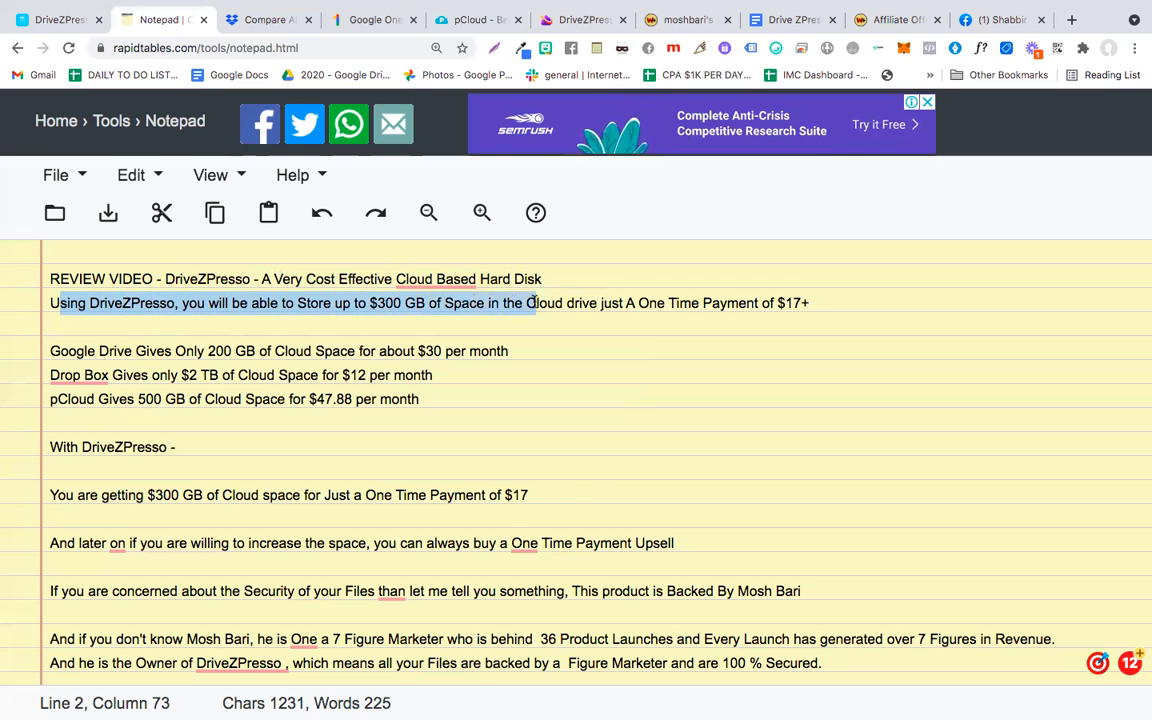
left_click(596, 303)
type("for ")
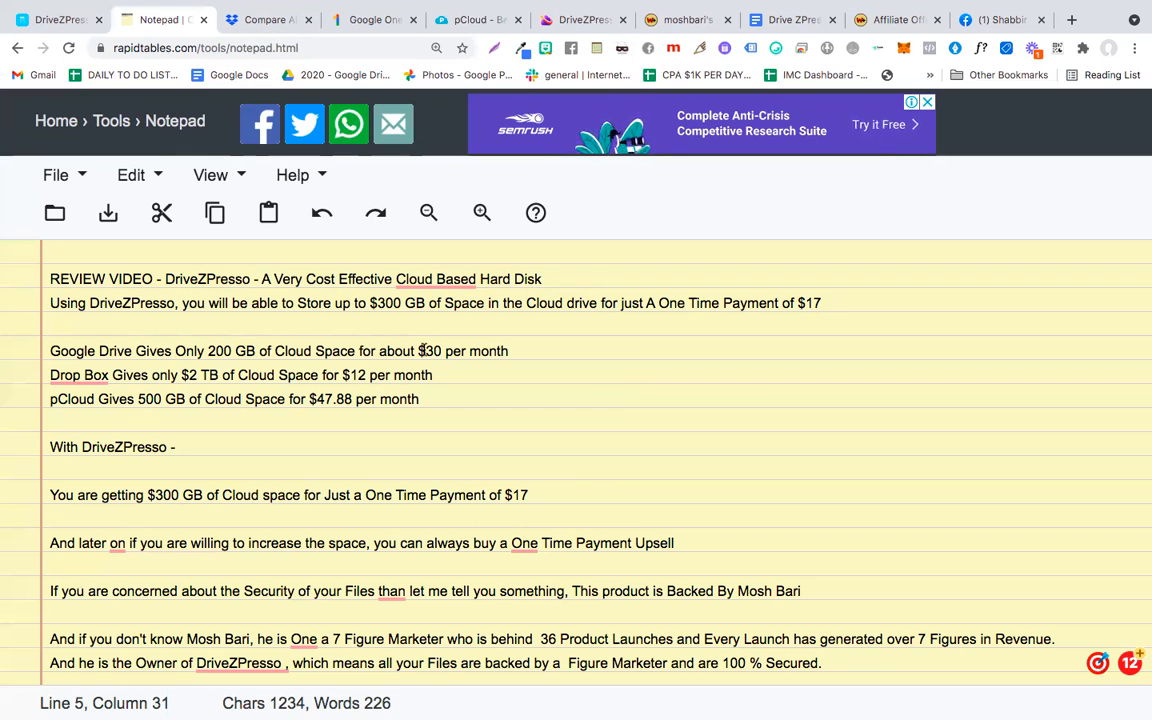
mouse_move(373, 19)
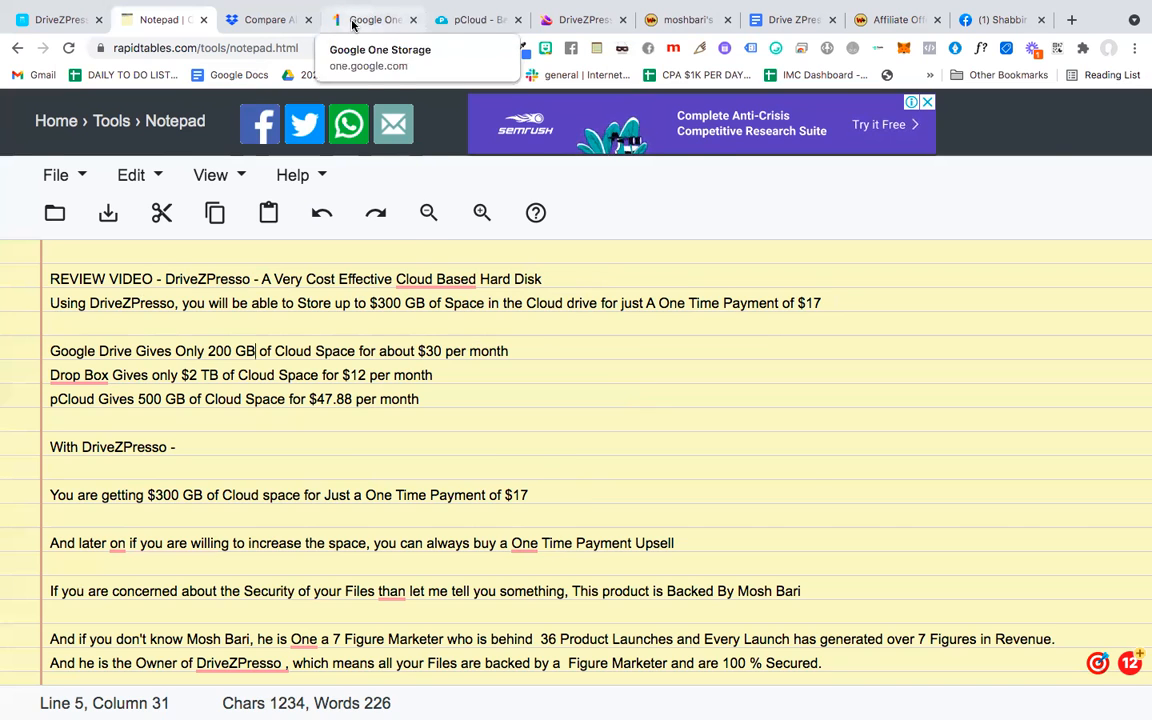
- Show Google One's 15 GB, 100 GB and 200 GB plans and highlight the 200 GB tier
left_click(373, 19)
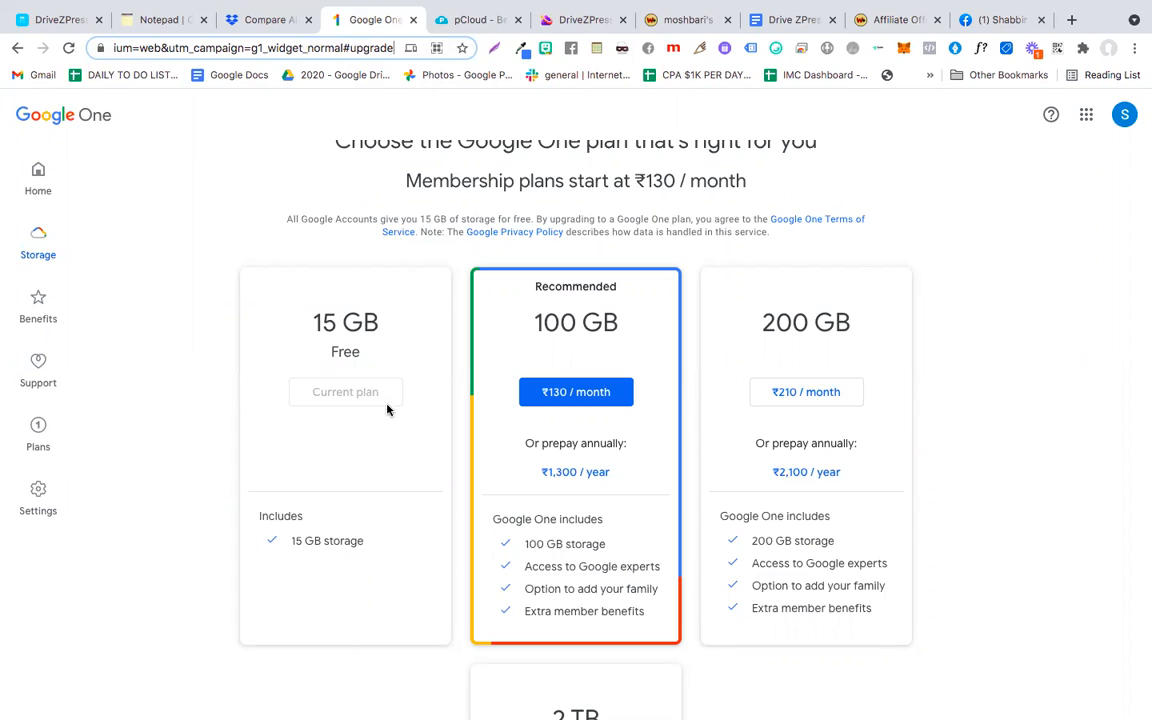
mouse_move(828, 333)
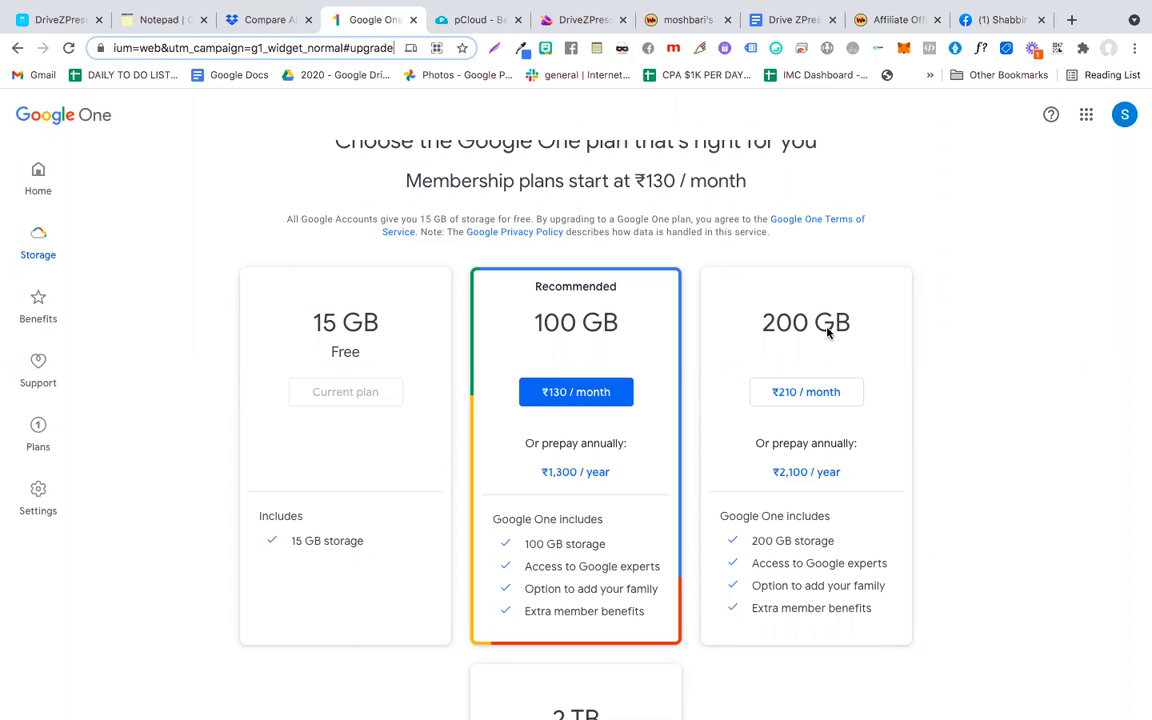
double_click(806, 322)
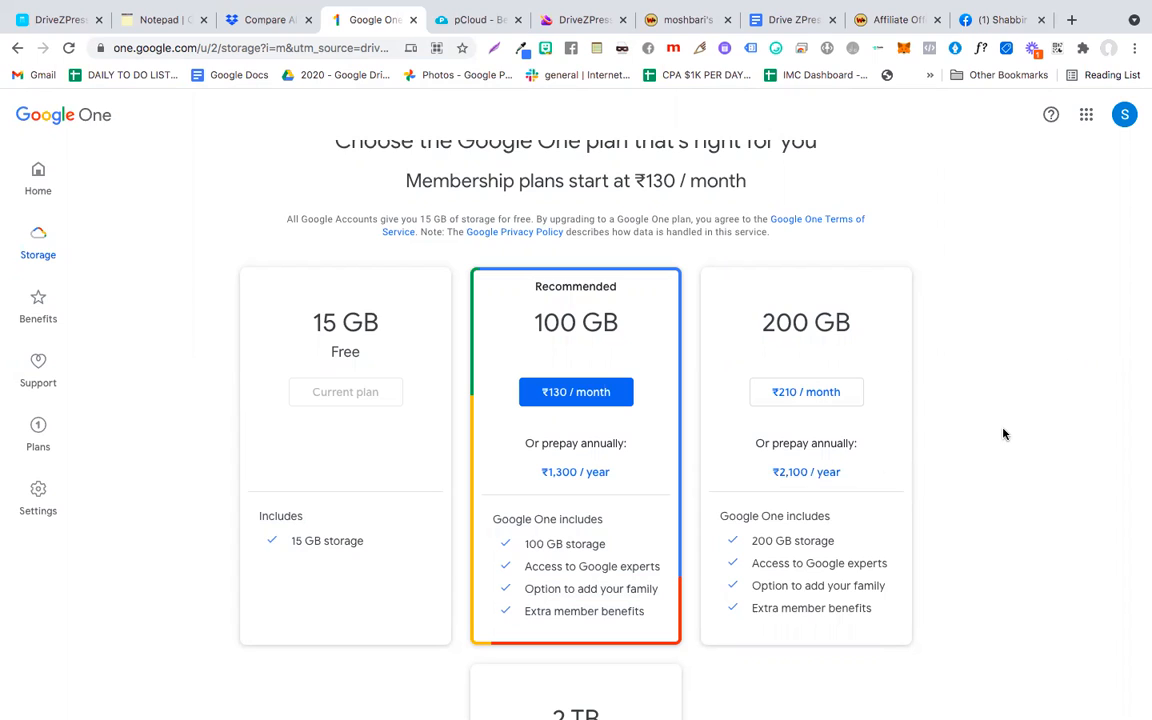
mouse_move(818, 556)
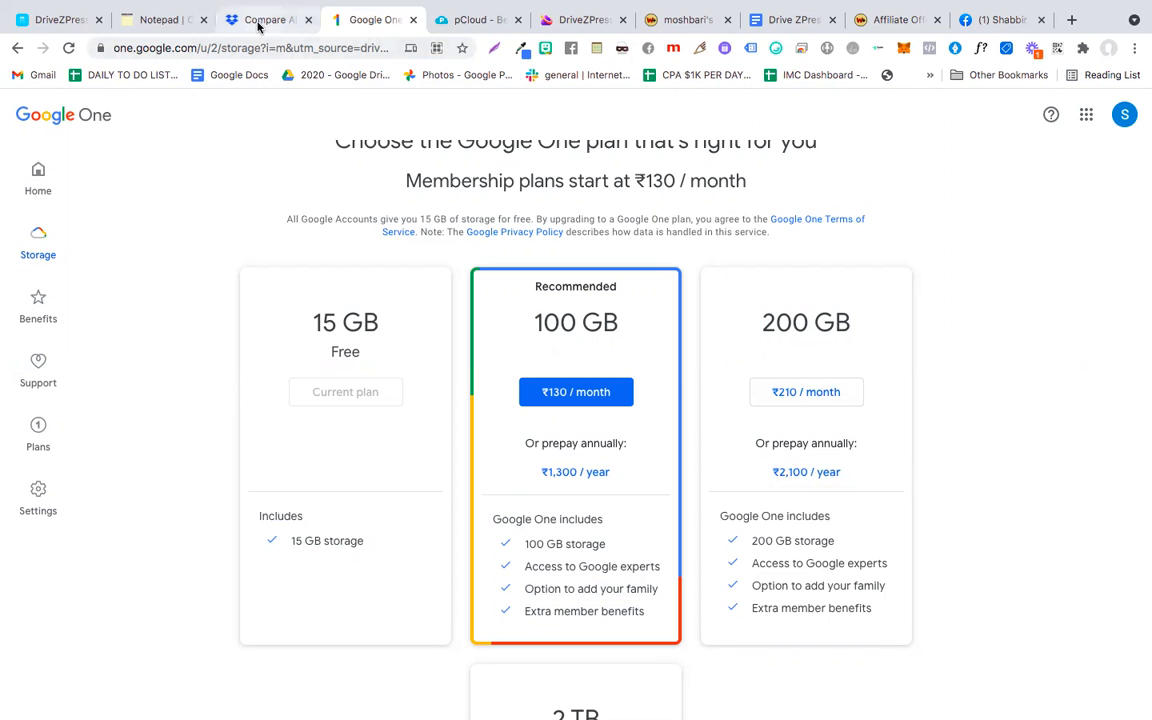
- Open Dropbox's plan comparison and highlight the Plus plan's 2 TB storage and monthly price
left_click(264, 19)
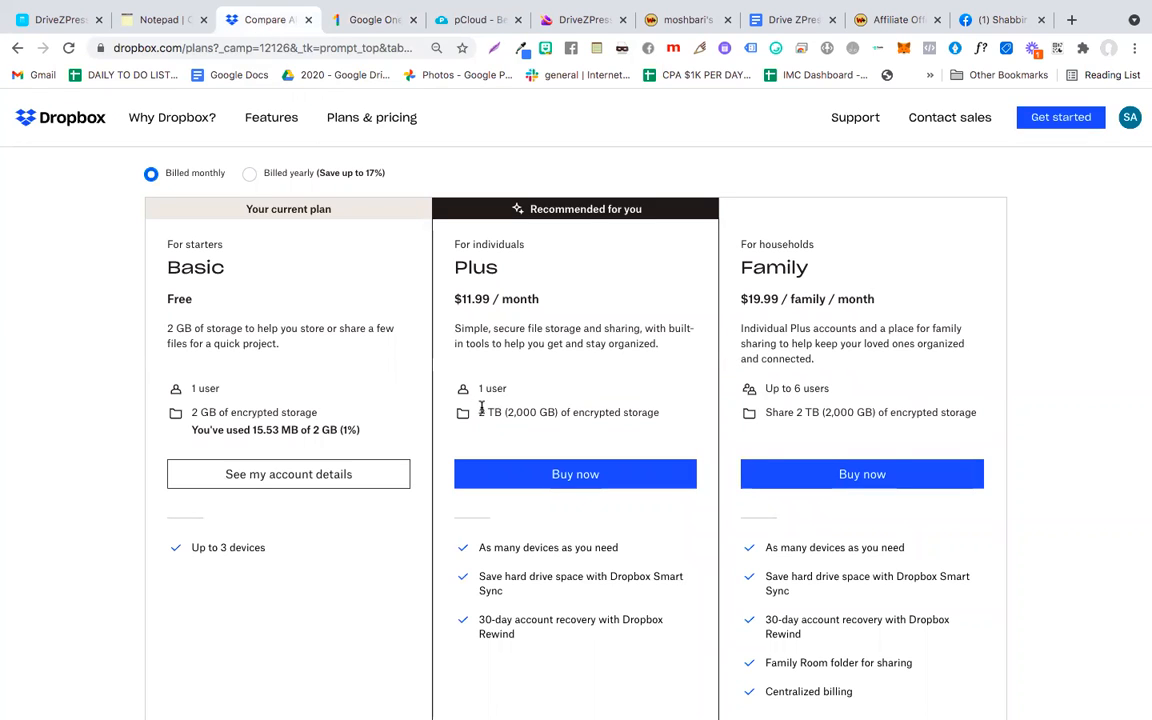
left_click_drag(479, 412, 575, 412)
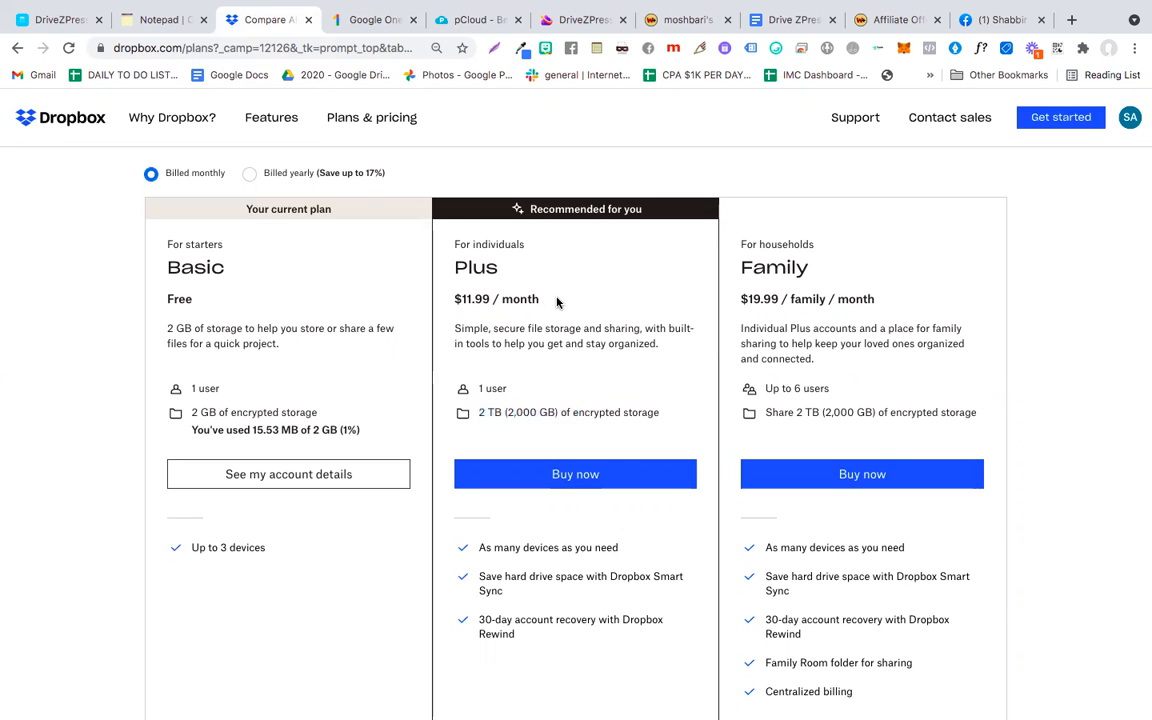
triple_click(495, 299)
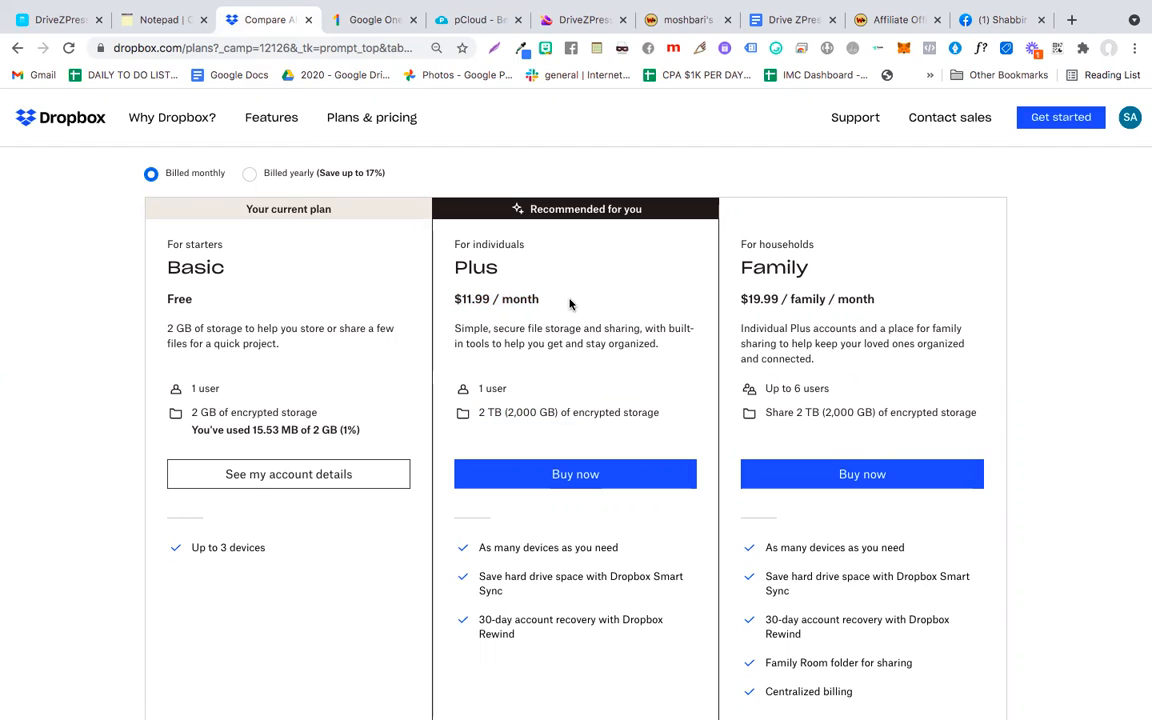
mouse_move(448, 309)
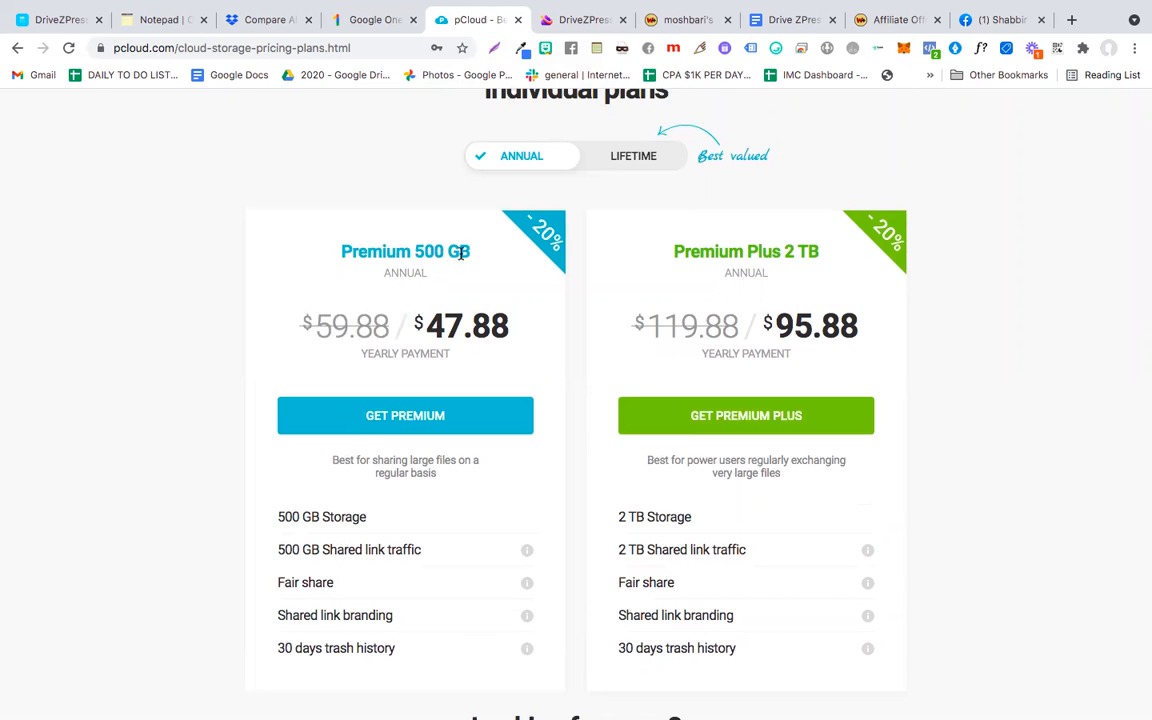
- Switch pCloud pricing to Lifetime, highlighting Premium 500 GB and Premium Plus 2 TB at $350
double_click(442, 251)
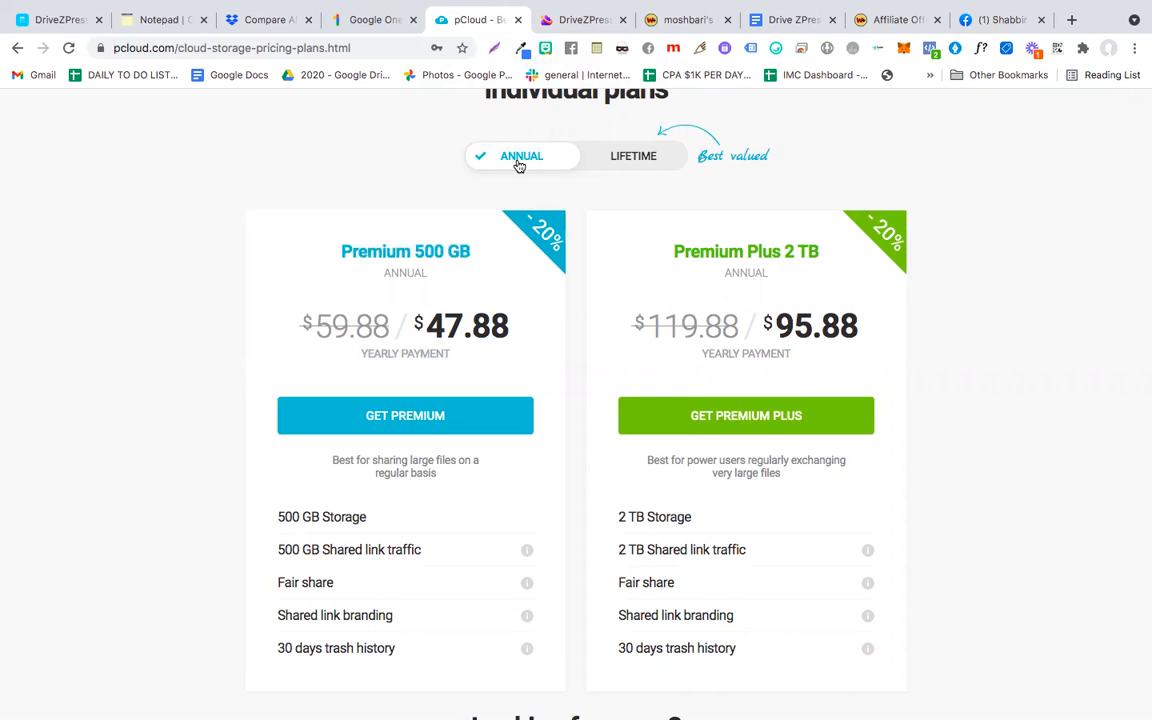
left_click(633, 155)
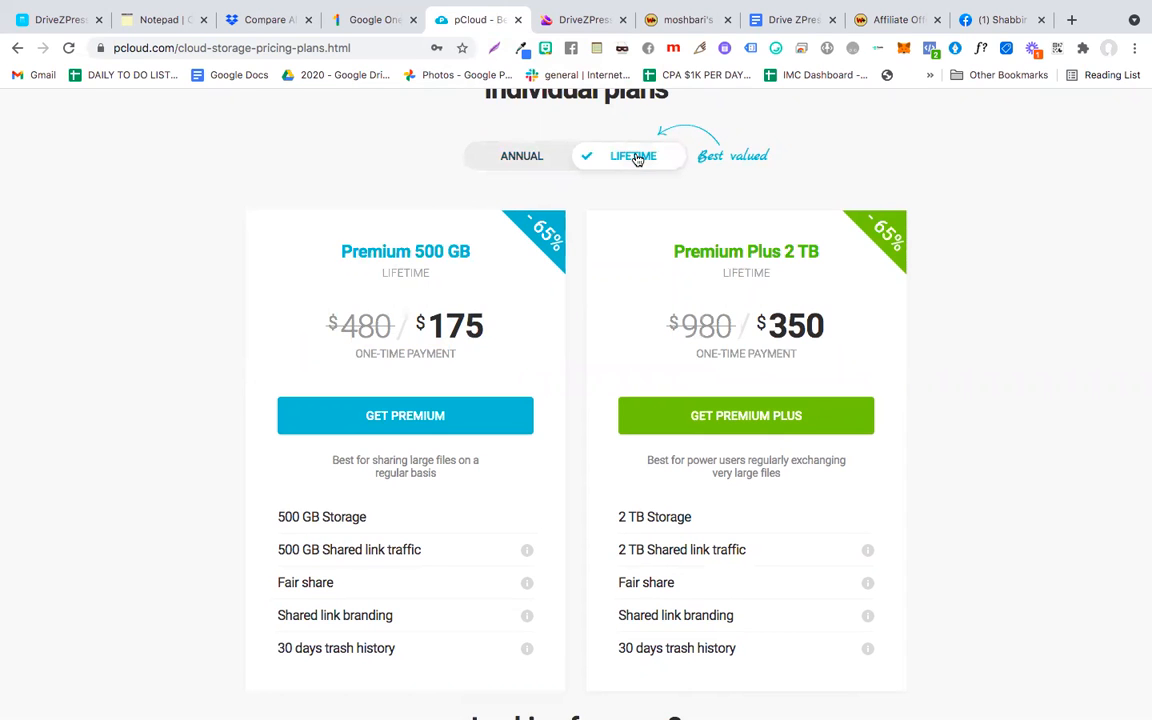
double_click(454, 326)
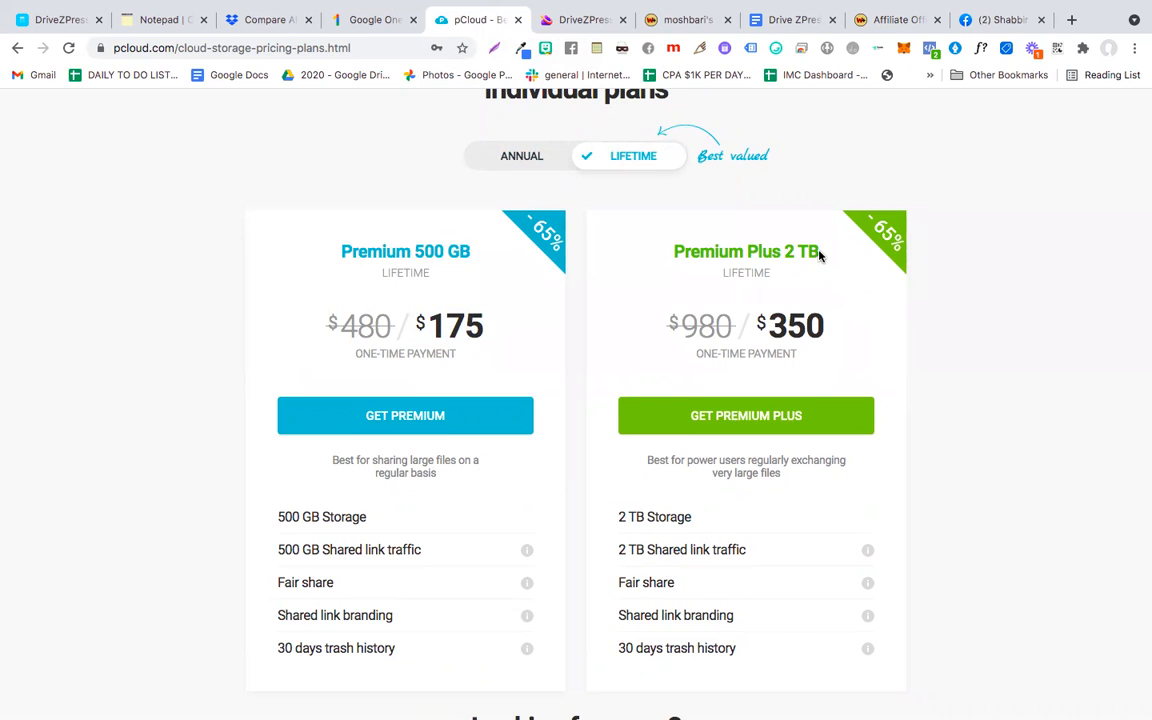
double_click(803, 251)
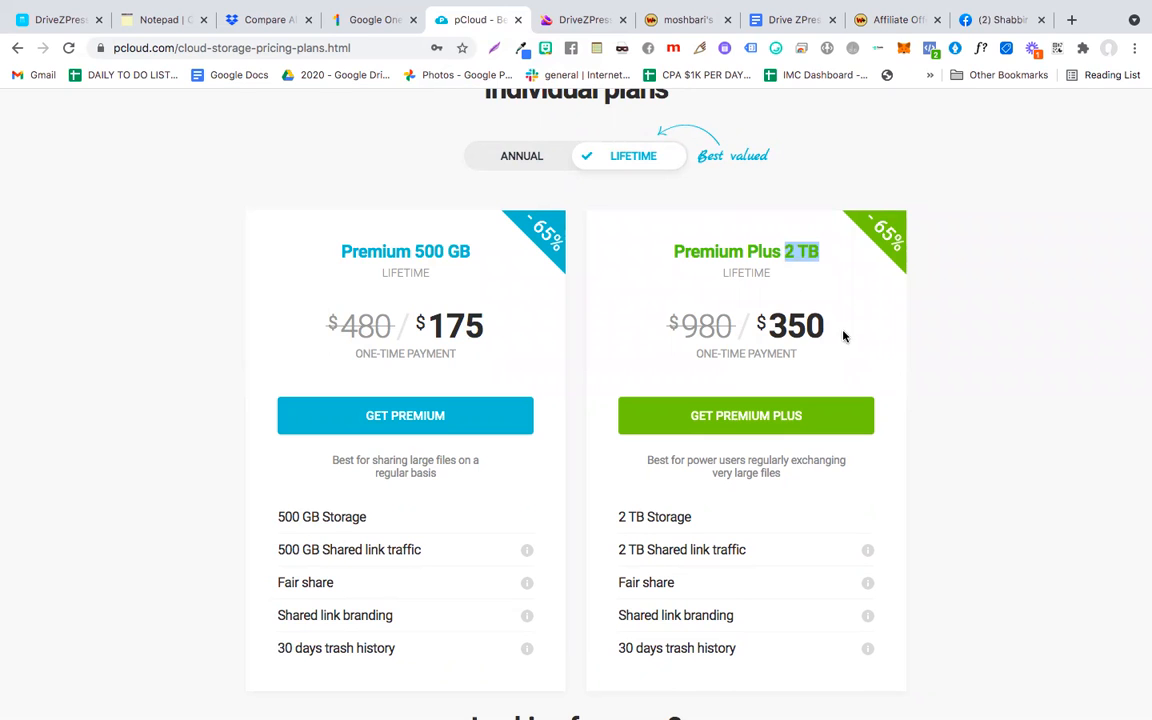
double_click(795, 326)
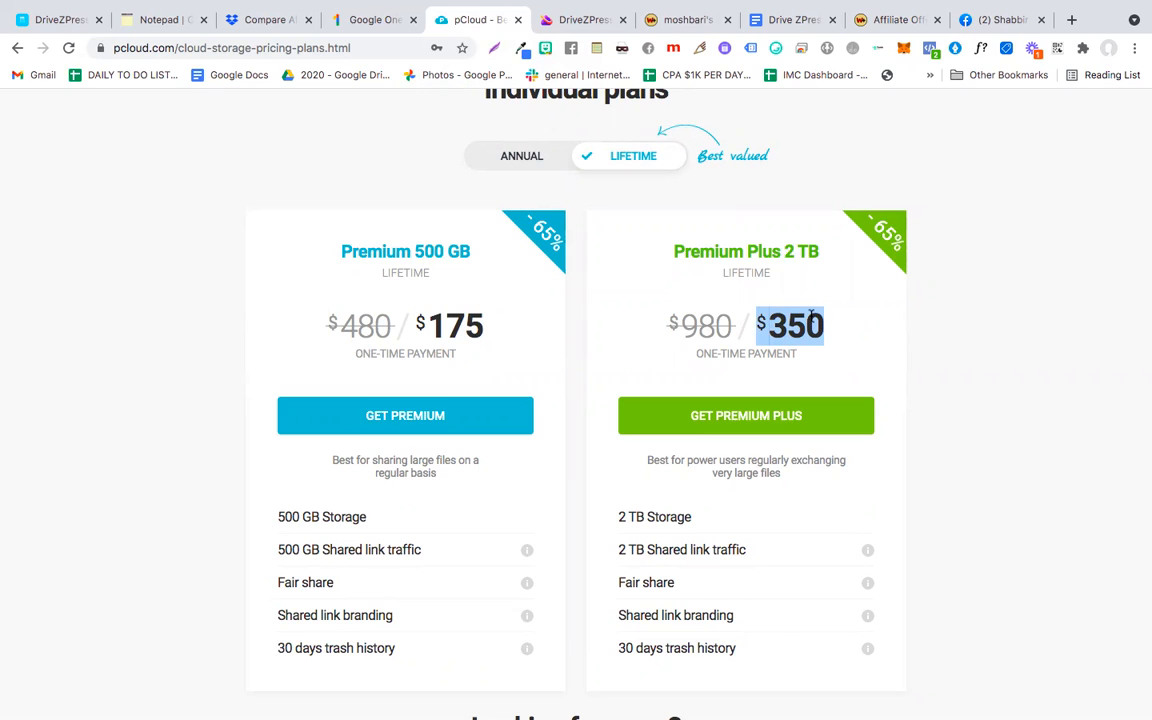
mouse_move(747, 468)
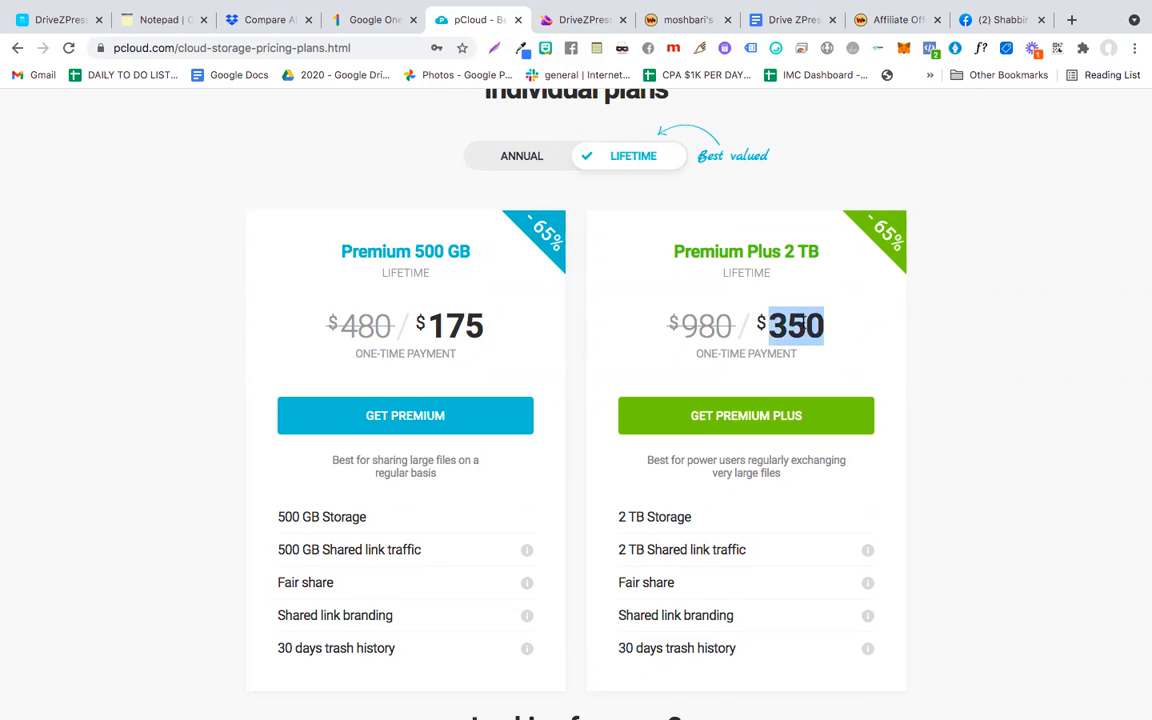
- Back in the review script, delete the stray 'One' before '7 Figure Marketer'
left_click(162, 19)
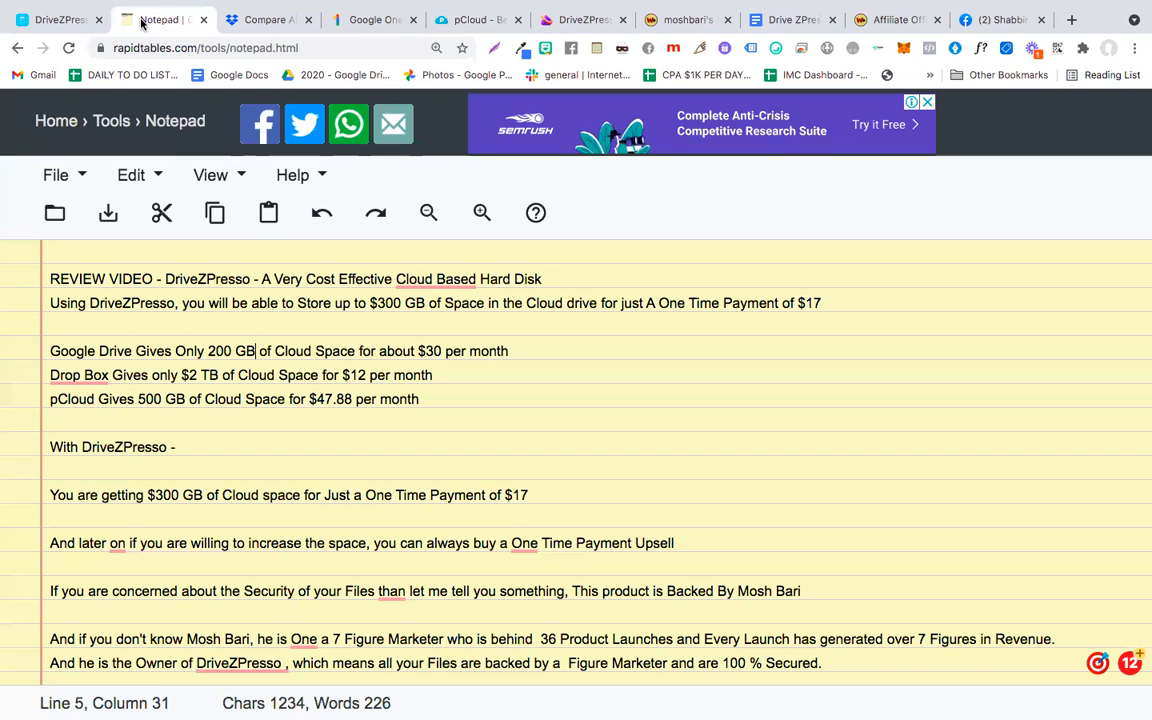
double_click(207, 278)
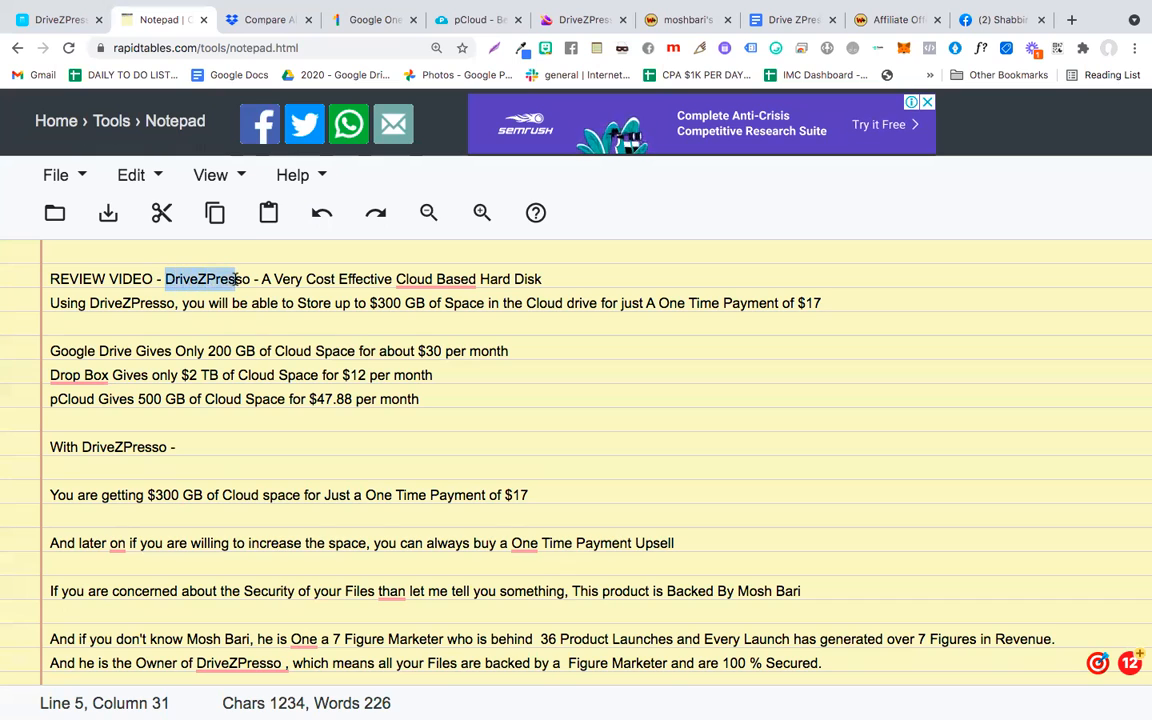
left_click(117, 543)
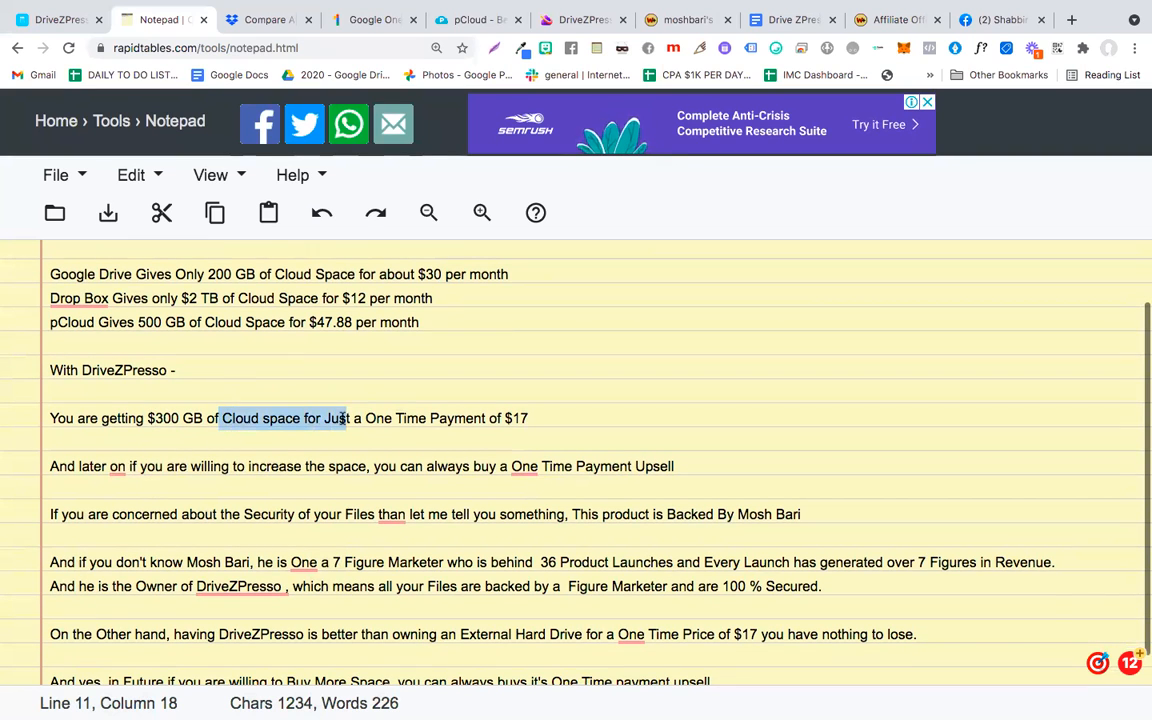
left_click_drag(349, 418, 530, 418)
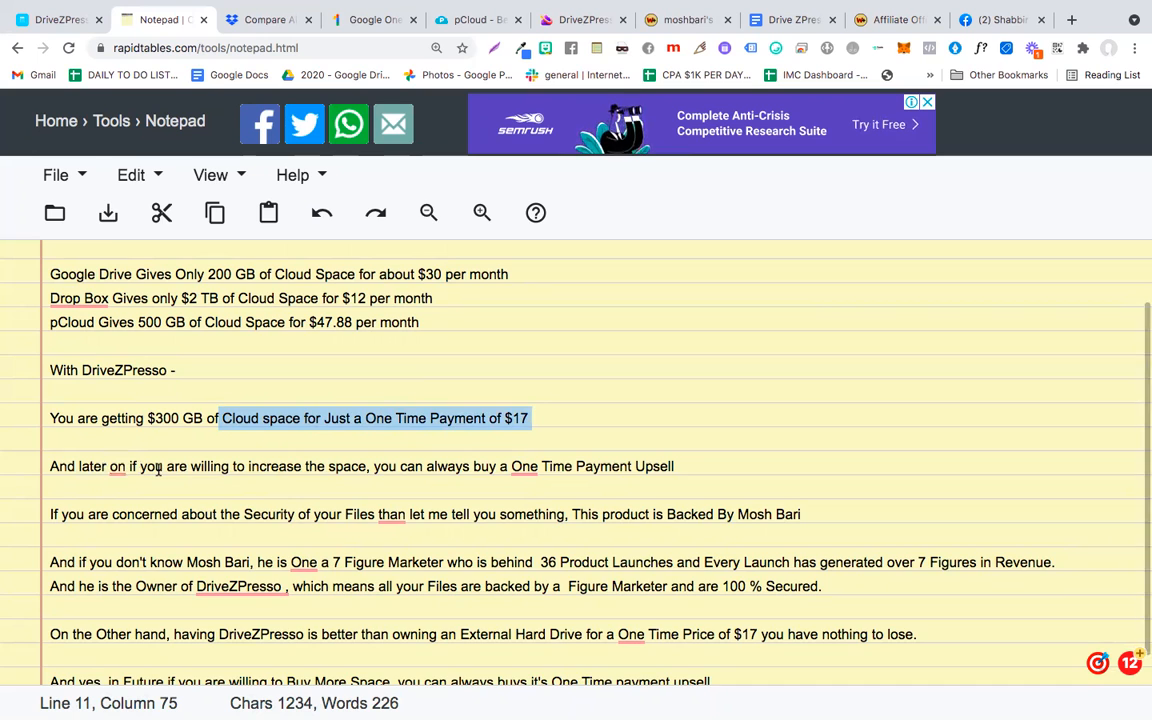
scroll("down", 3)
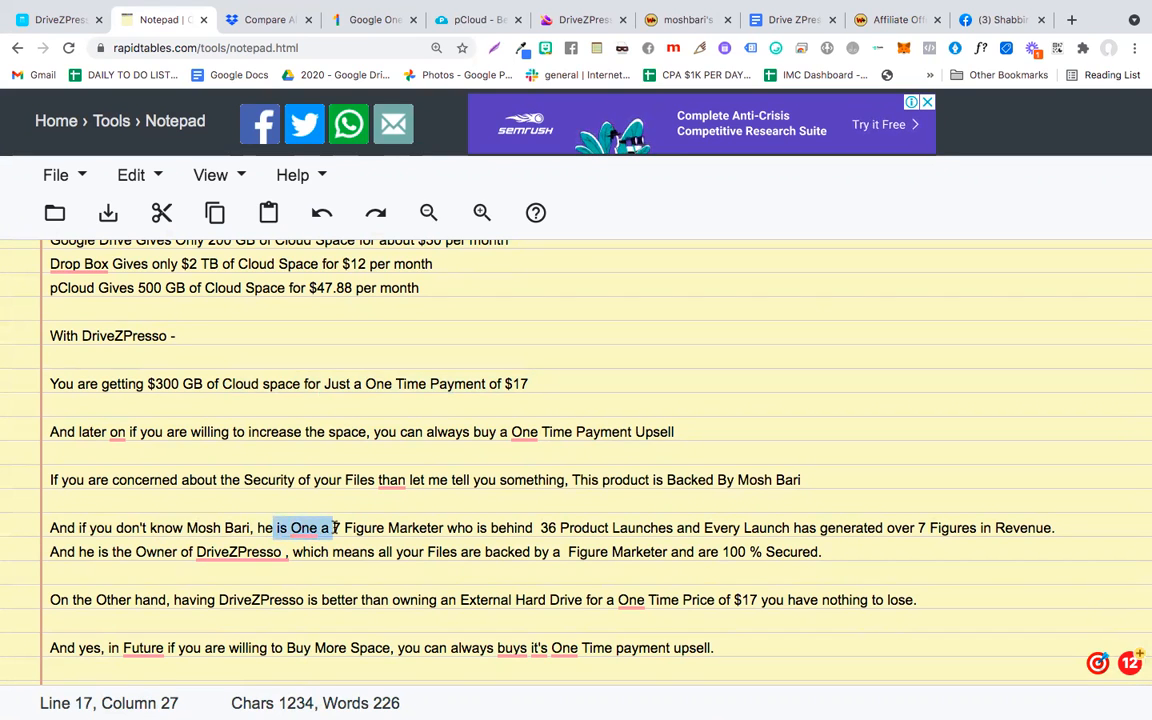
key("Delete")
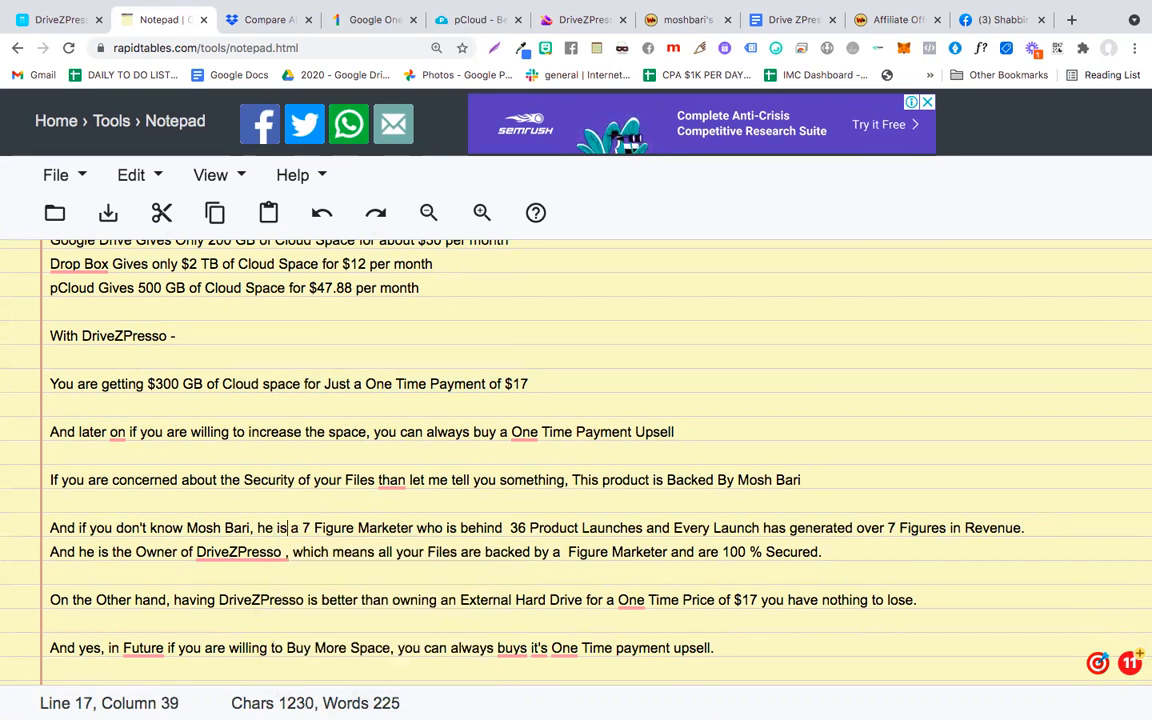
- Make the sentence read 'all of your Files', then bring up Mosh Bari's WarriorPlus profile
left_click_drag(466, 527, 551, 527)
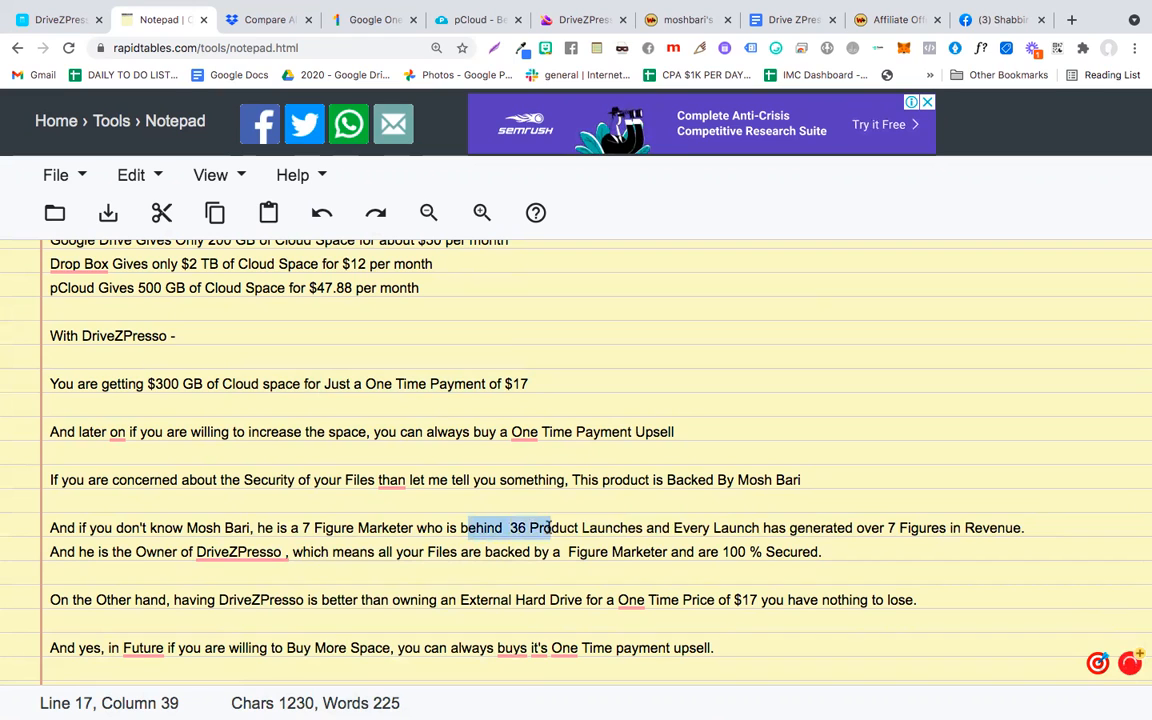
left_click_drag(548, 528, 810, 528)
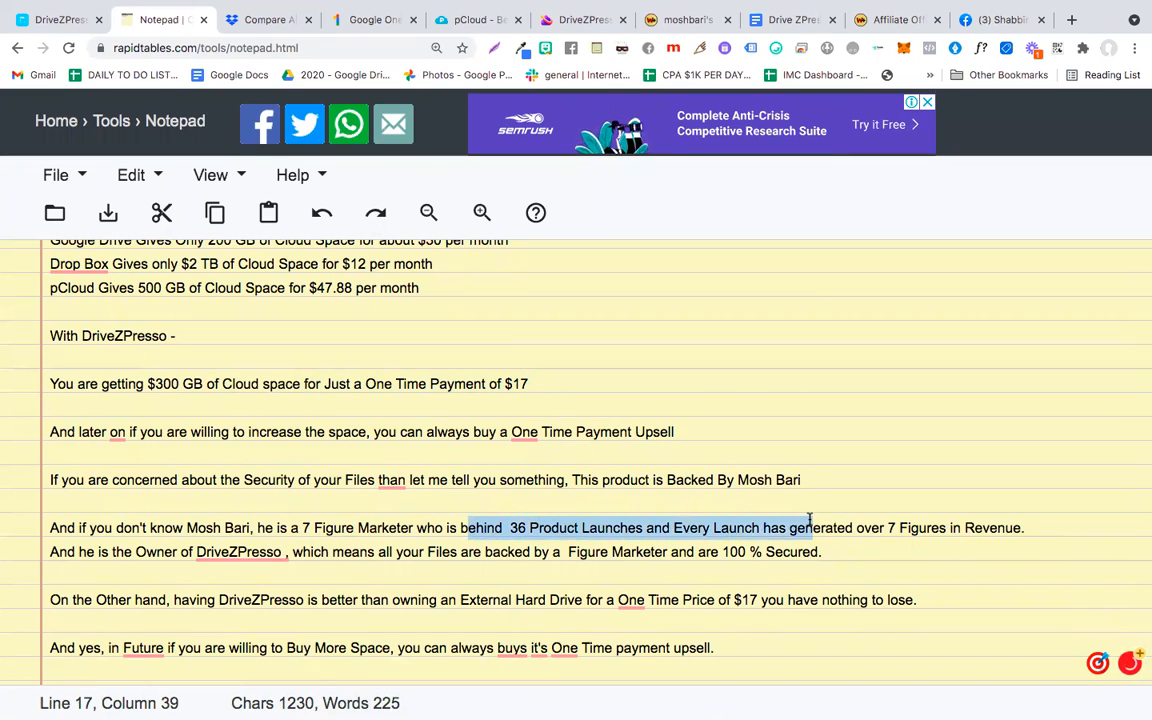
left_click_drag(808, 527, 1010, 527)
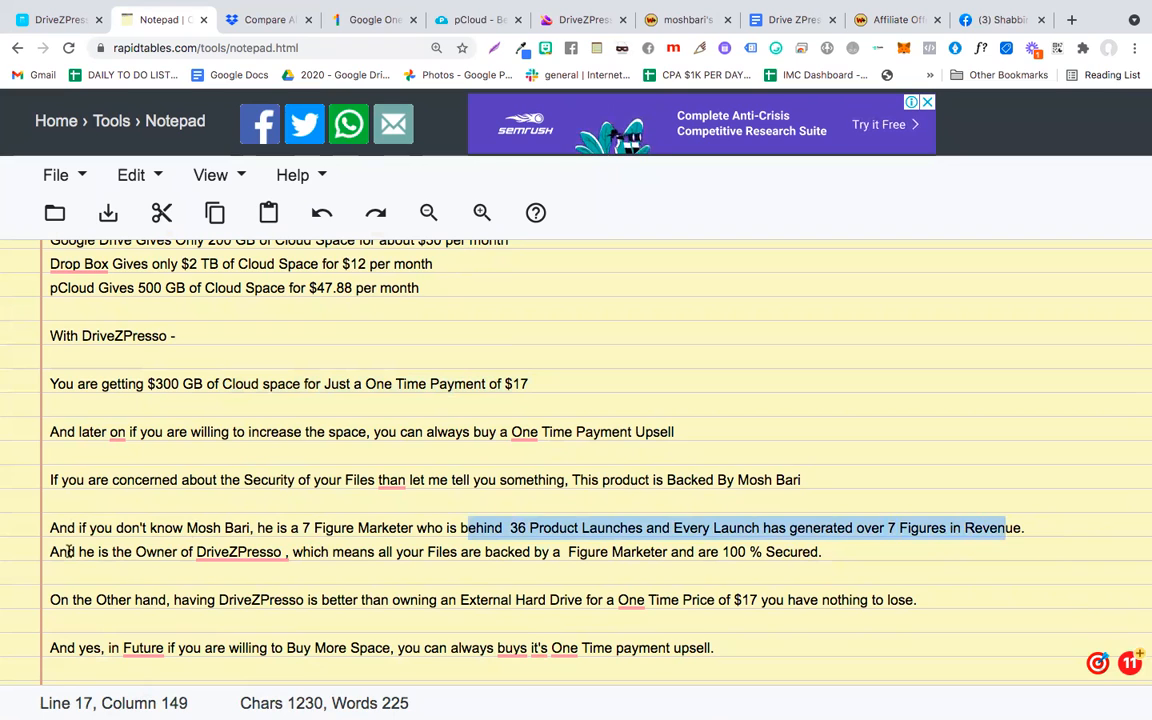
left_click(240, 552)
type(" of")
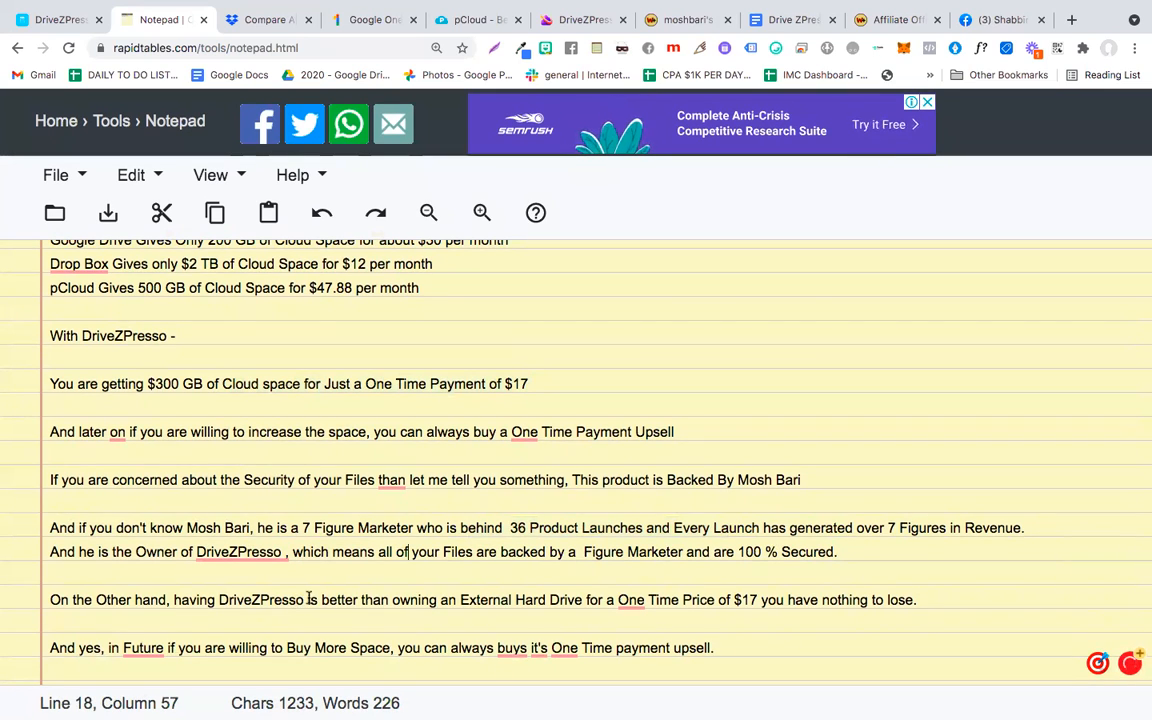
left_click_drag(311, 599, 567, 599)
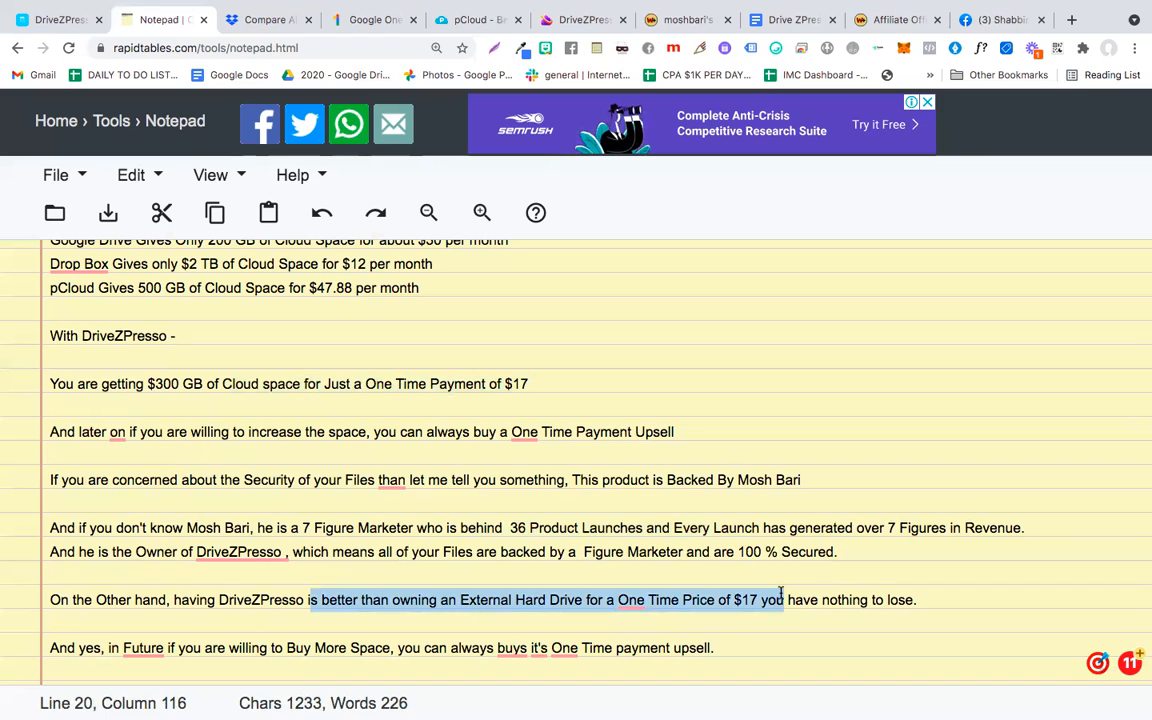
left_click(744, 599)
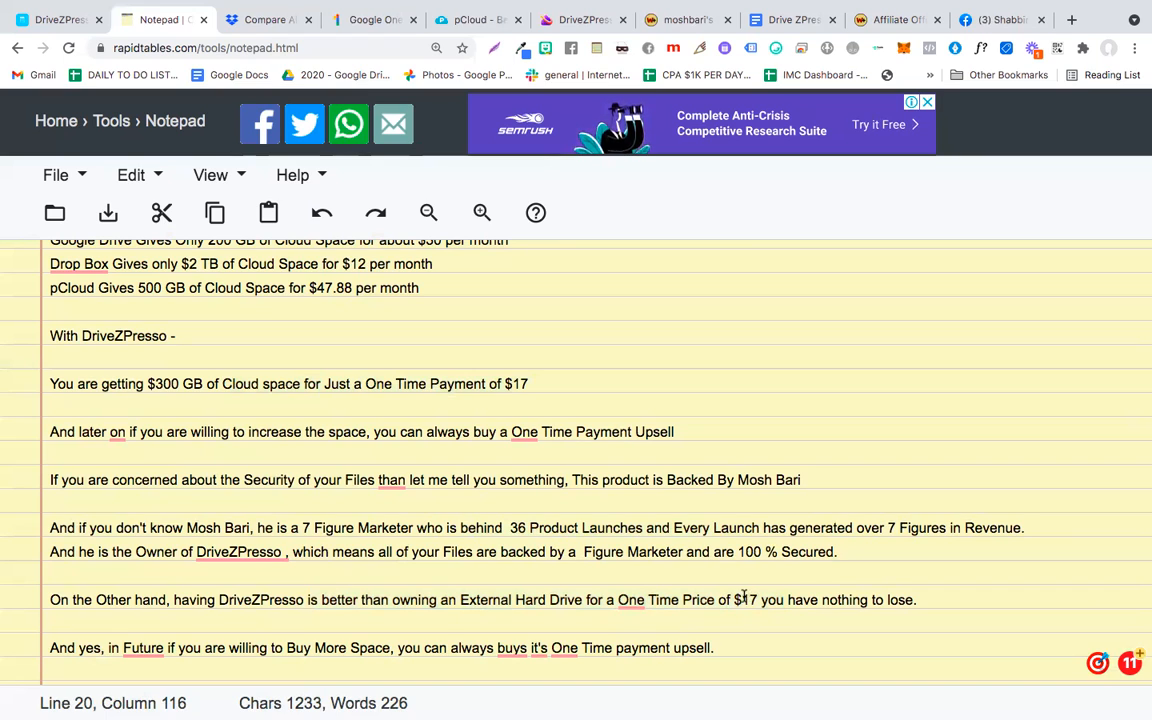
double_click(751, 599)
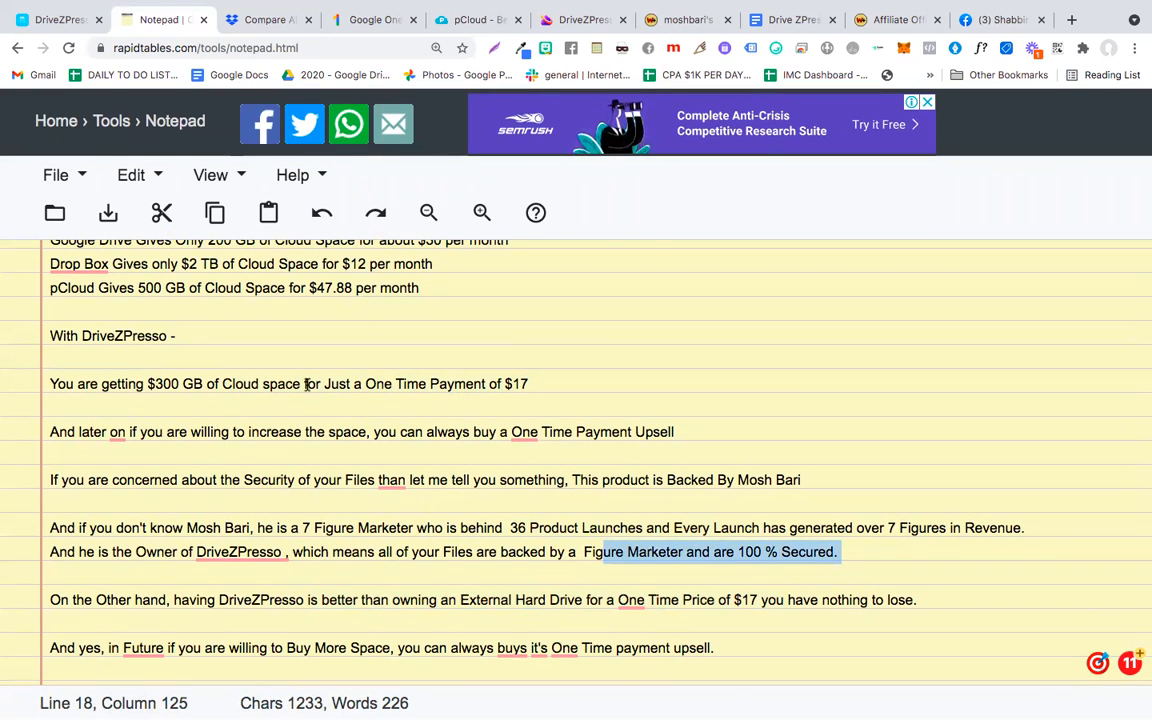
left_click(687, 19)
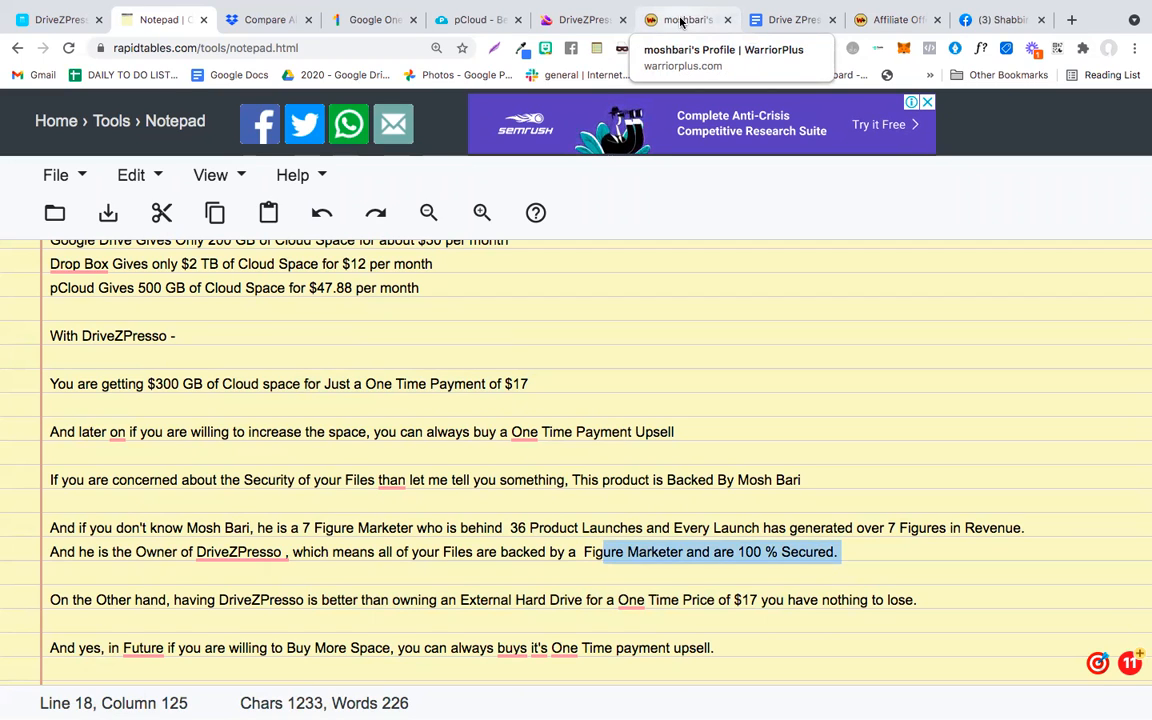
left_click(686, 19)
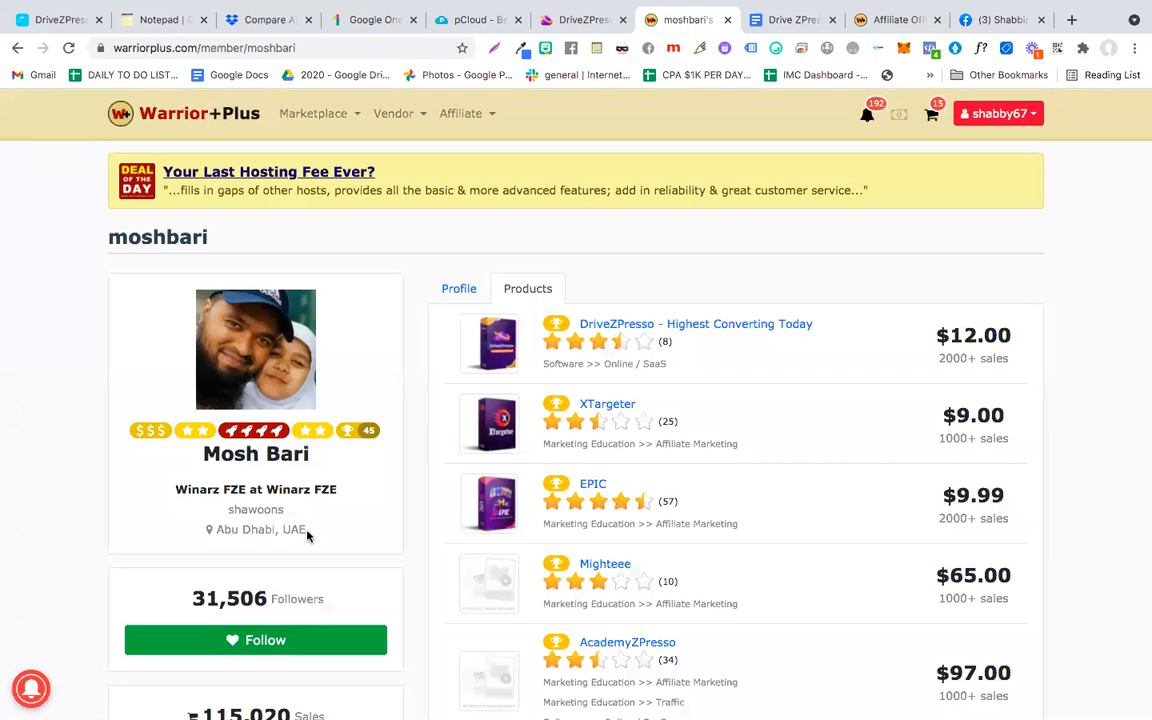
- Highlight the seller's 36 products count on the WarriorPlus profile
scroll("down", 3)
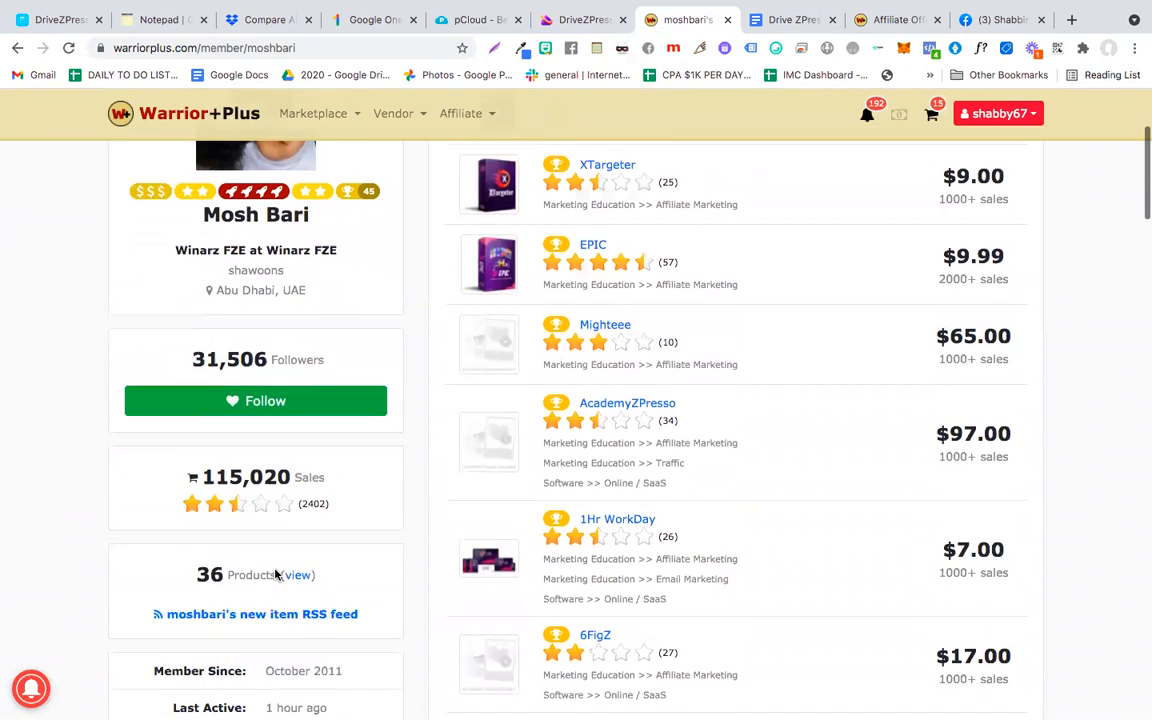
double_click(209, 574)
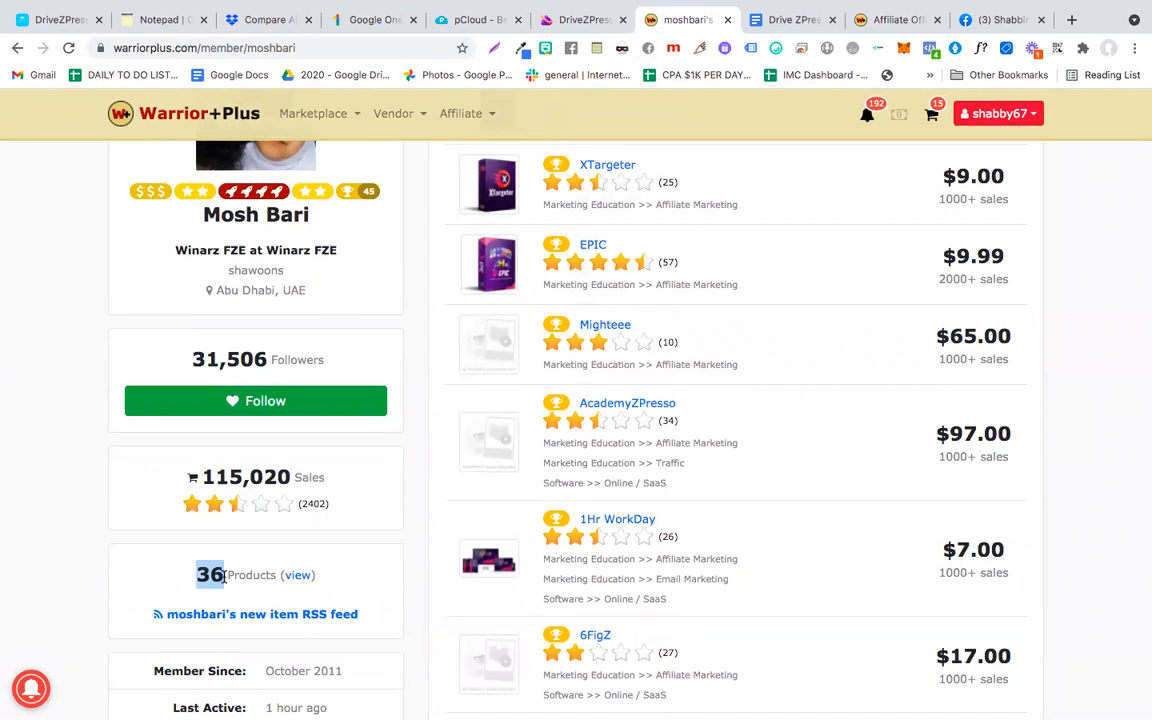
scroll("up", 3)
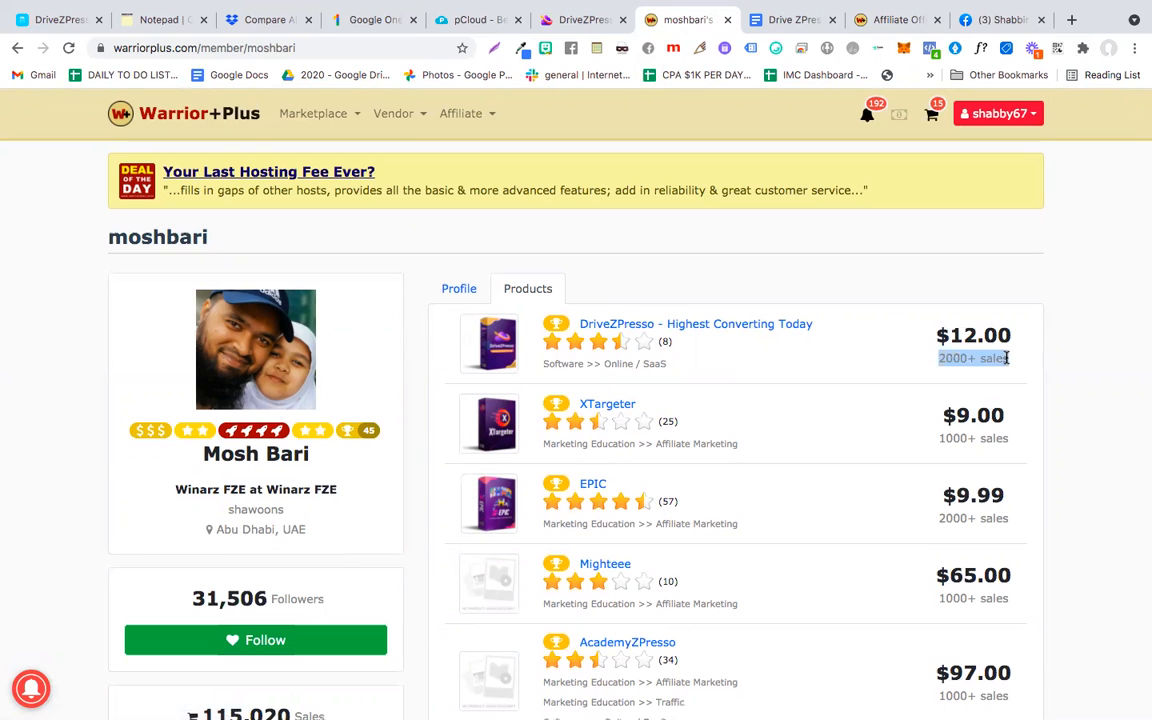
mouse_move(898, 463)
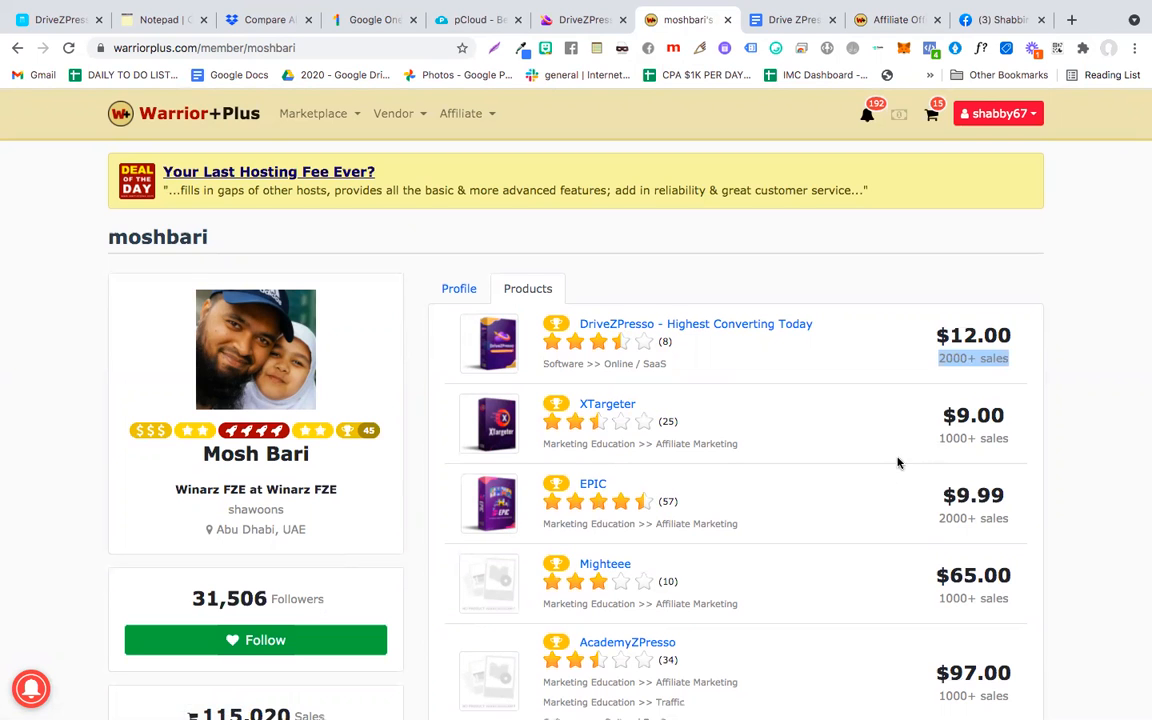
- Scroll through the product list to the last entry, Quantum Profits at $5.95
scroll("down", 3)
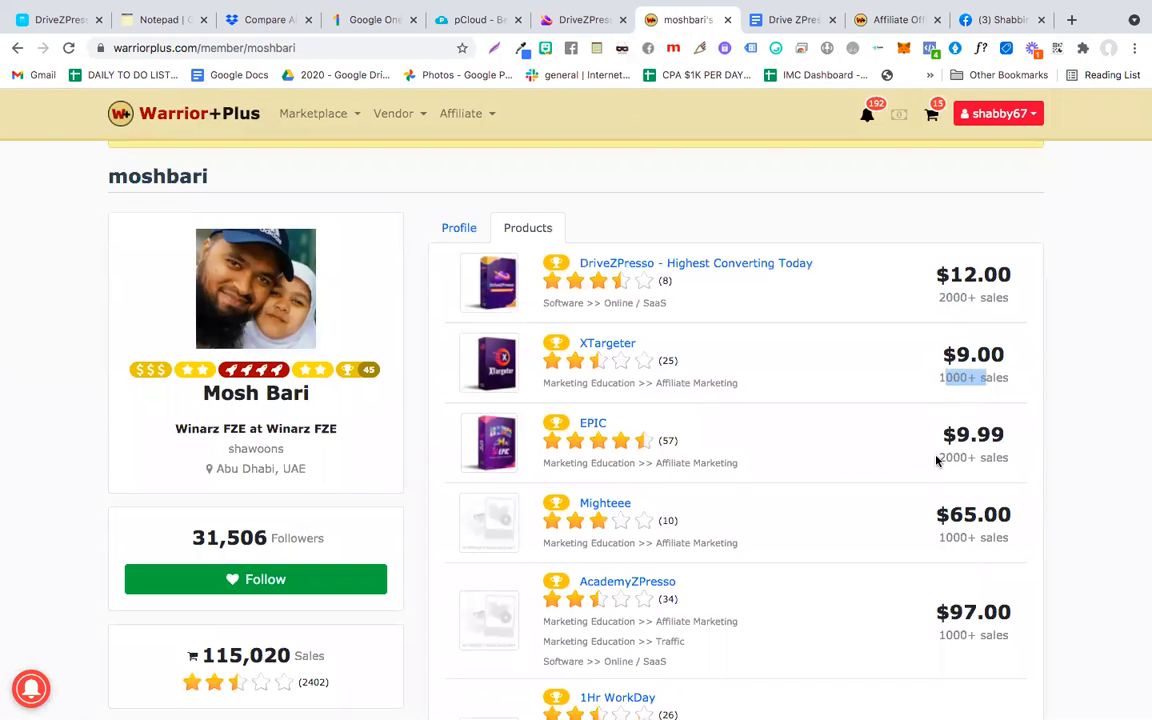
scroll("down", 3)
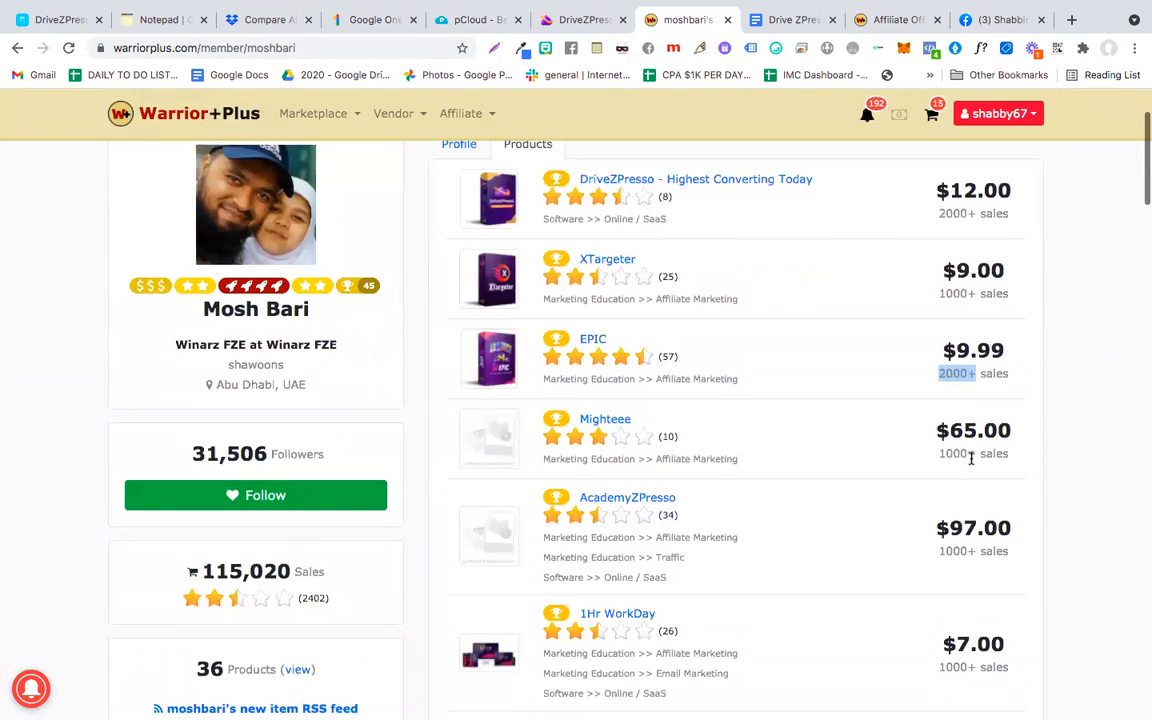
scroll("down", 3)
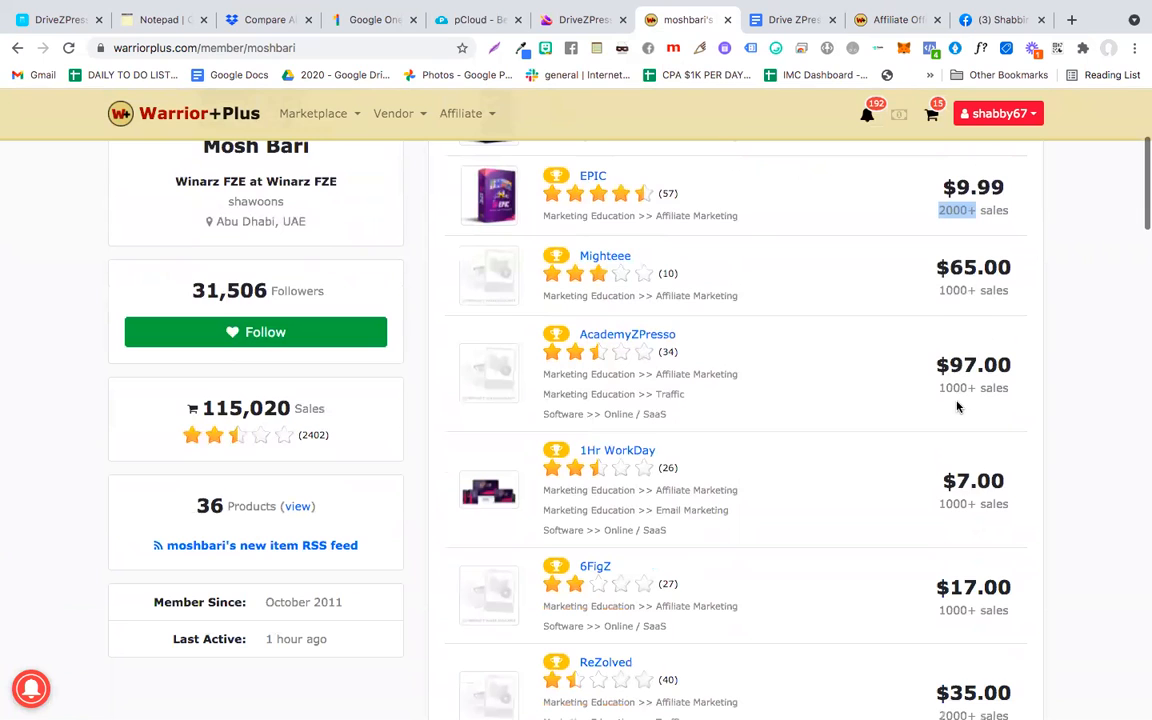
scroll("down", 3)
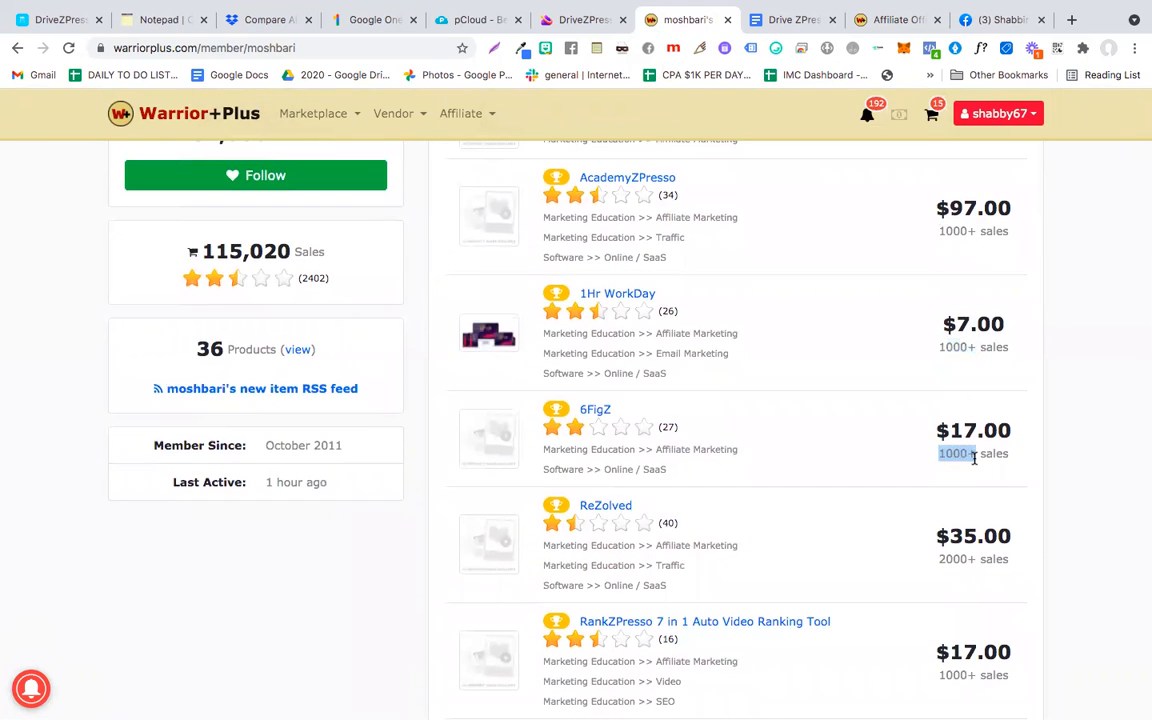
scroll("down", 3)
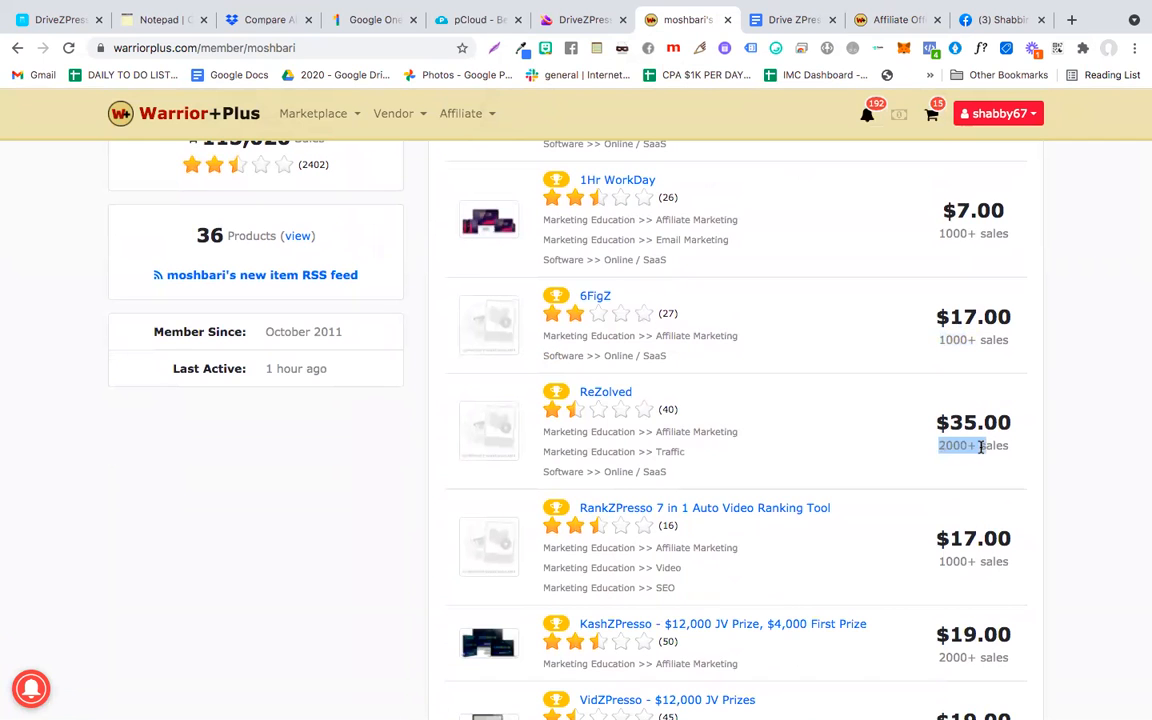
scroll("down", 3)
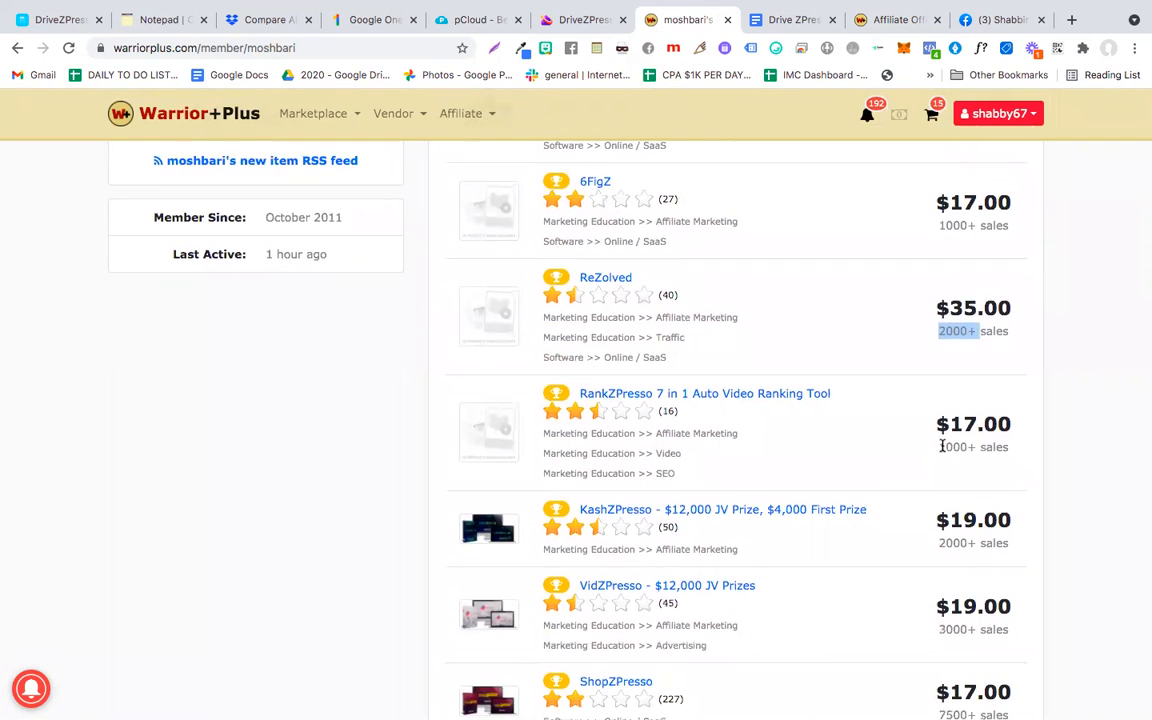
scroll("down", 3)
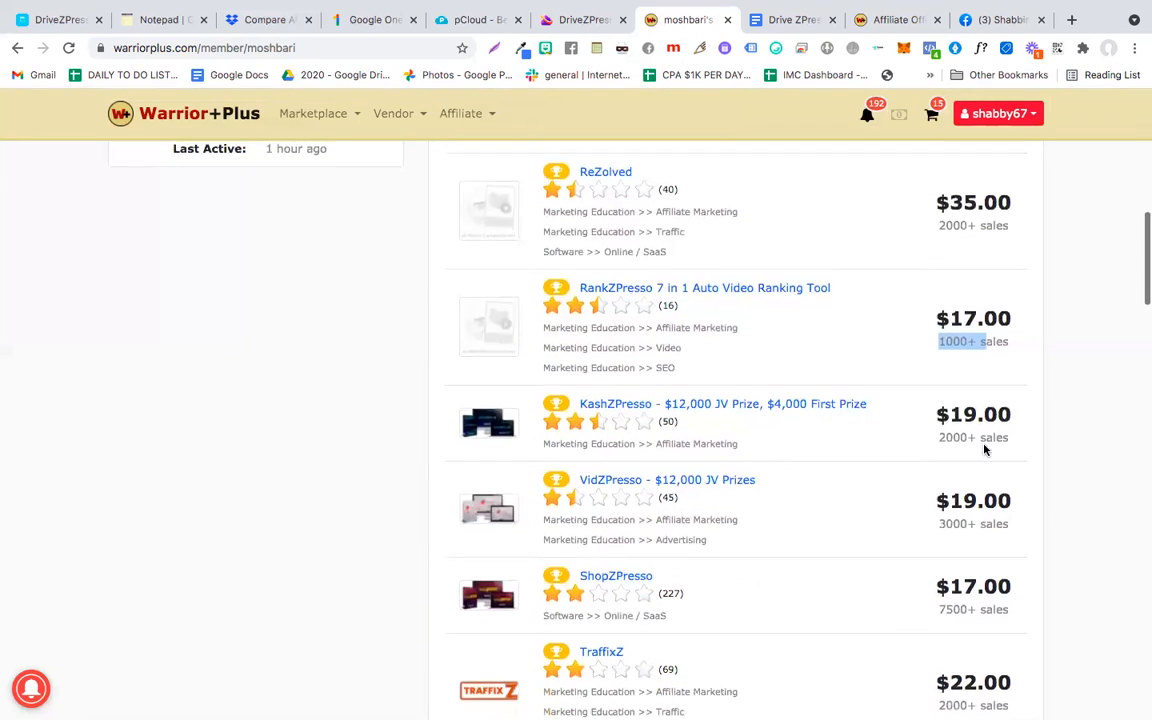
scroll("down", 3)
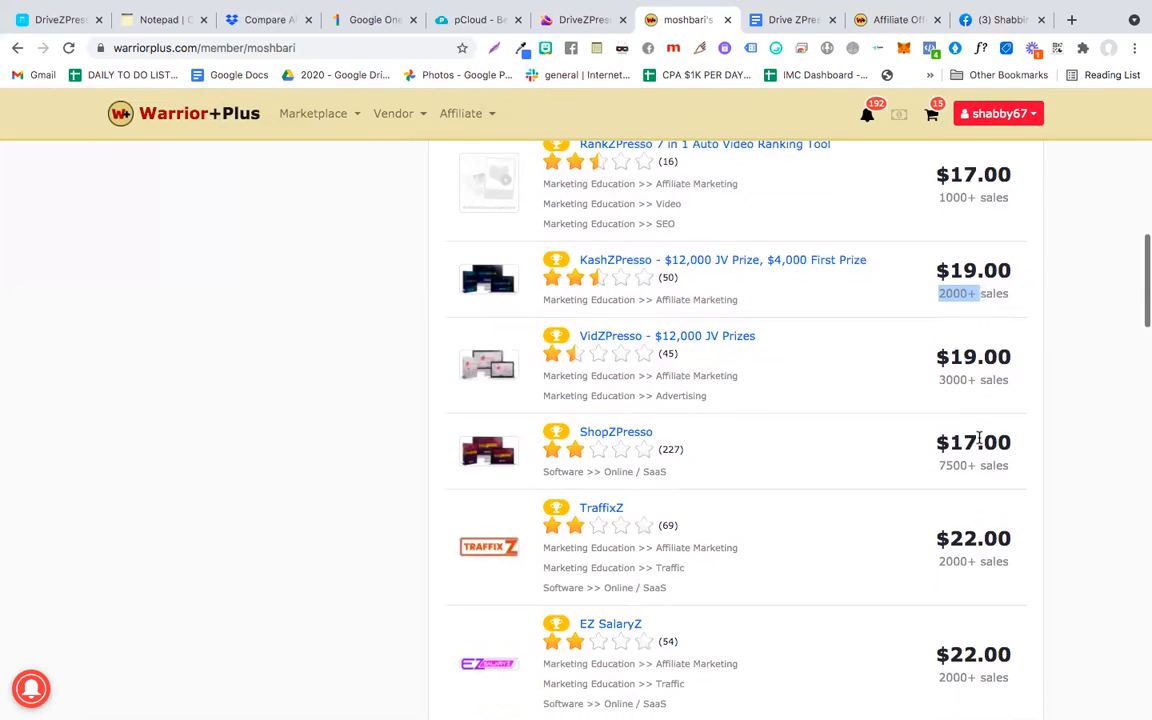
scroll("down", 3)
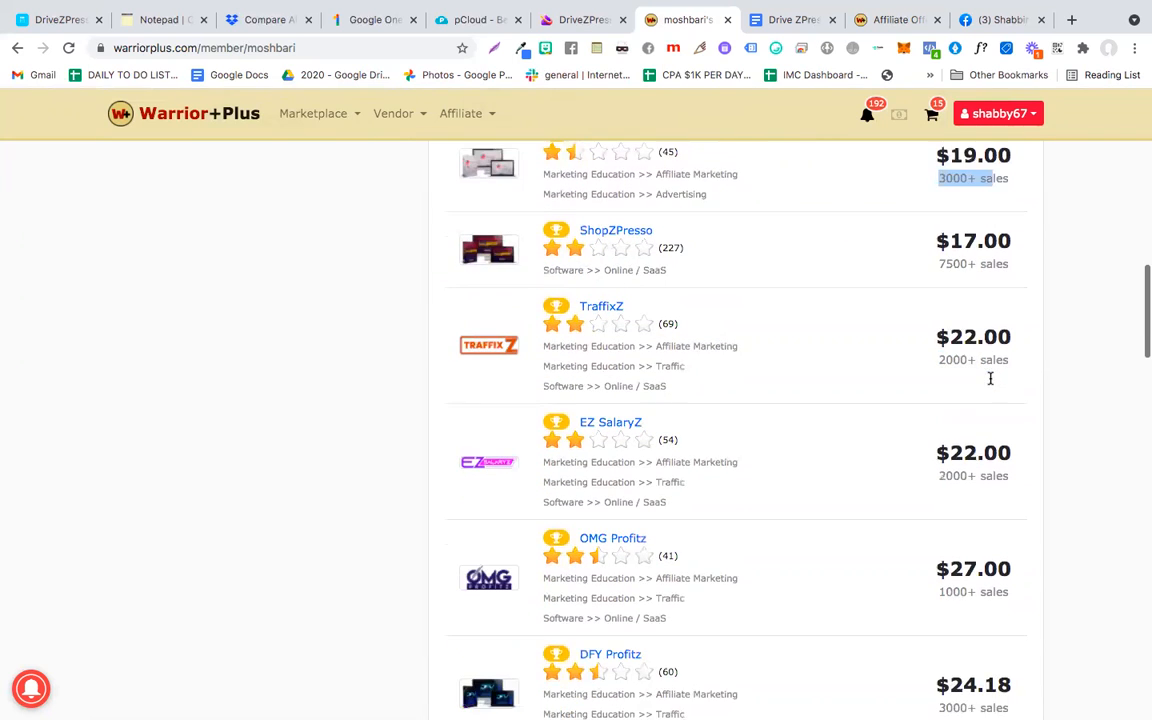
scroll("down", 3)
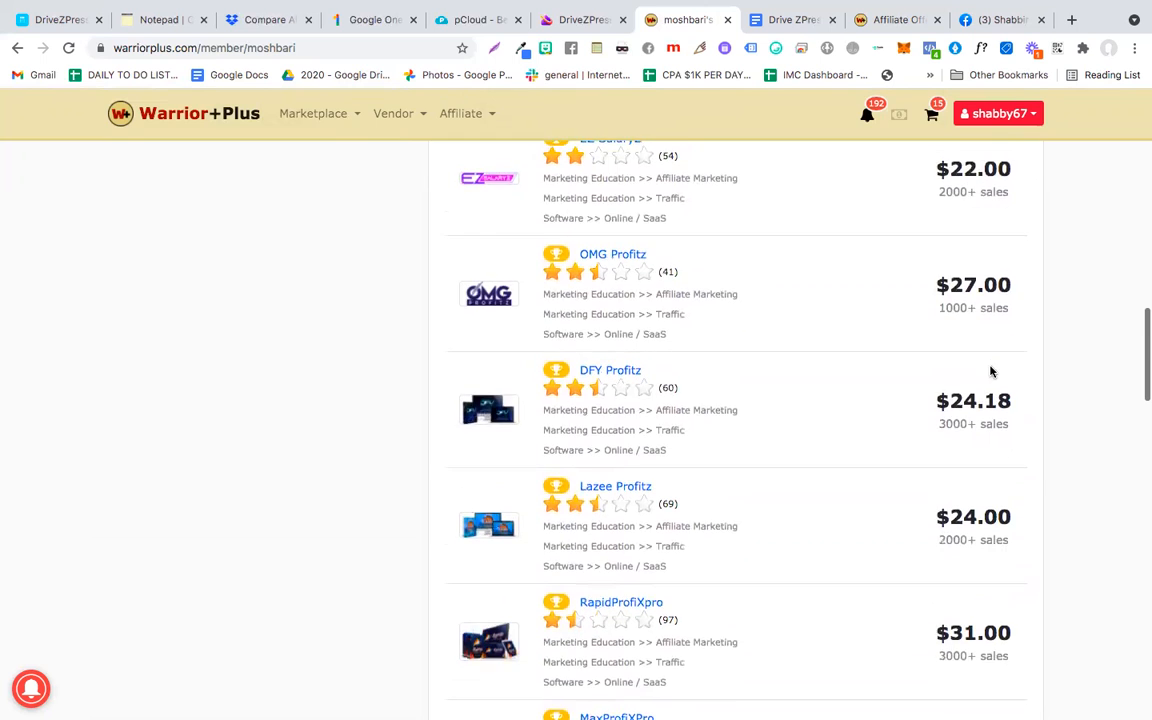
scroll("down", 3)
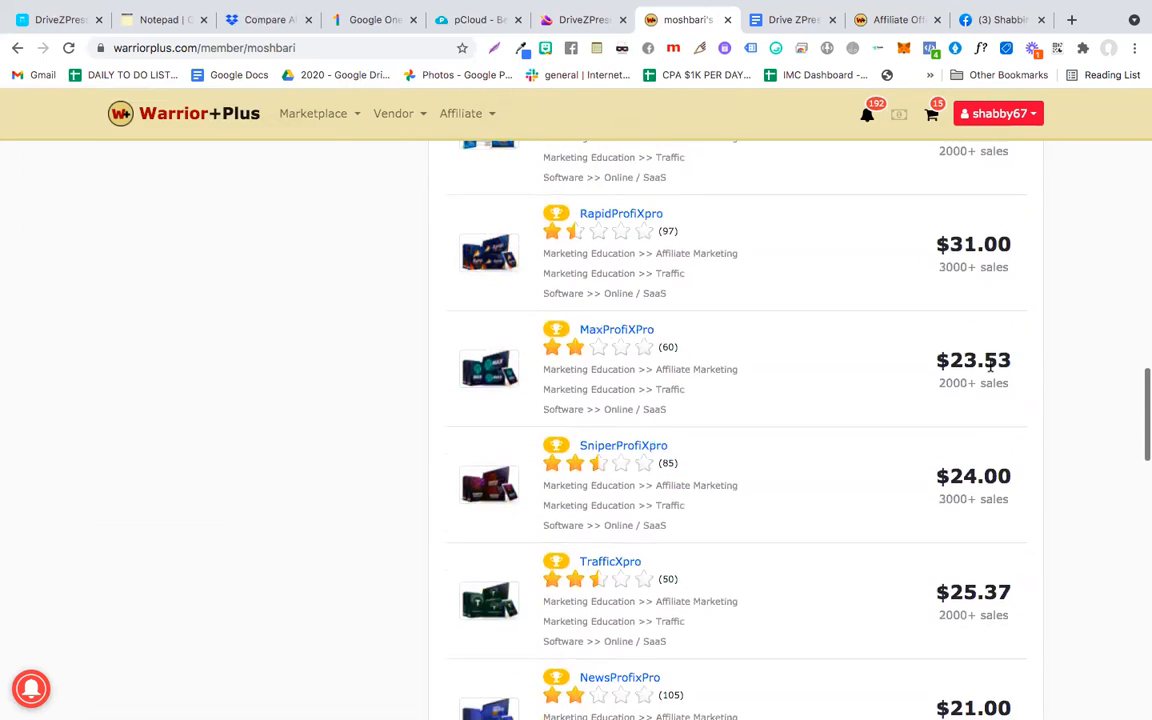
scroll("down", 3)
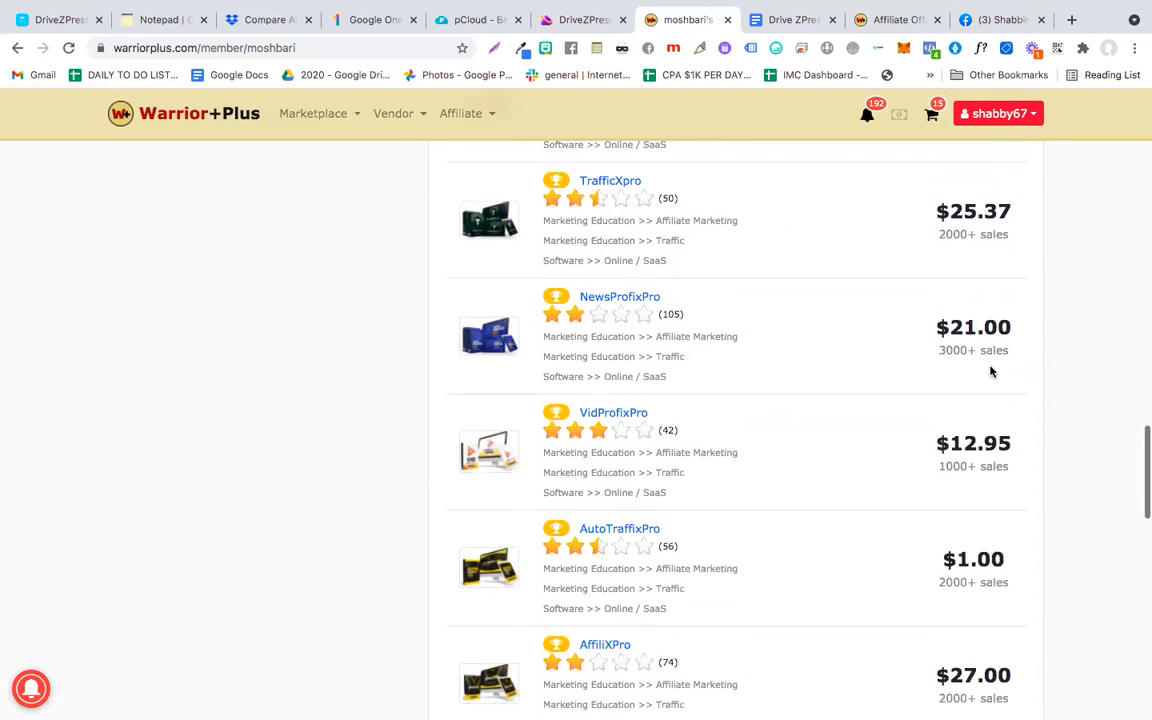
scroll("down", 3)
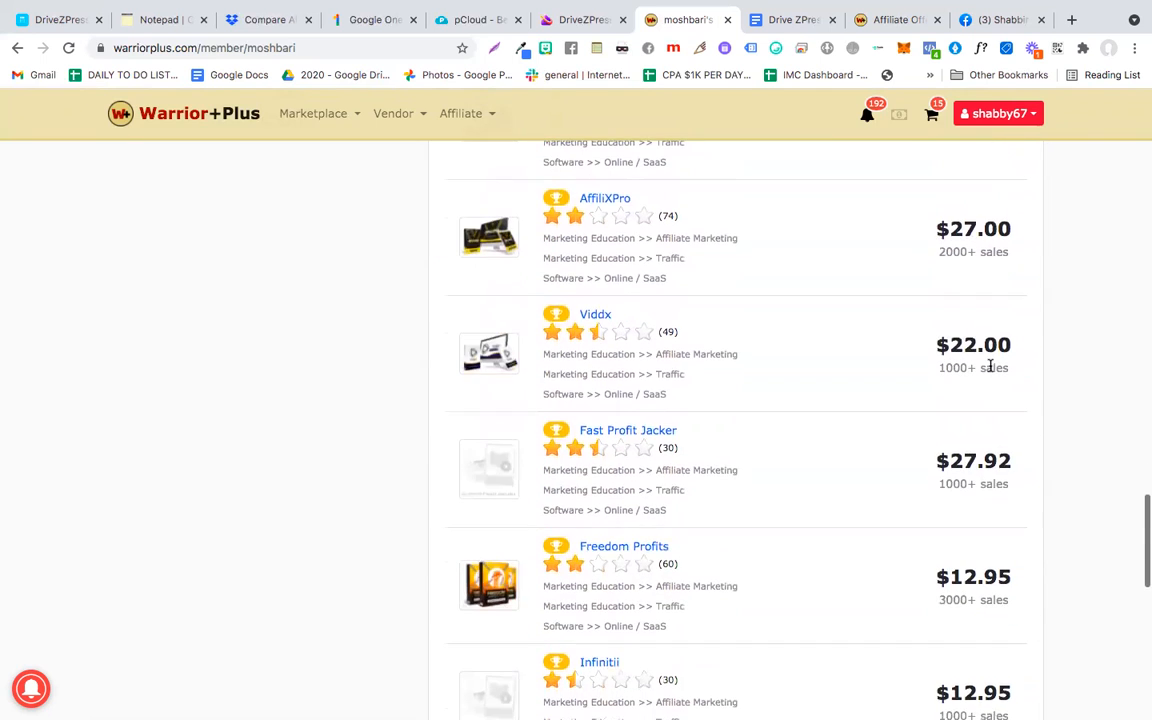
scroll("down", 3)
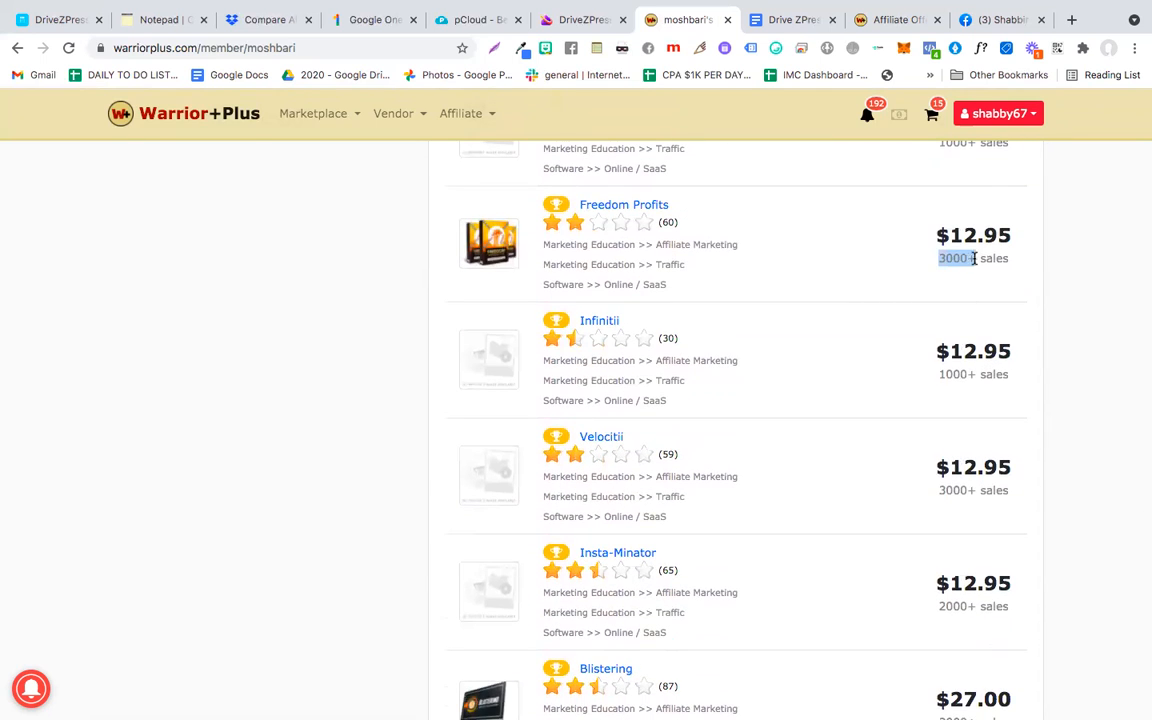
scroll("down", 3)
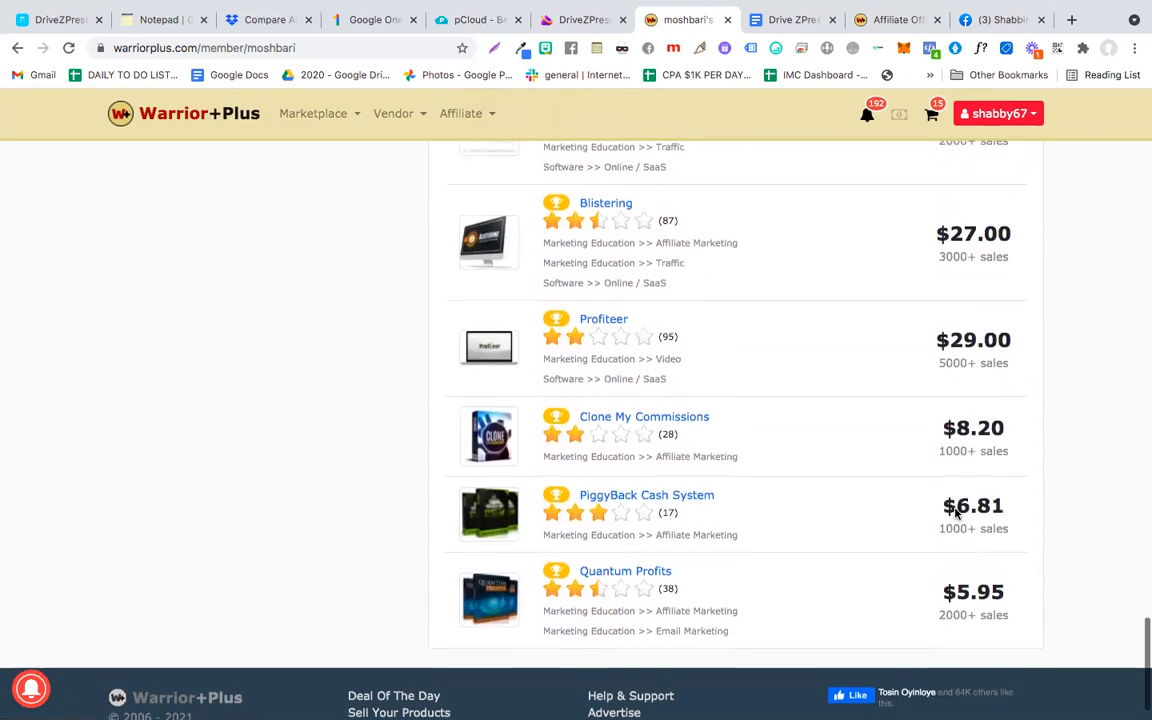
scroll("down", 3)
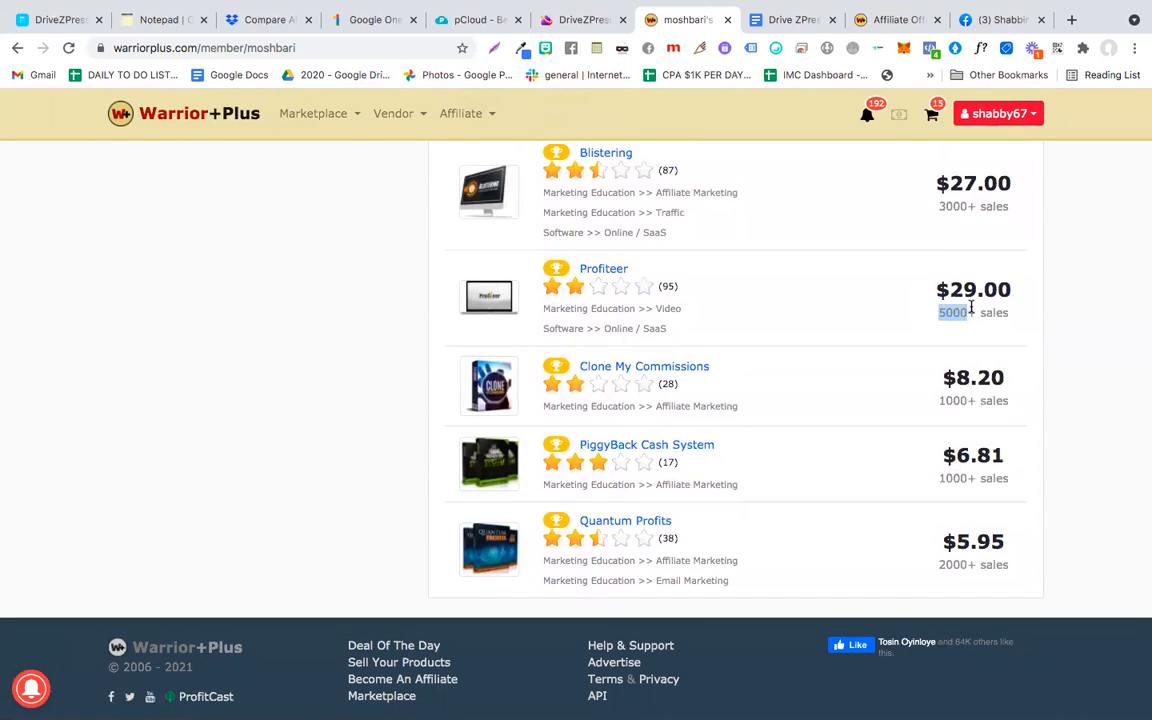
mouse_move(955, 400)
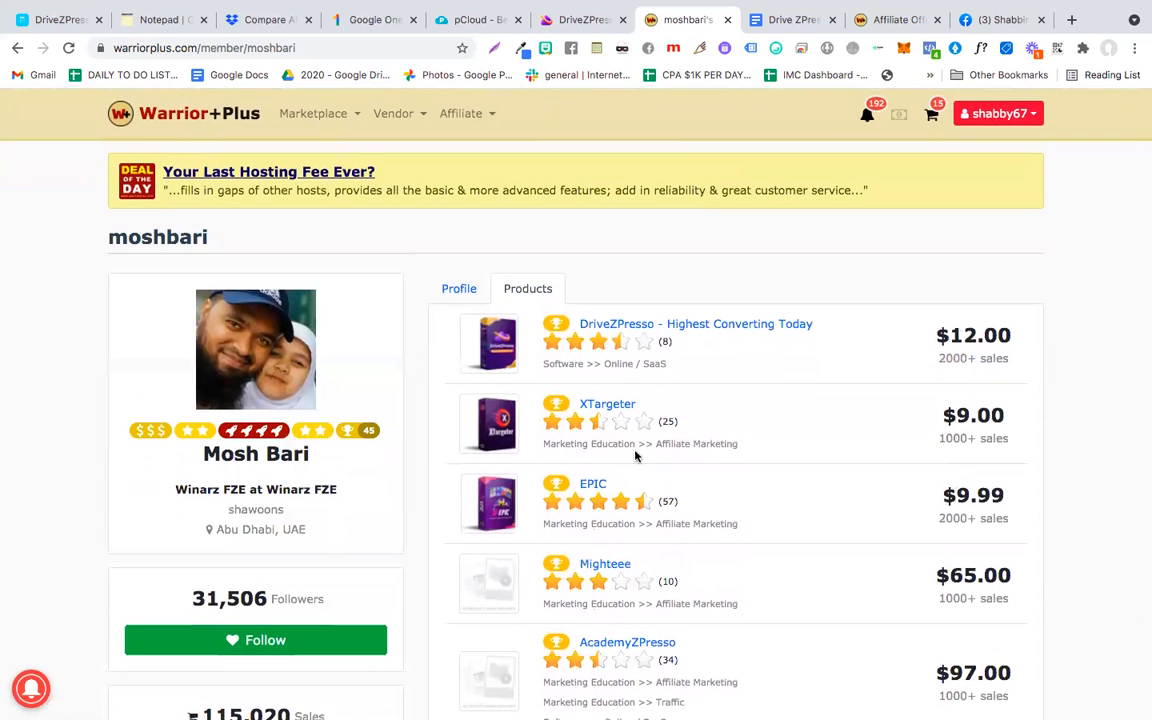
mouse_move(443, 470)
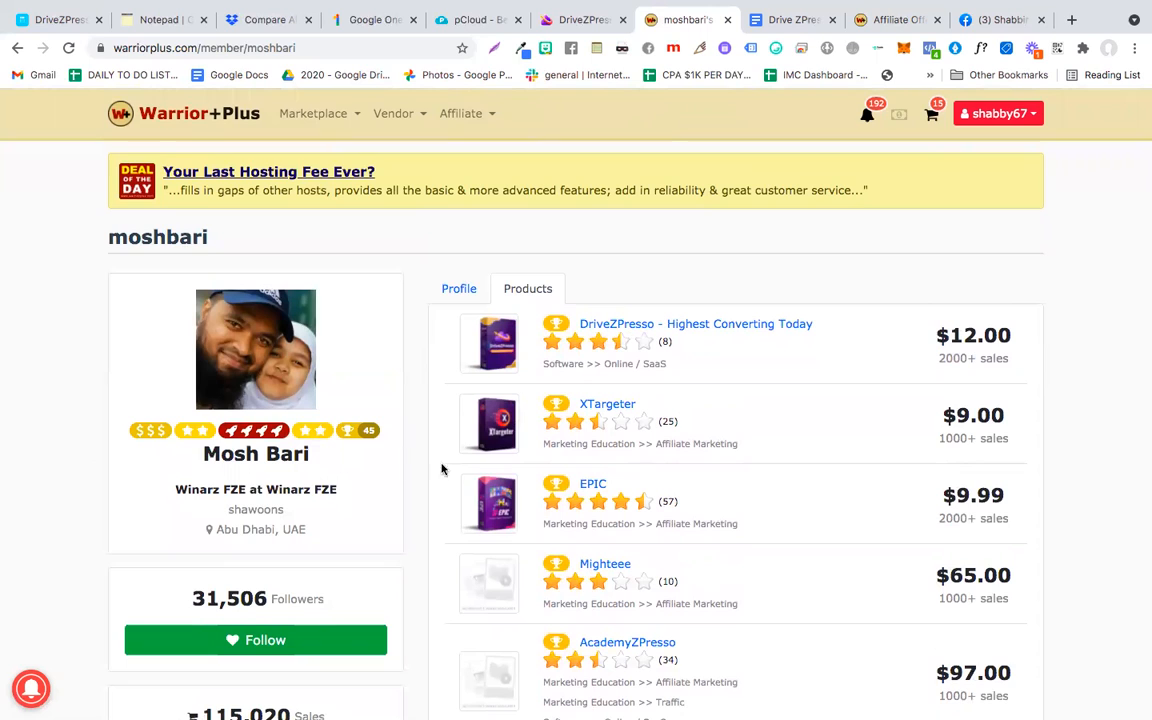
mouse_move(598, 341)
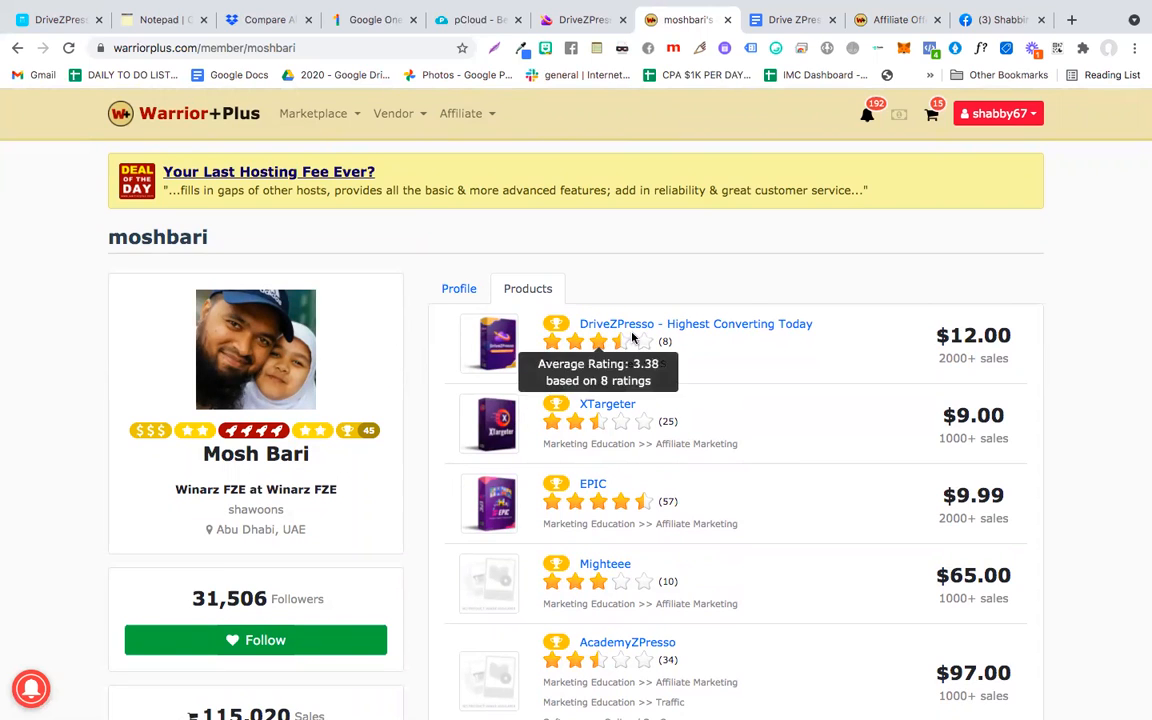
mouse_move(612, 330)
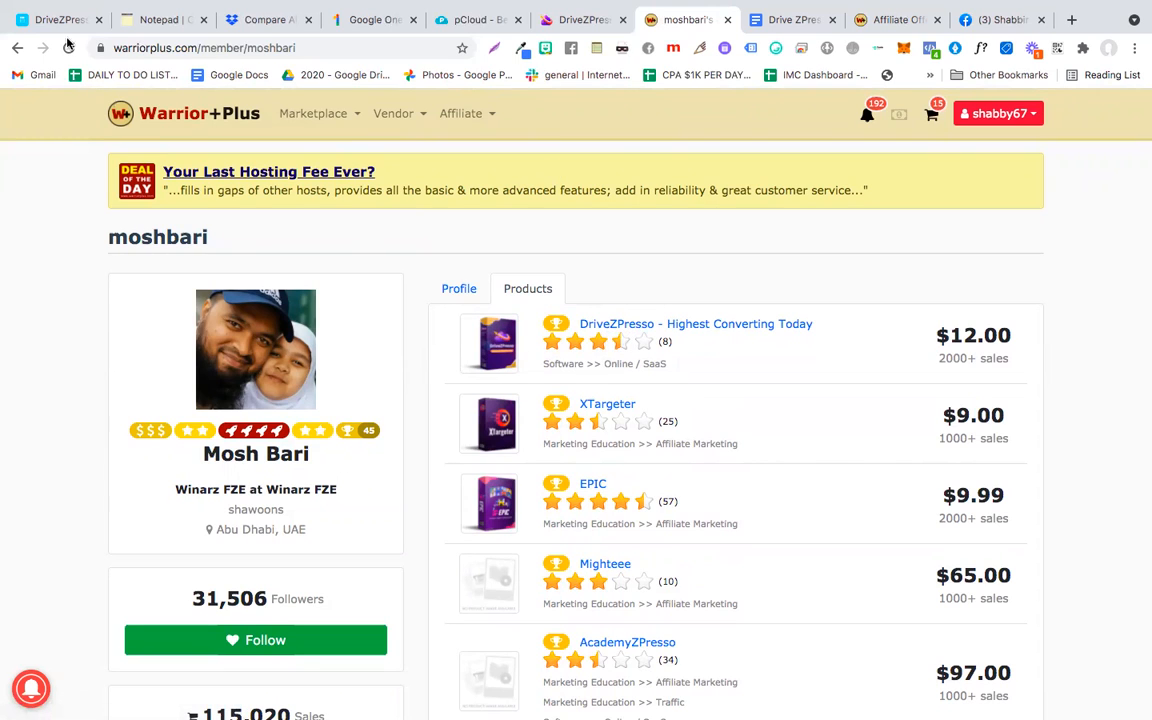
- Switch to the DriveZPresso All Files dashboard showing Mac Desktop and Recorded Webinars
left_click(55, 19)
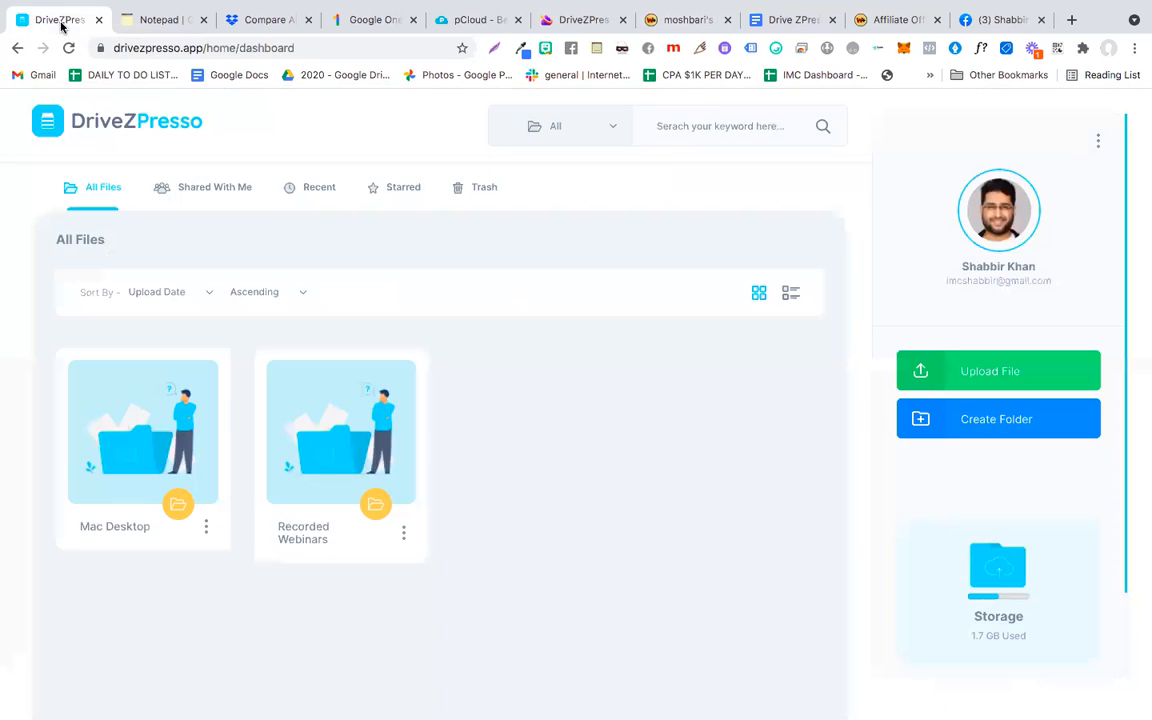
mouse_move(333, 391)
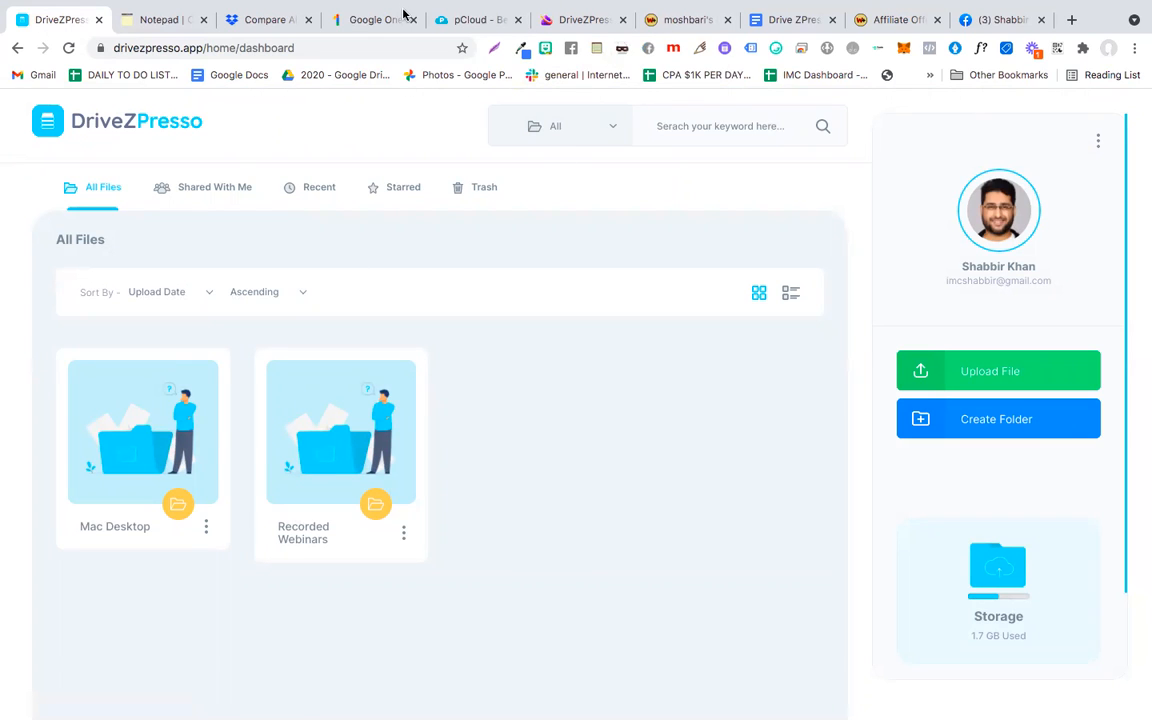
mouse_move(1040, 642)
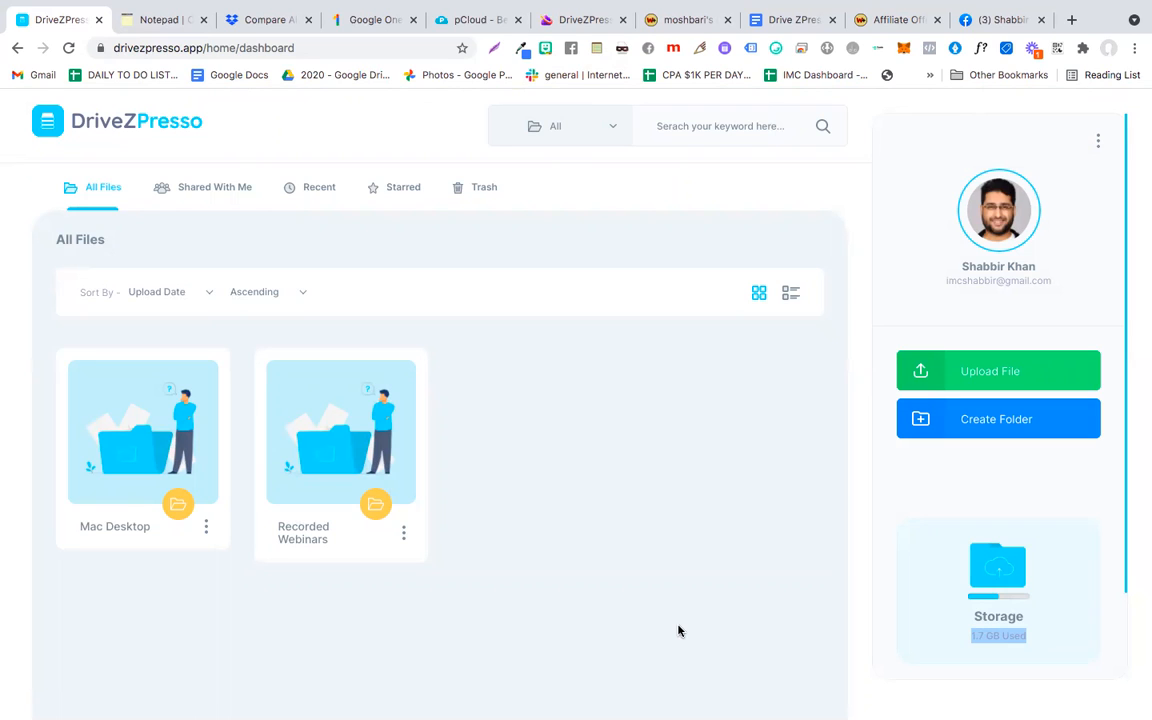
mouse_move(183, 299)
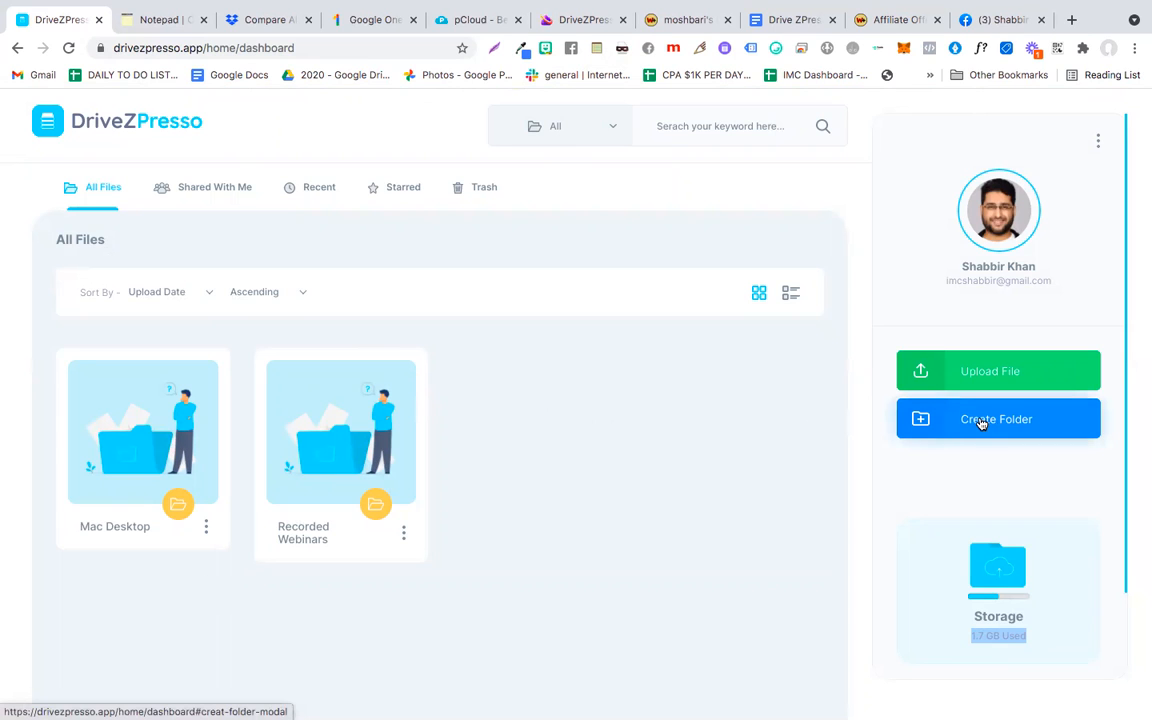
- Add a folder named 'Folder 3' to All Files
left_click(997, 419)
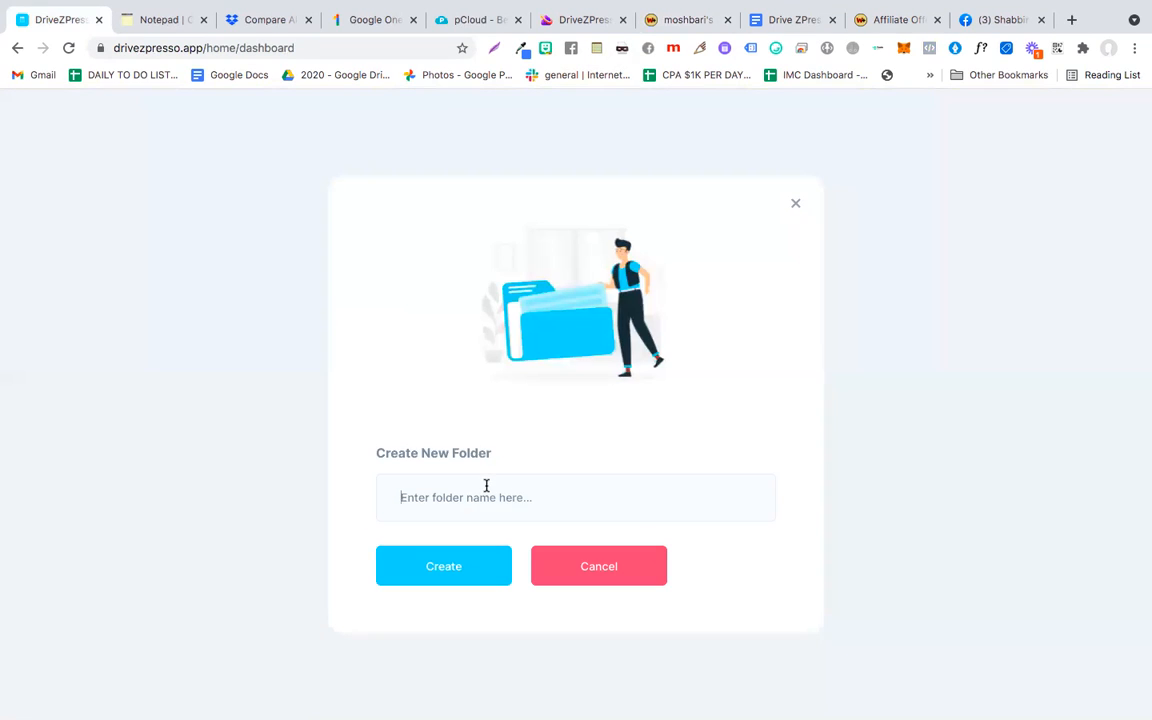
type("F")
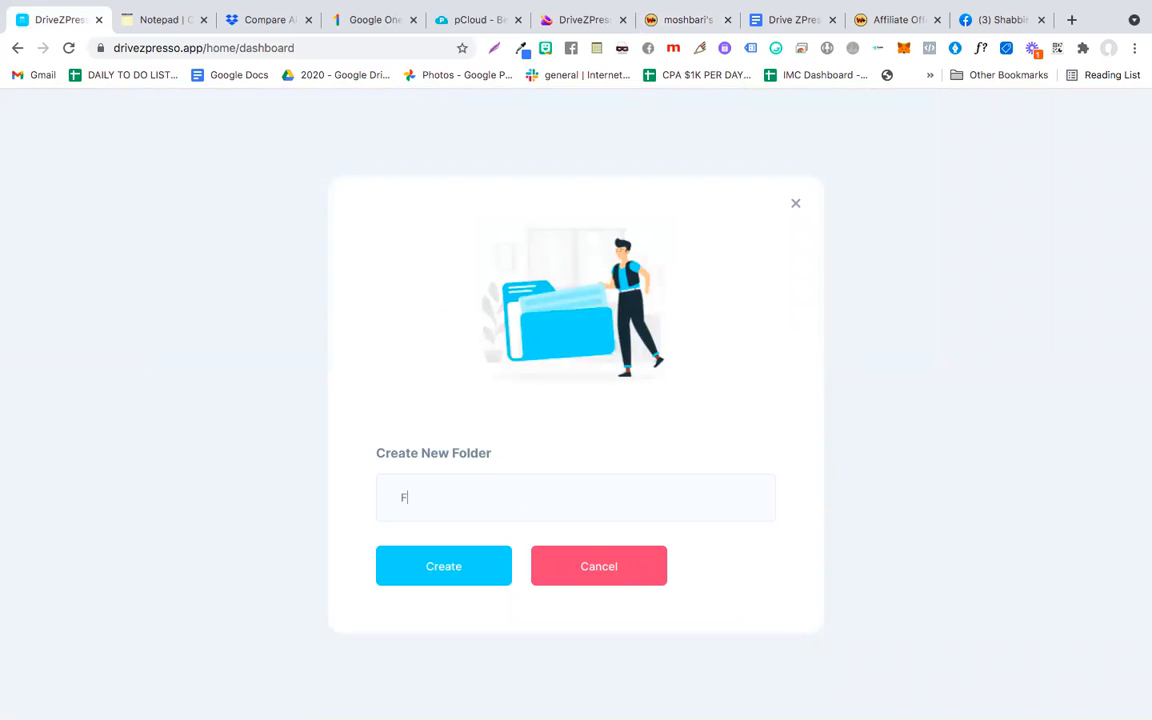
type("older 3")
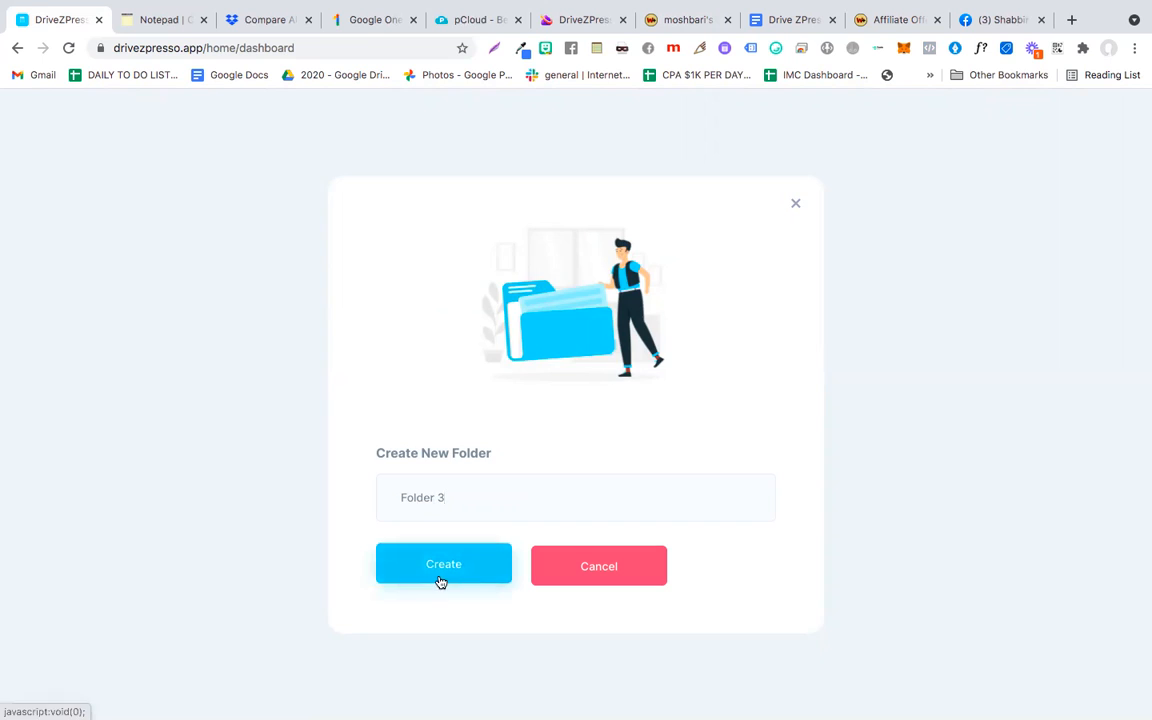
left_click(443, 565)
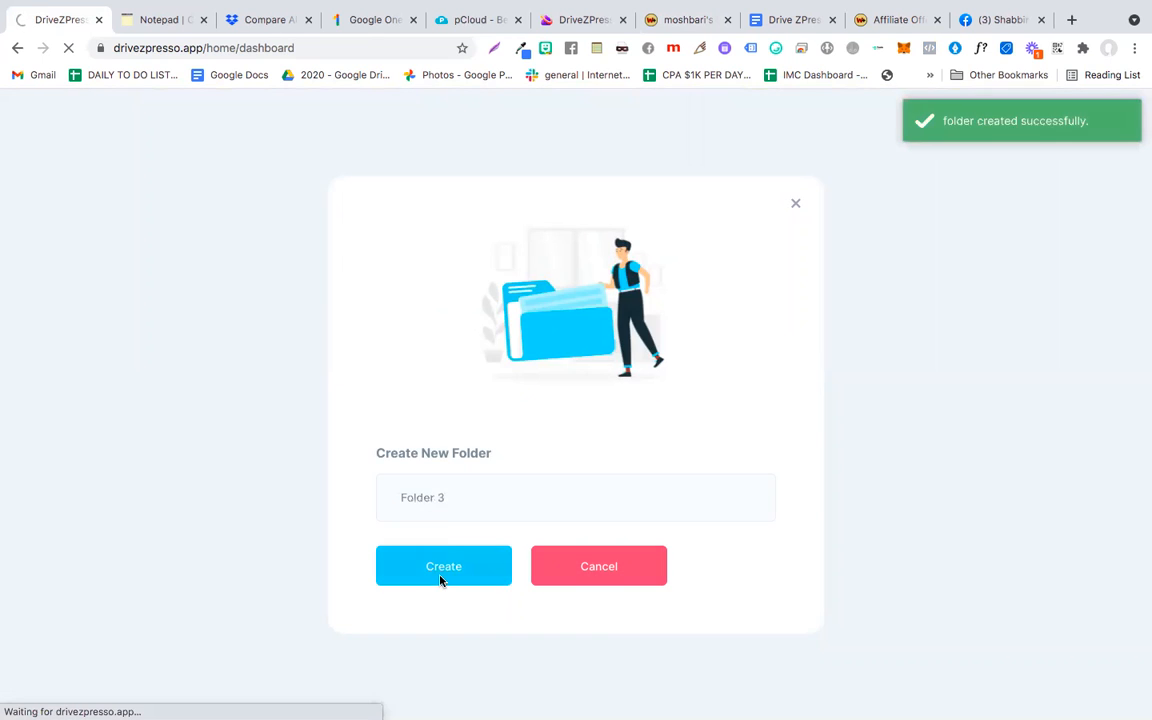
left_click(443, 566)
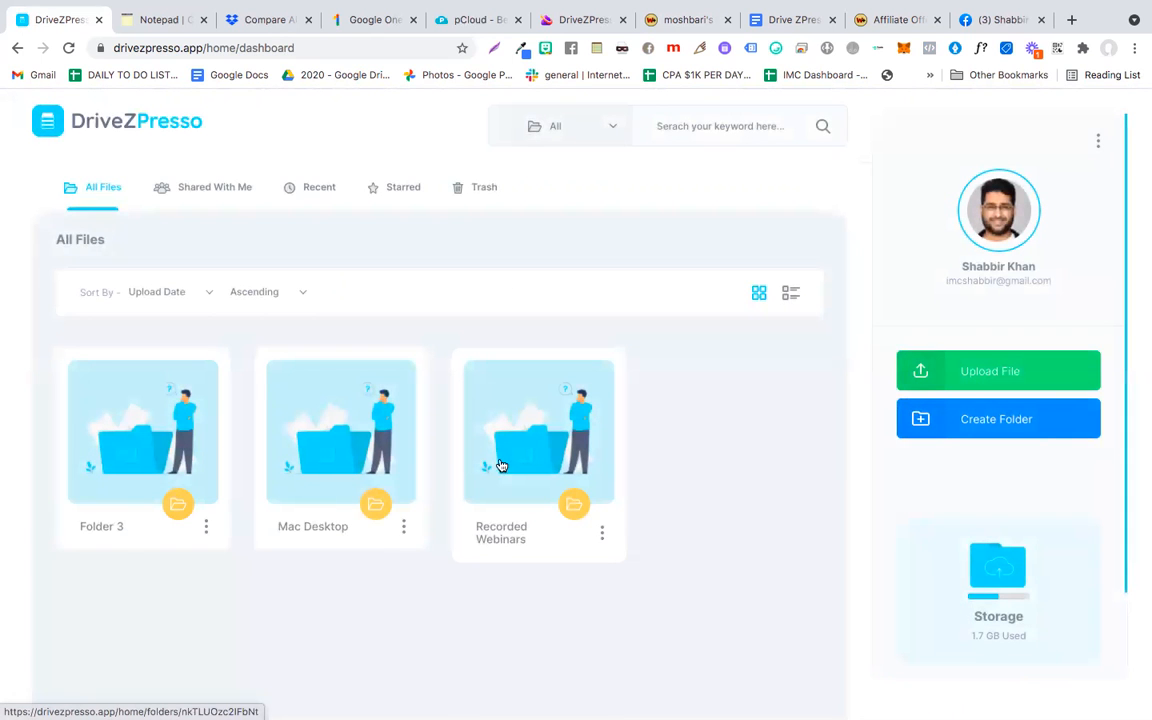
mouse_move(293, 543)
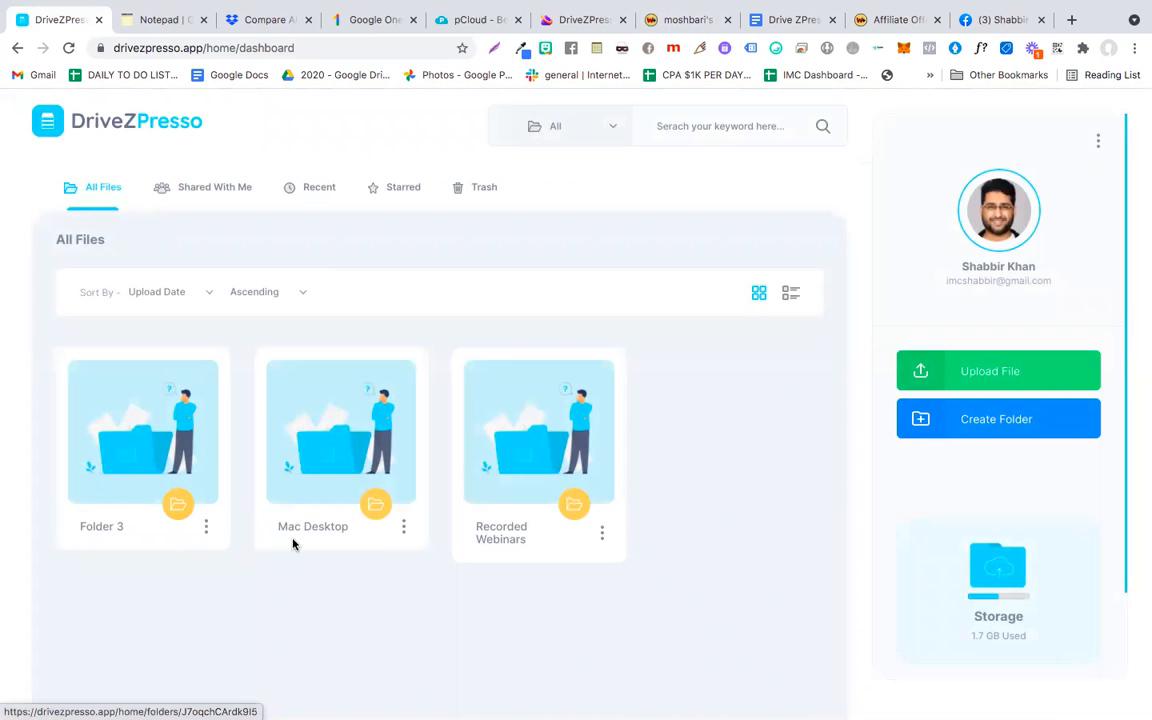
mouse_move(535, 476)
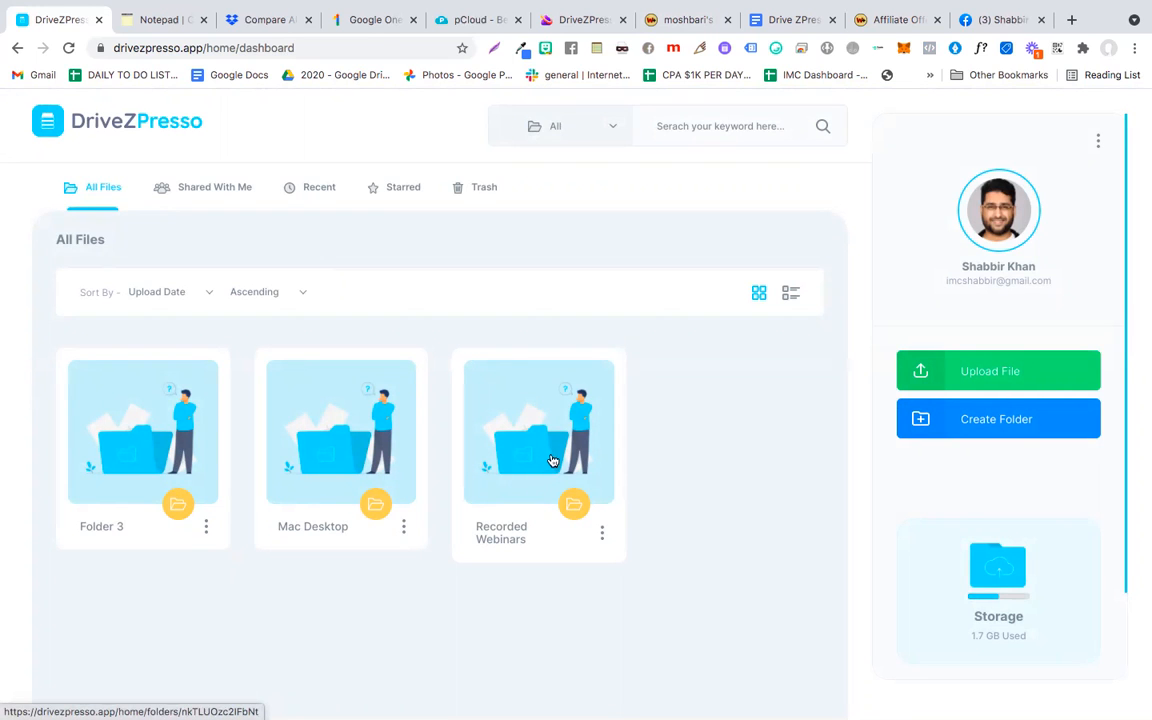
mouse_move(359, 442)
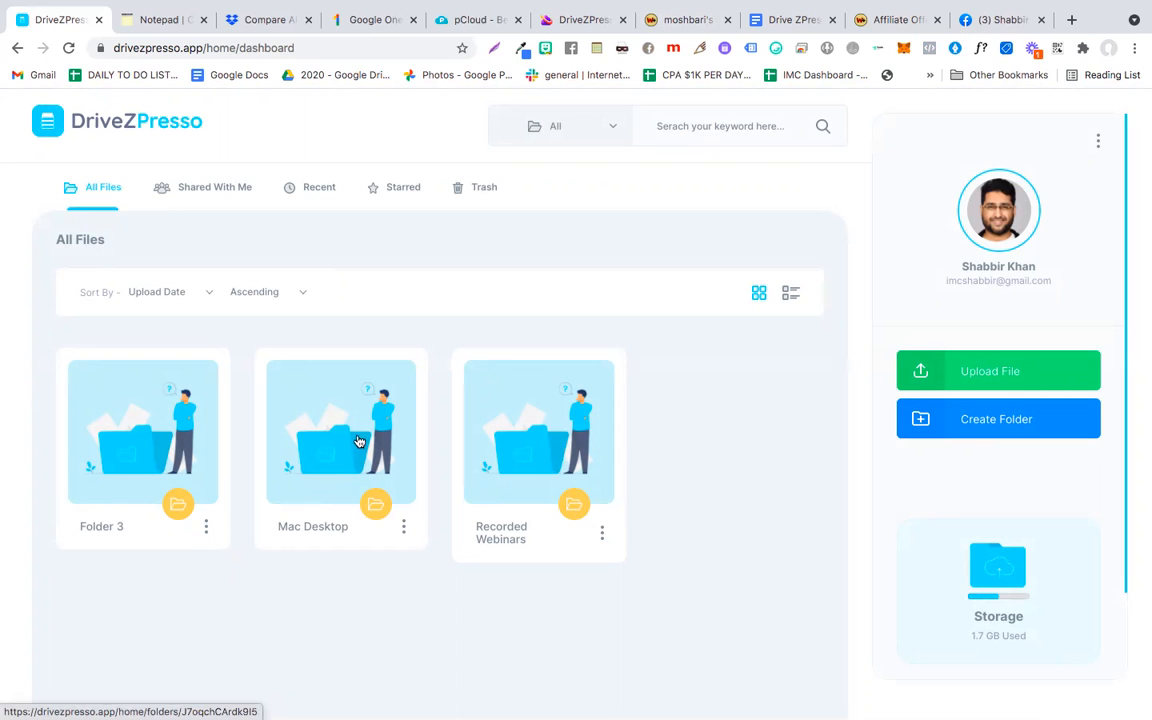
mouse_move(350, 488)
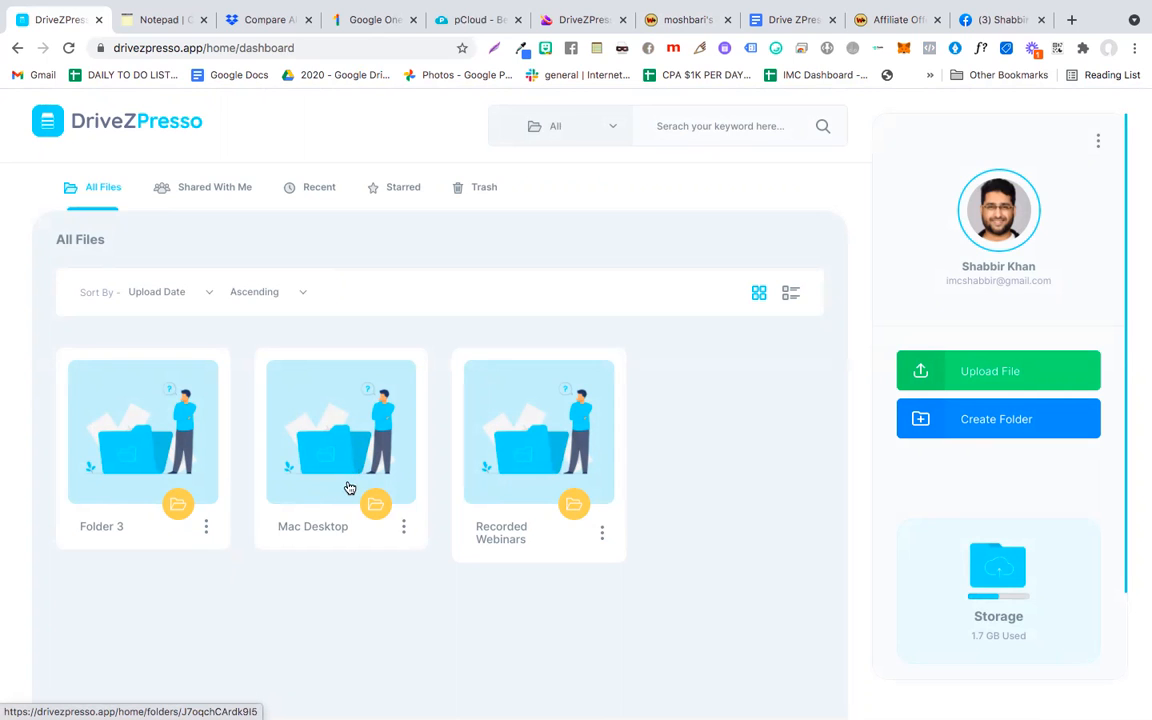
mouse_move(365, 453)
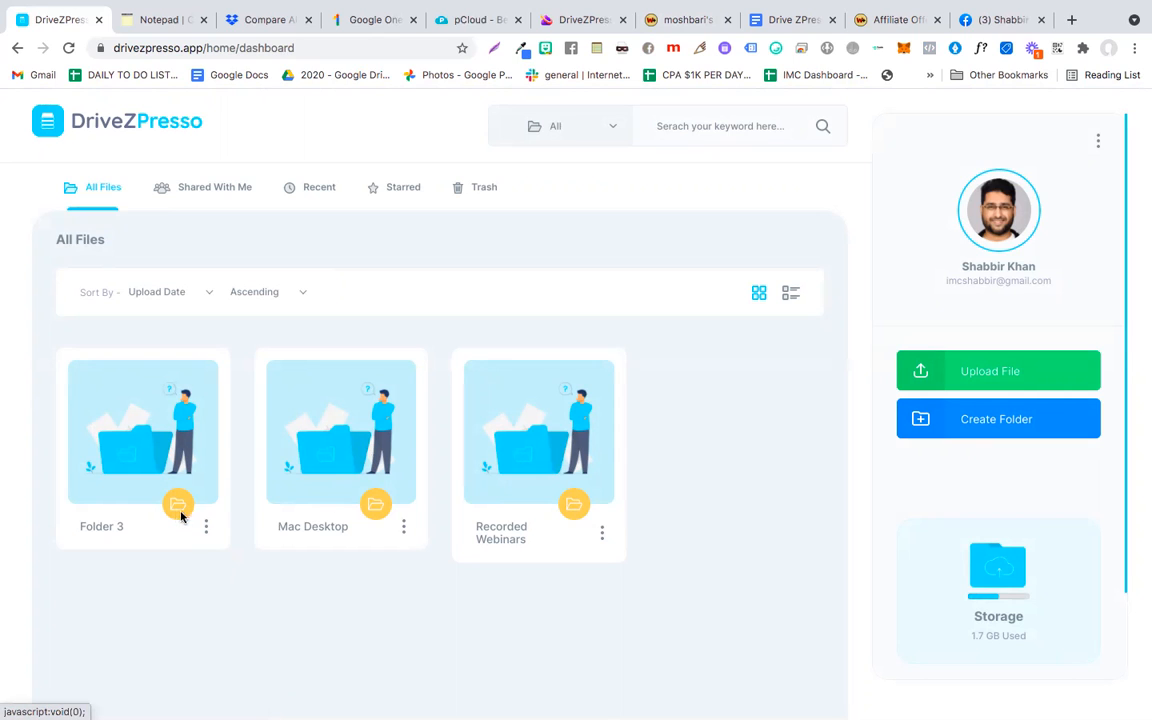
mouse_move(210, 532)
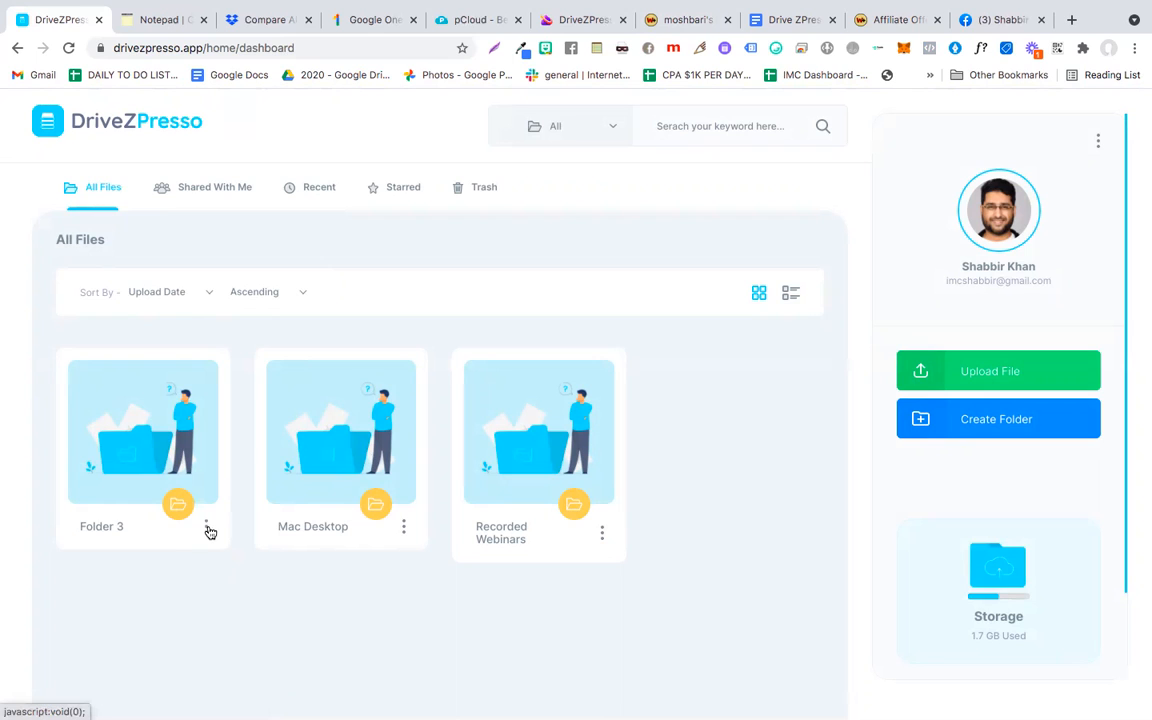
left_click(207, 527)
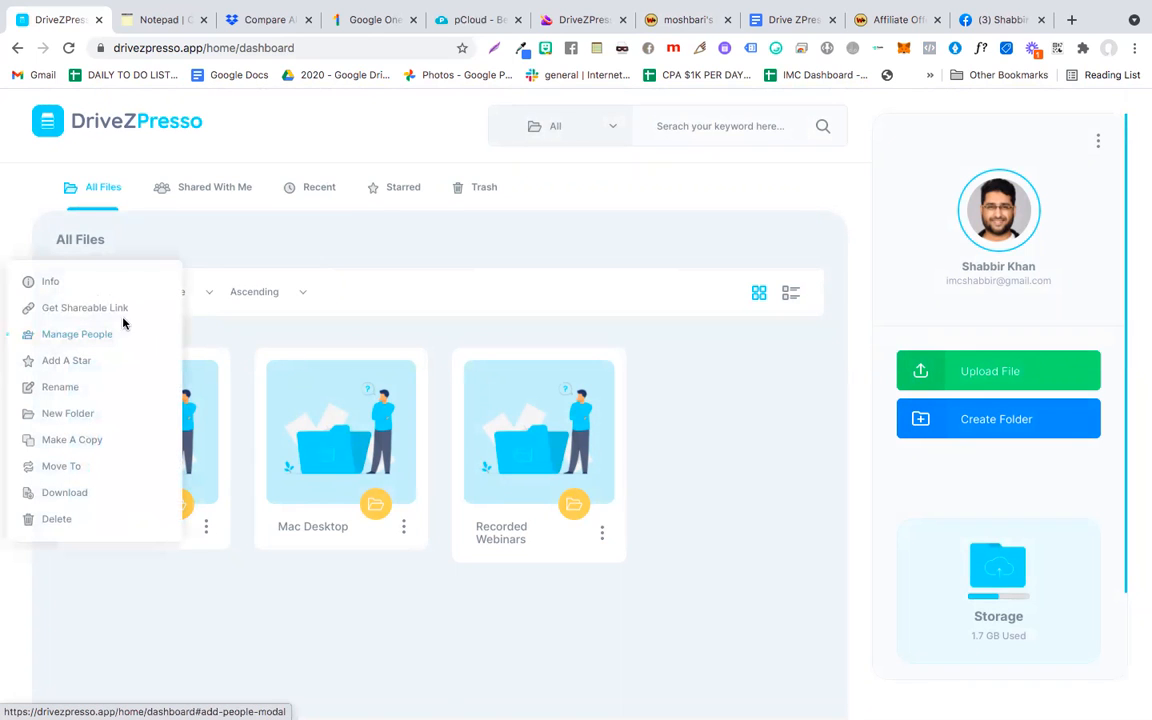
mouse_move(98, 307)
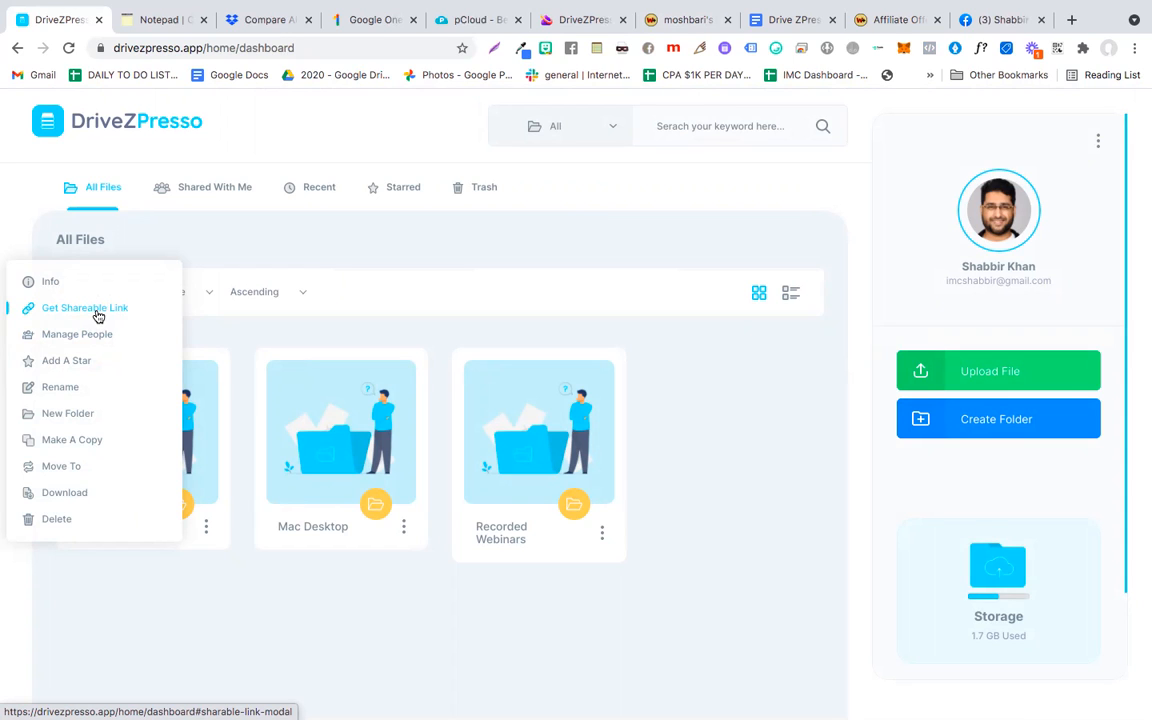
mouse_move(85, 361)
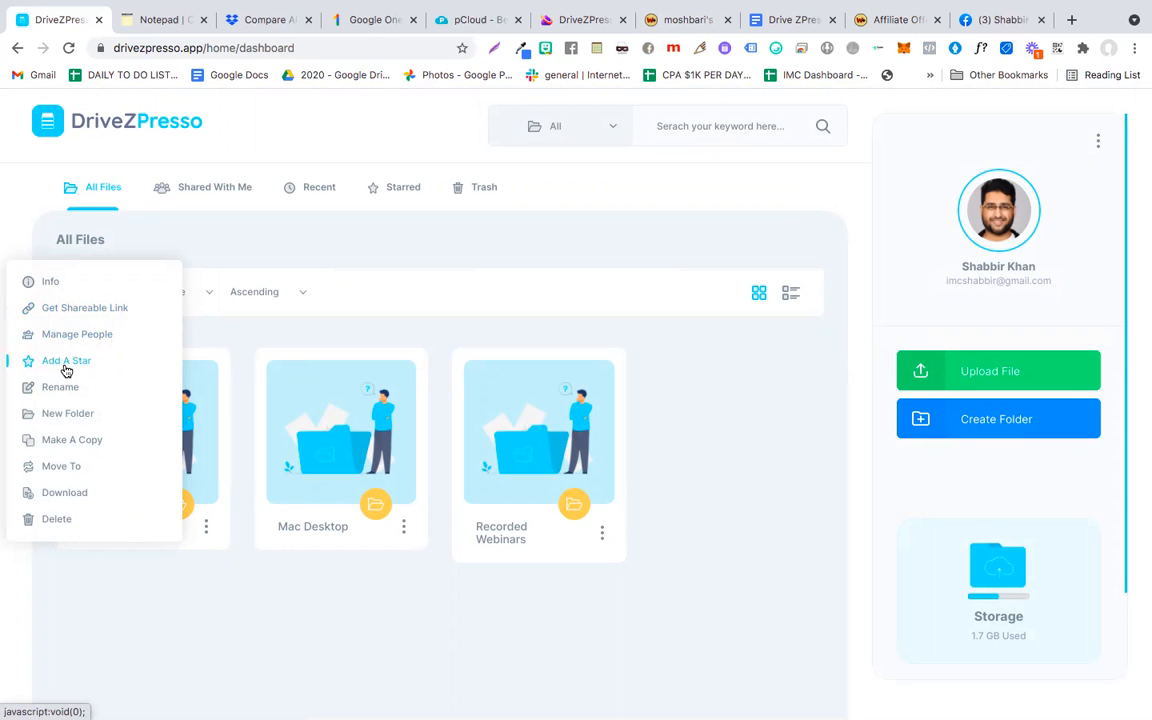
mouse_move(86, 368)
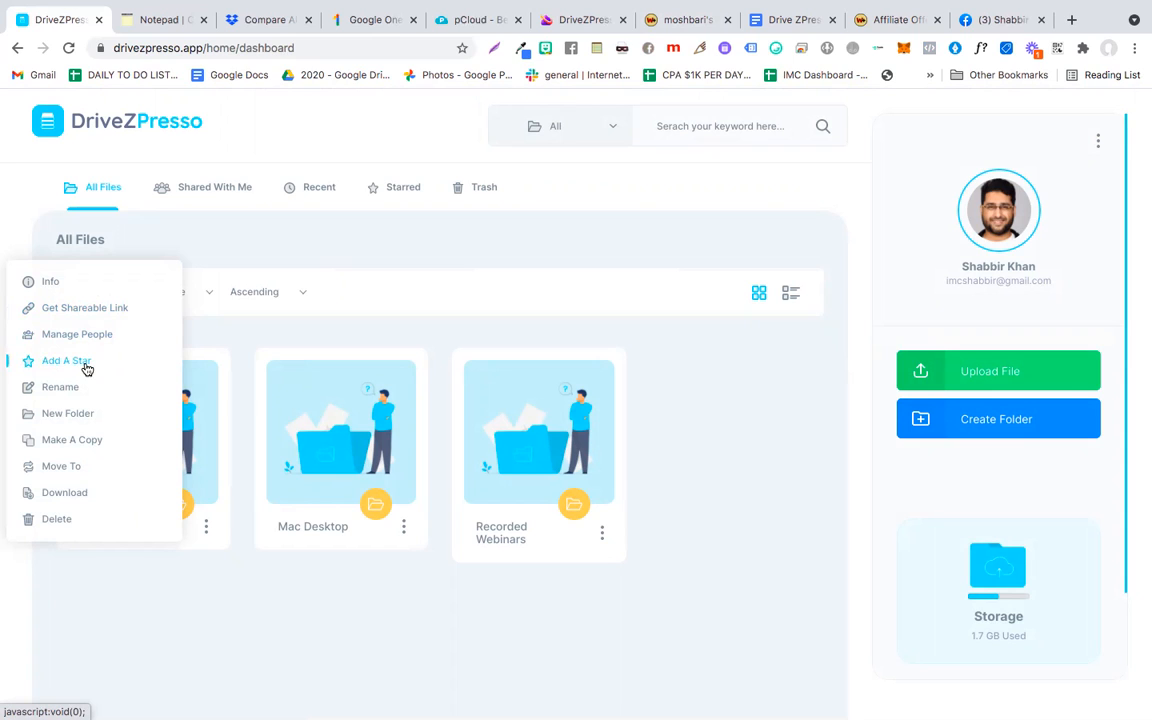
mouse_move(79, 444)
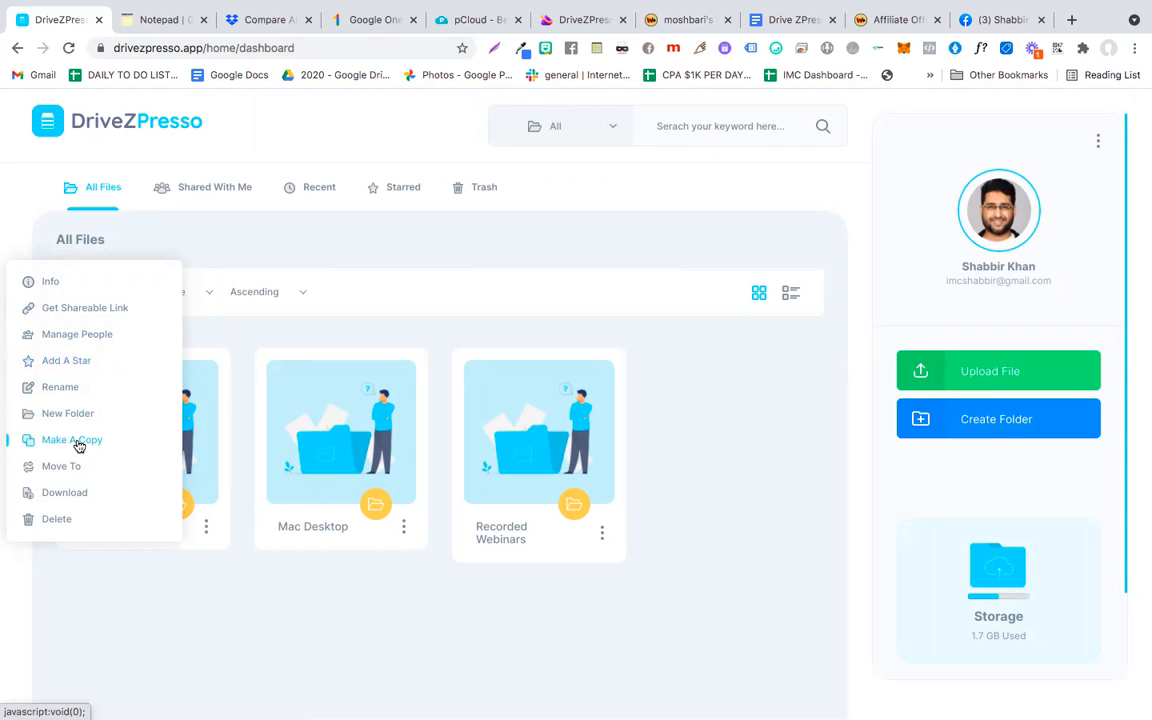
mouse_move(64, 492)
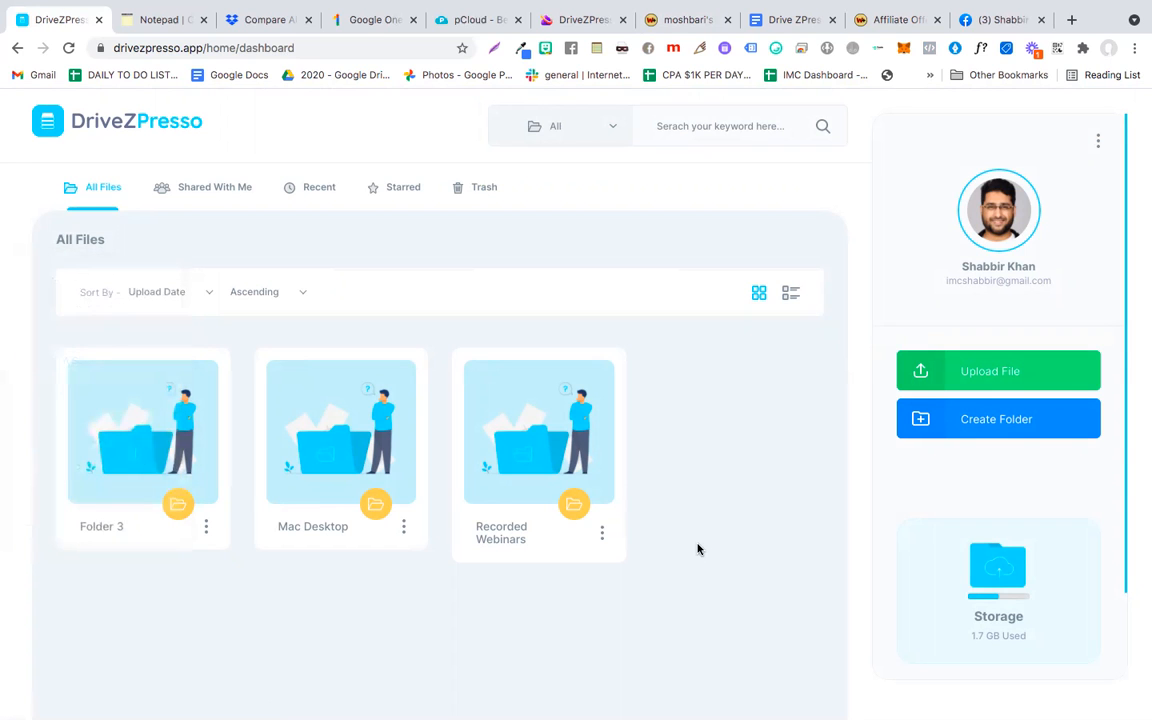
- From the Default workspace switcher, create a workspace named 'Work Space - Team 1'
scroll("down", 3)
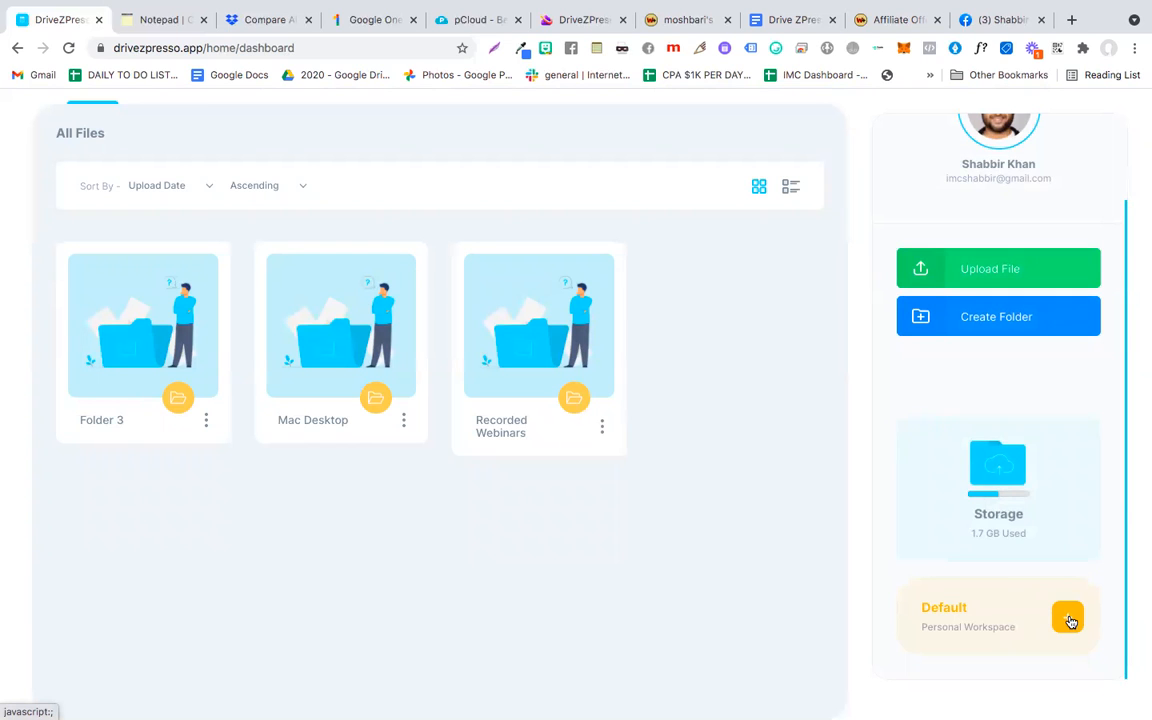
left_click(1067, 617)
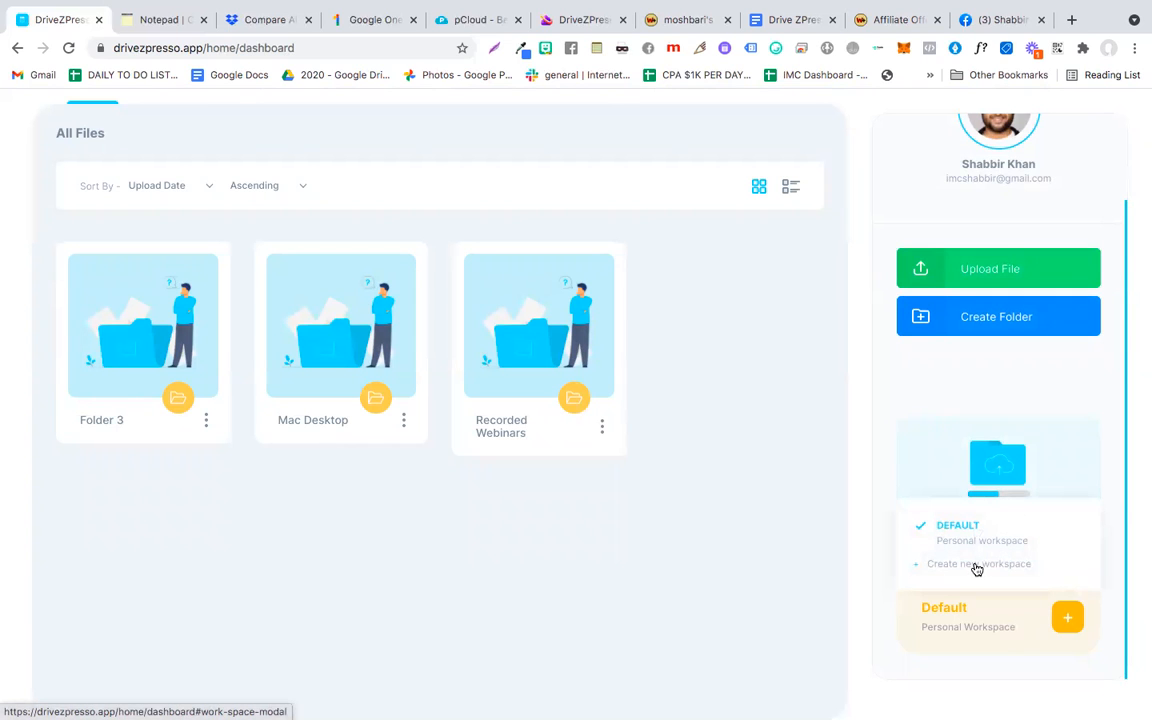
left_click(978, 563)
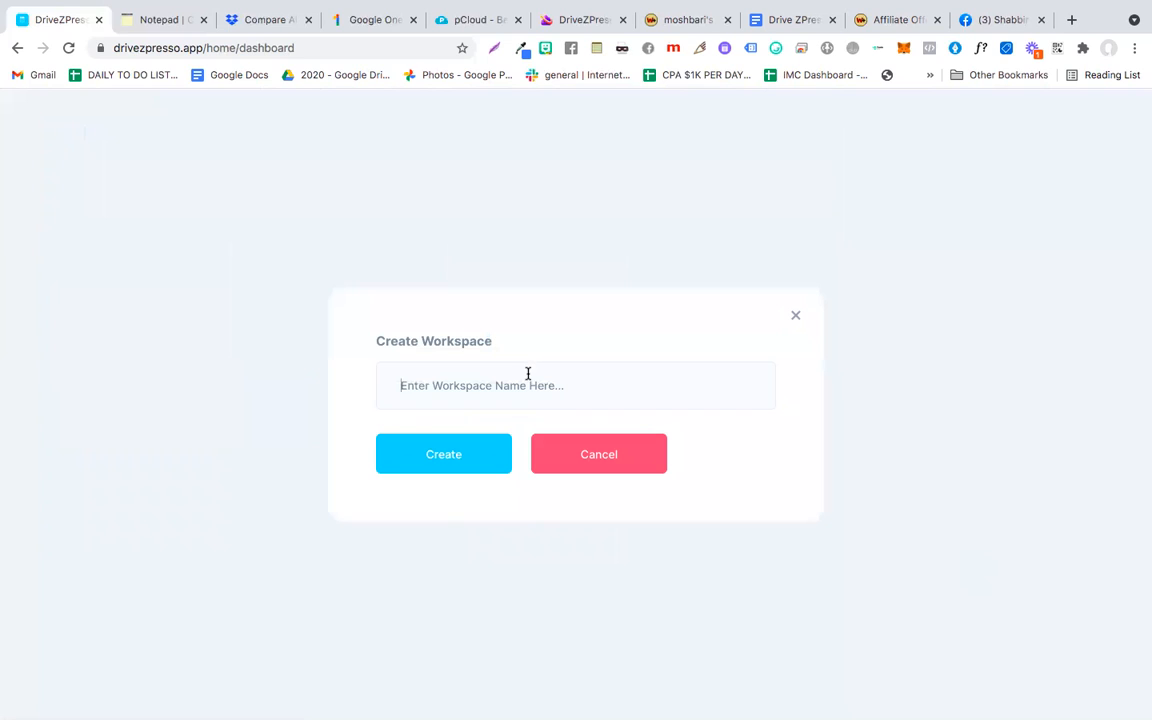
type("Wofk")
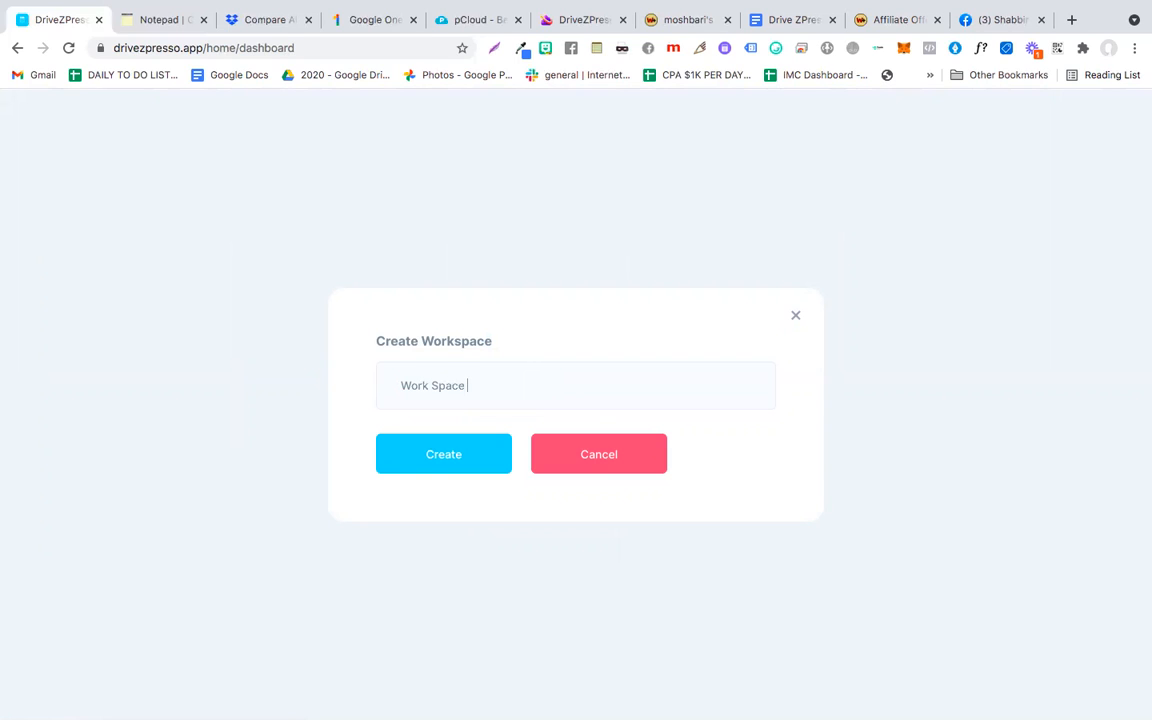
type("- Team 1")
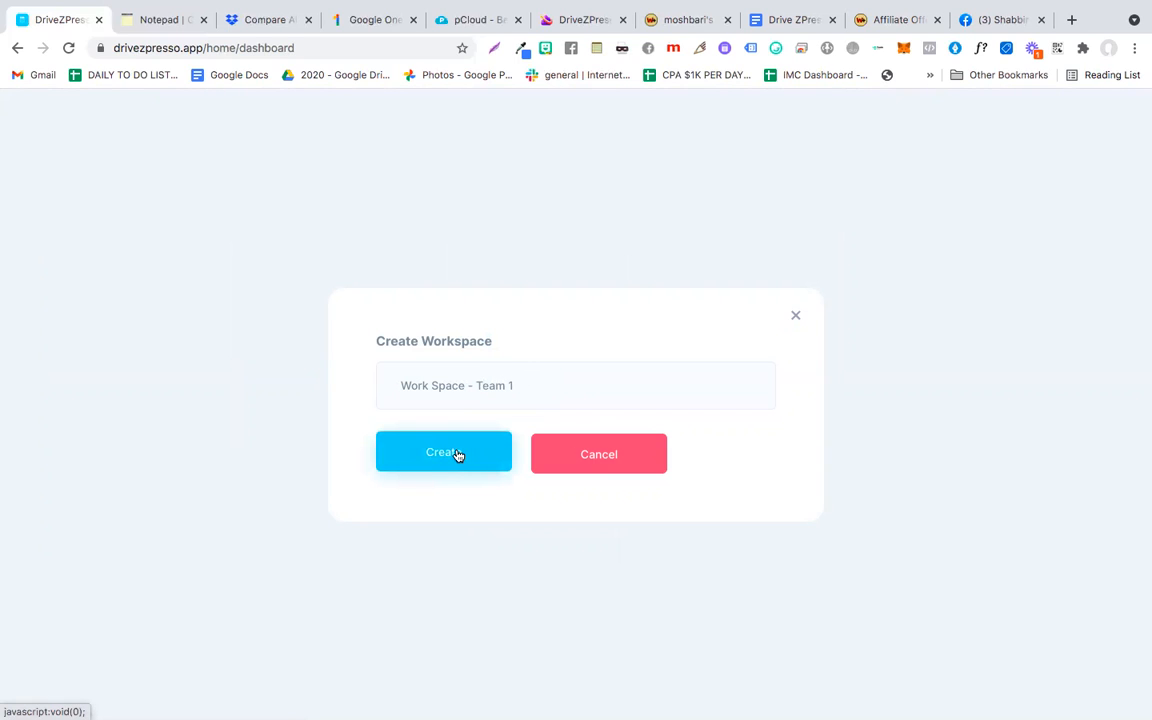
left_click(575, 385)
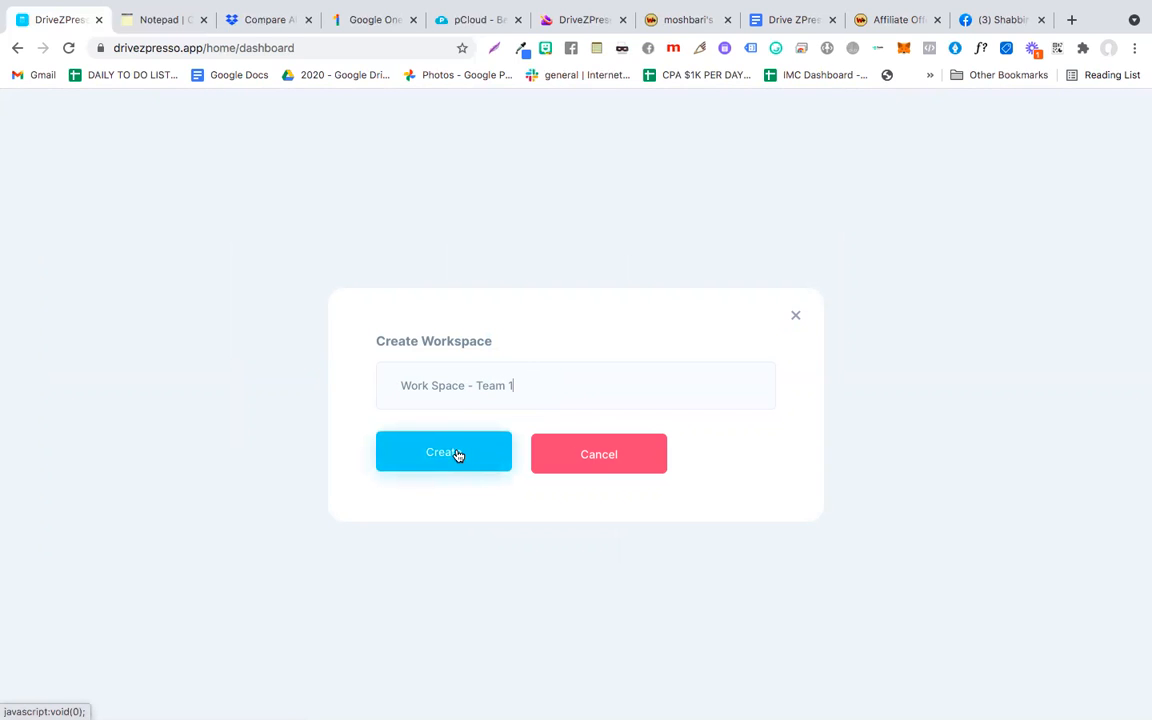
left_click(443, 453)
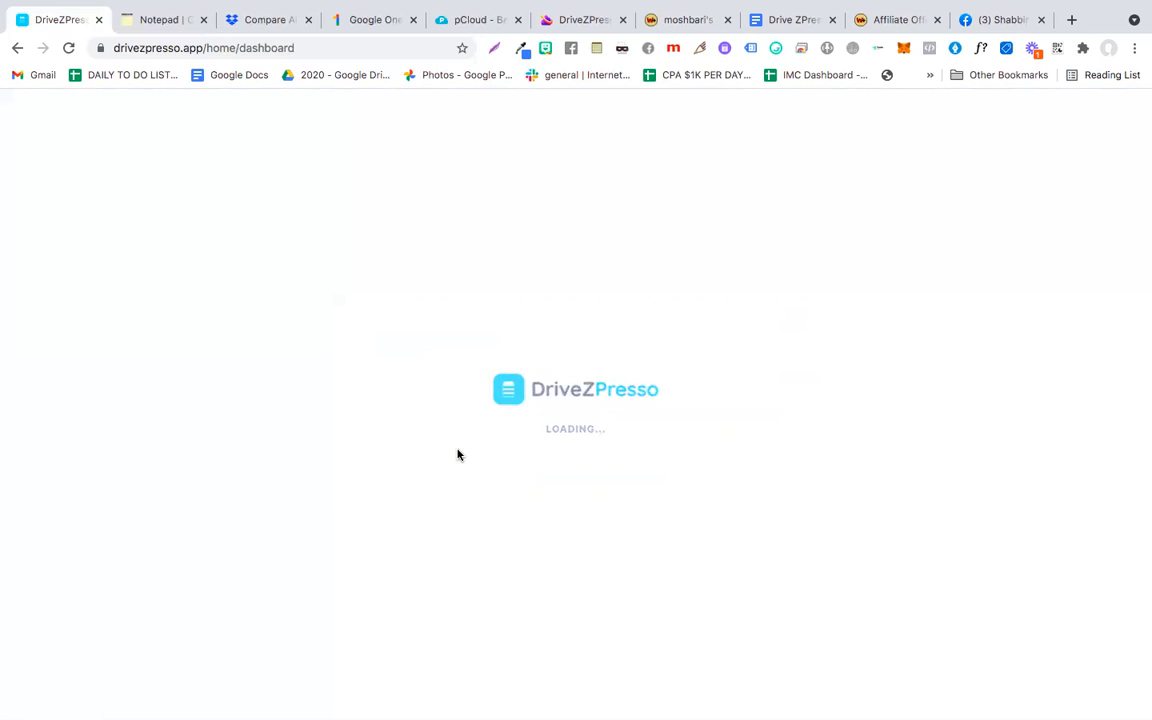
left_click(443, 451)
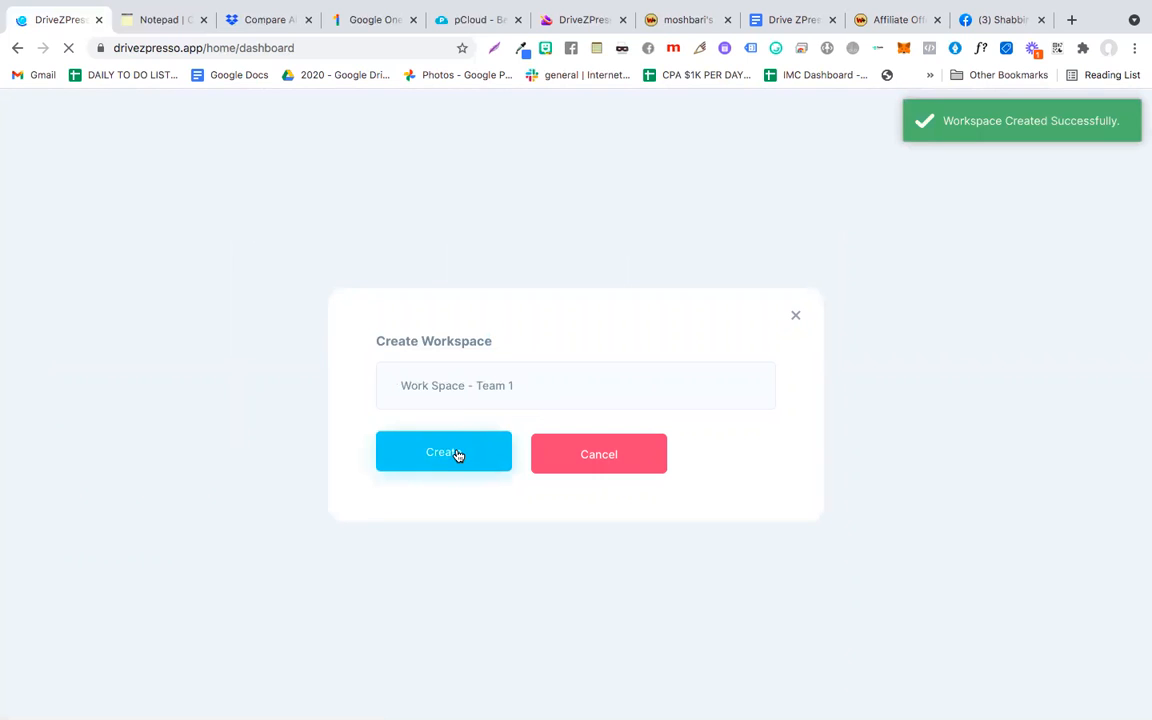
left_click(443, 452)
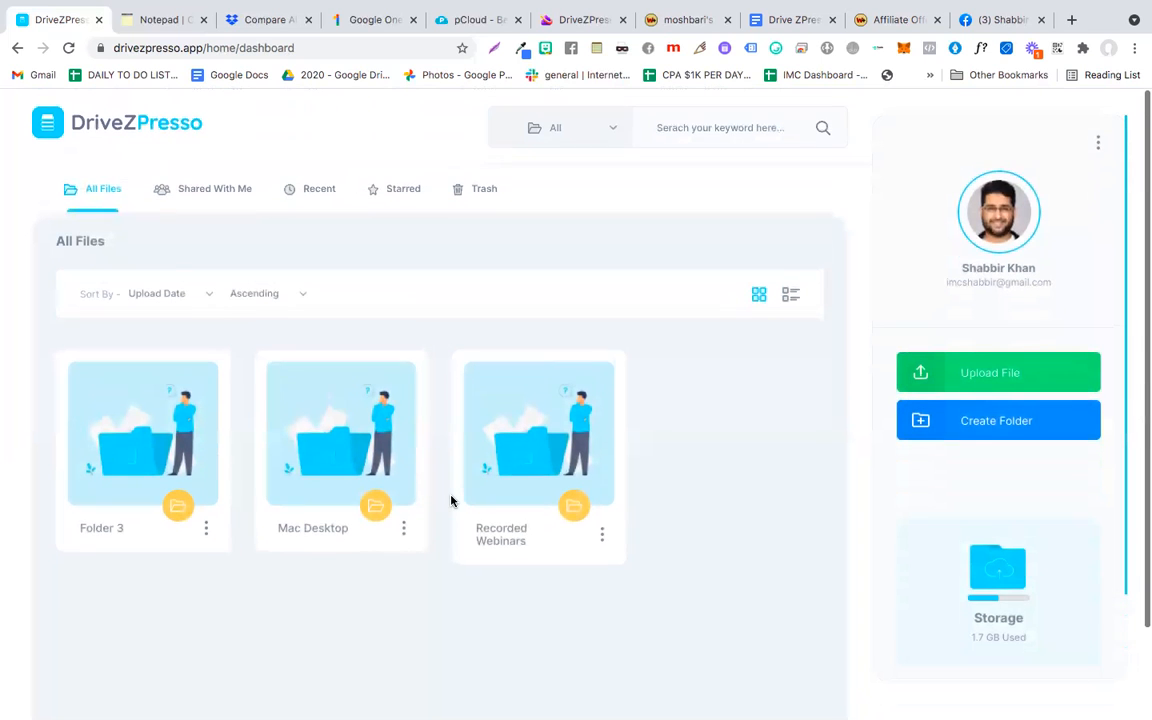
scroll("down", 3)
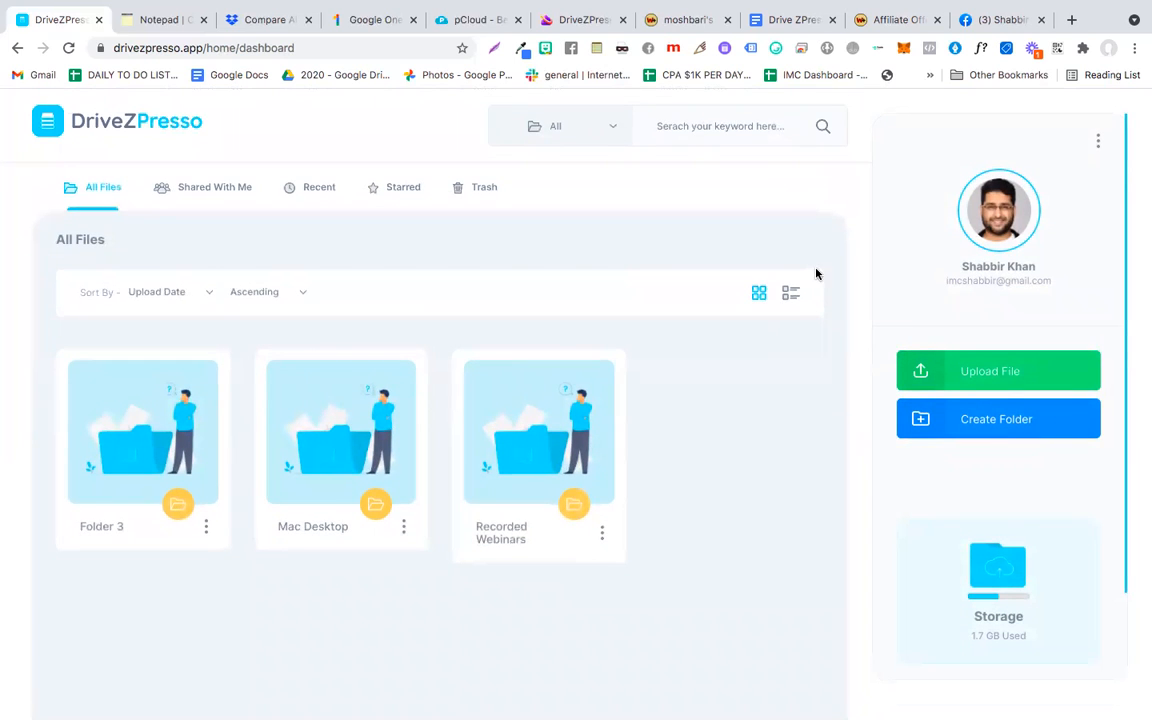
left_click(791, 292)
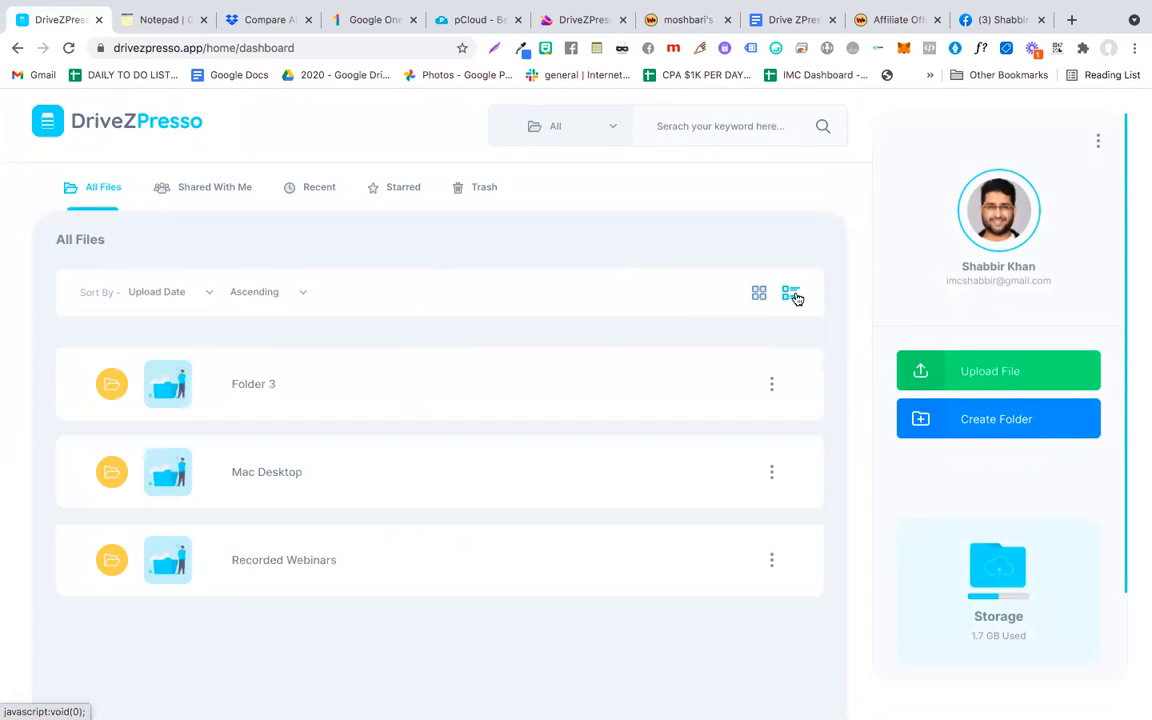
left_click(759, 292)
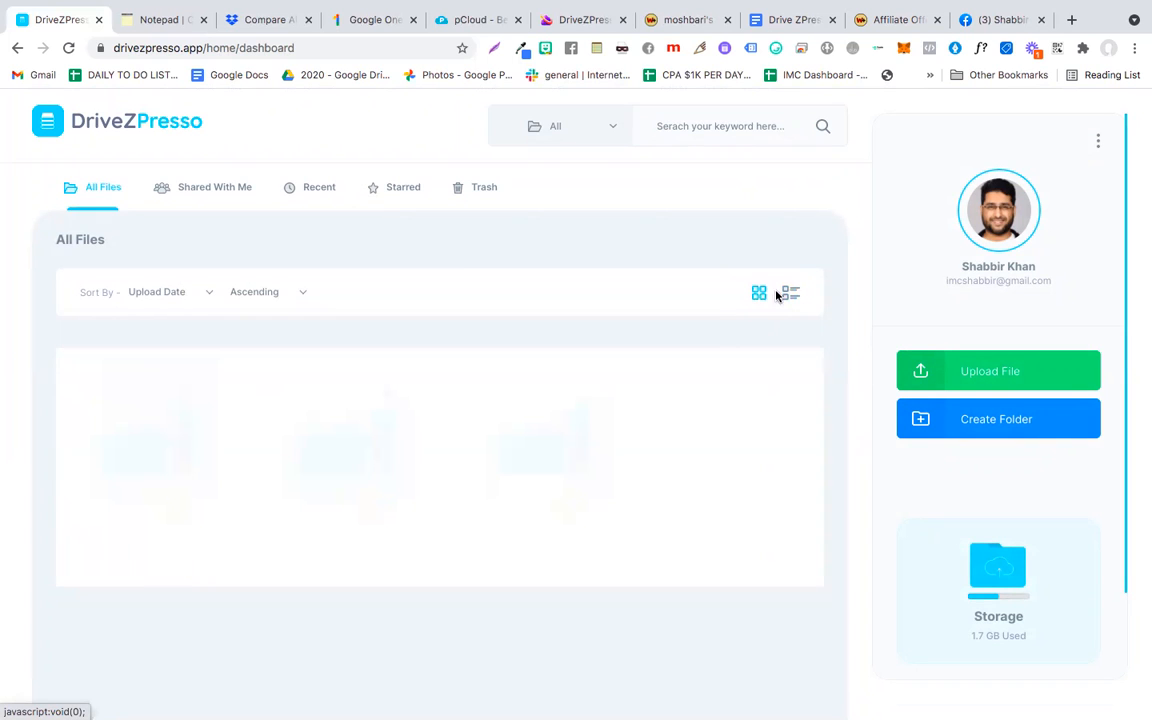
left_click(789, 292)
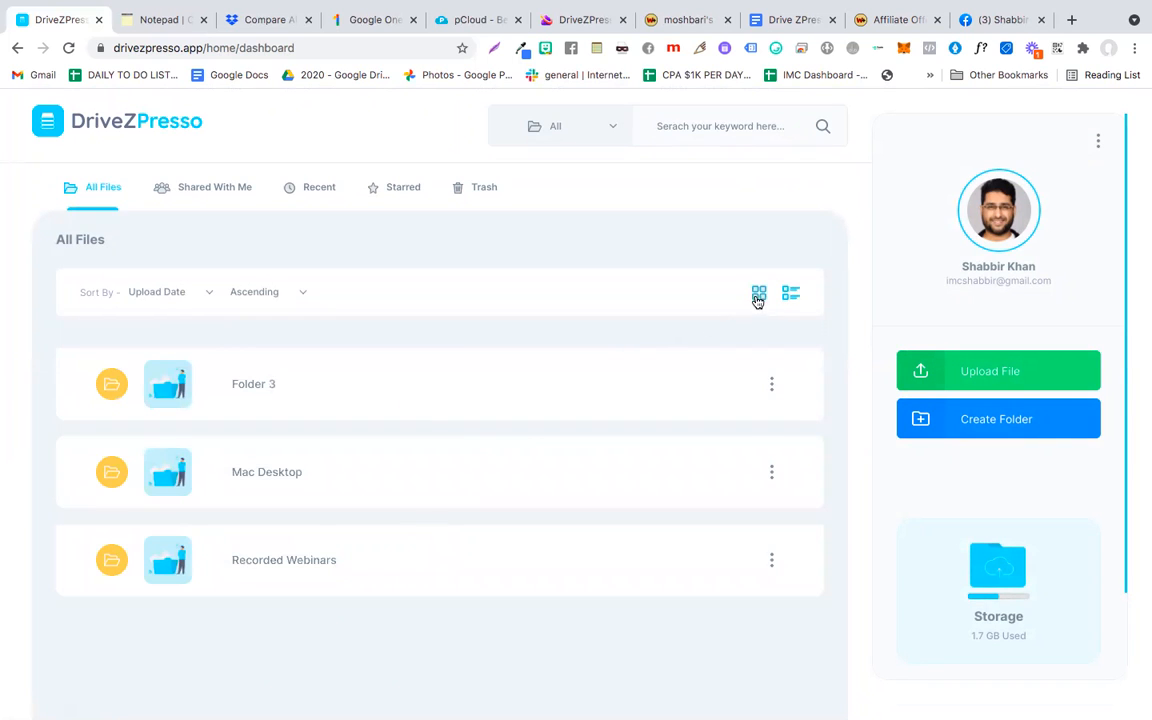
left_click(759, 292)
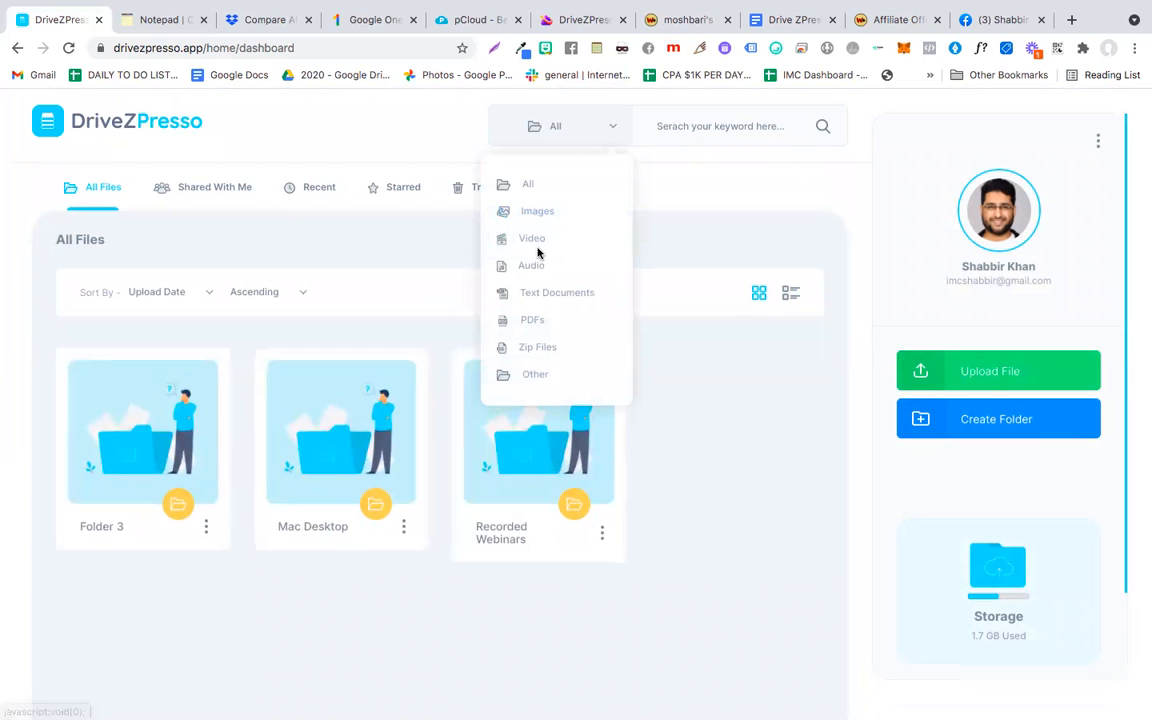
mouse_move(540, 347)
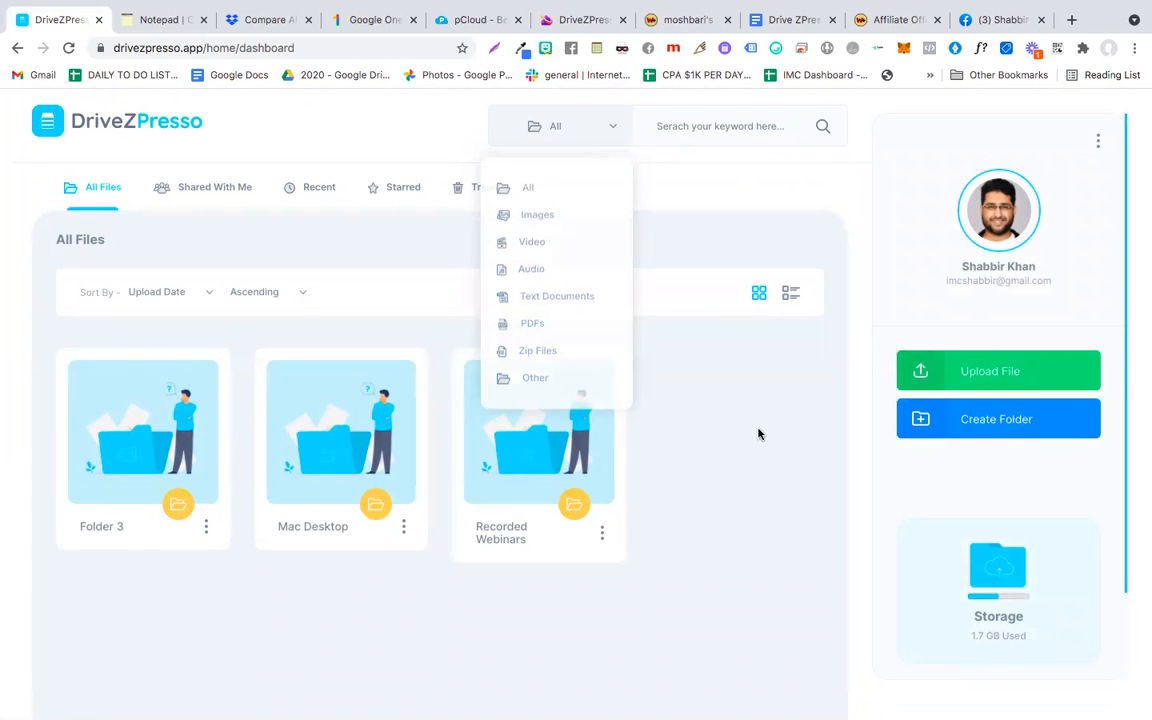
left_click(372, 230)
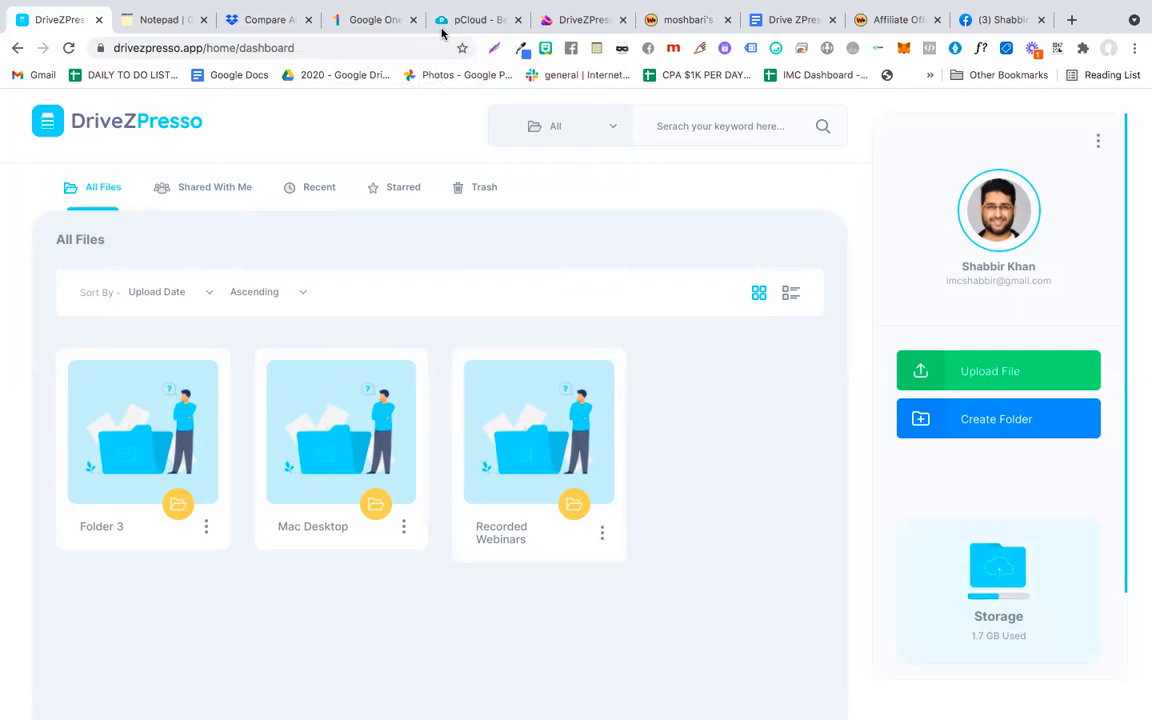
mouse_move(359, 149)
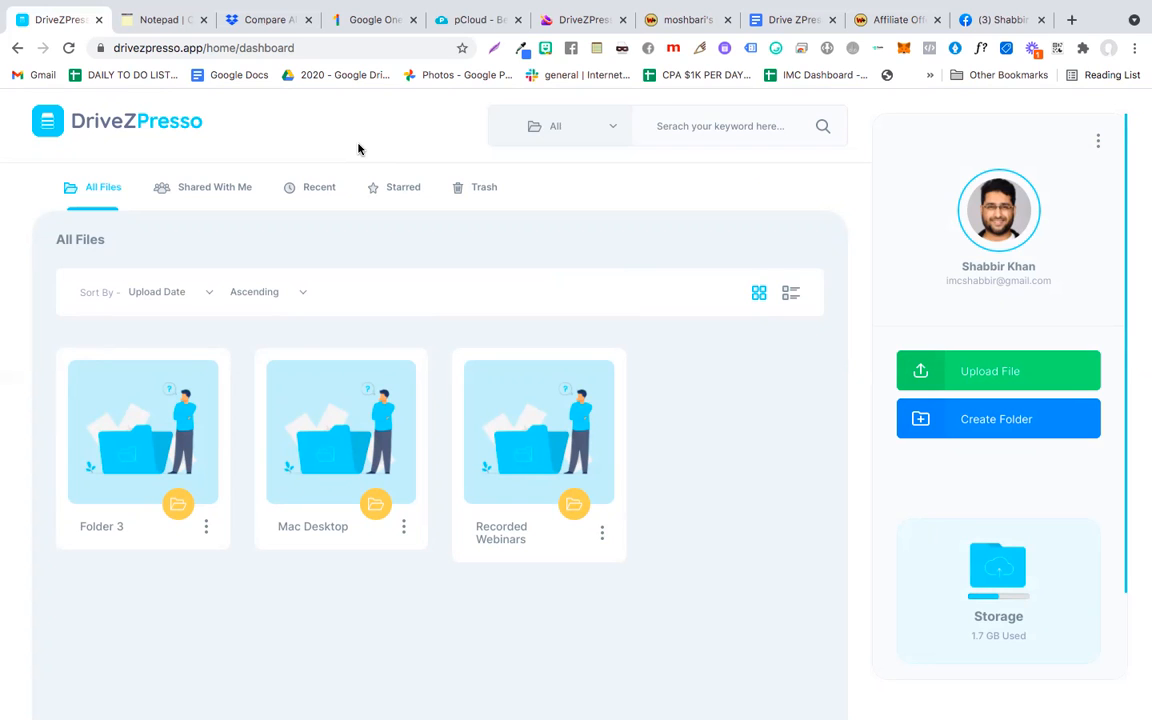
mouse_move(268, 144)
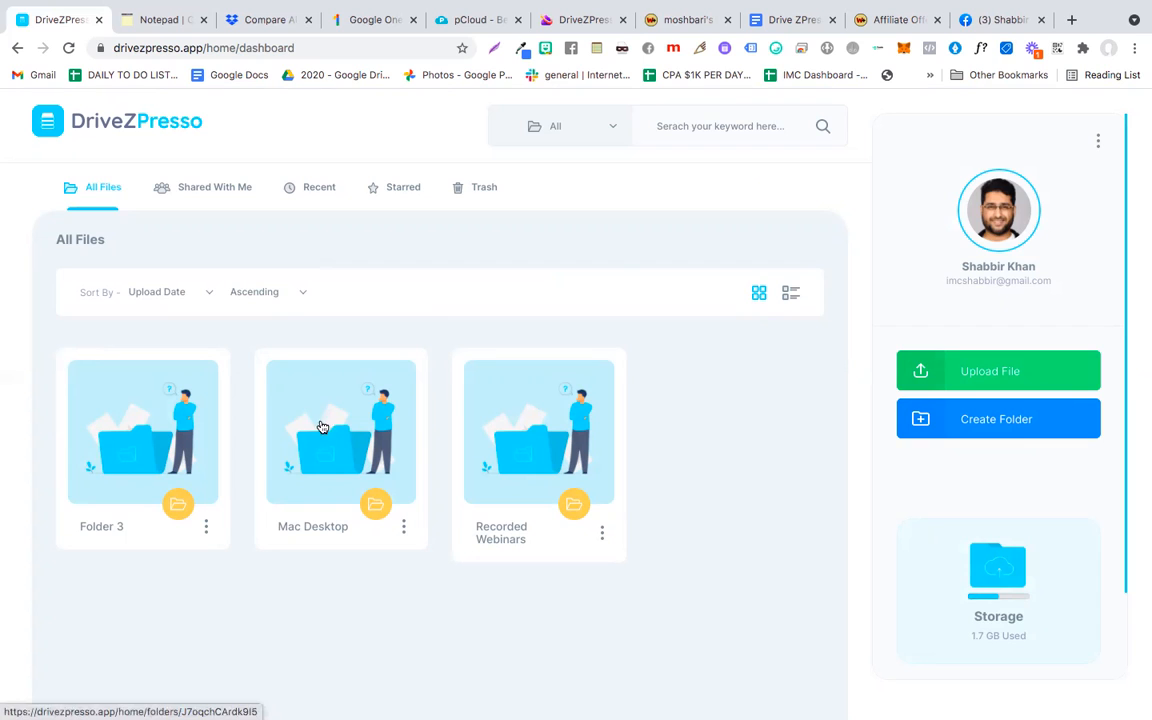
mouse_move(578, 515)
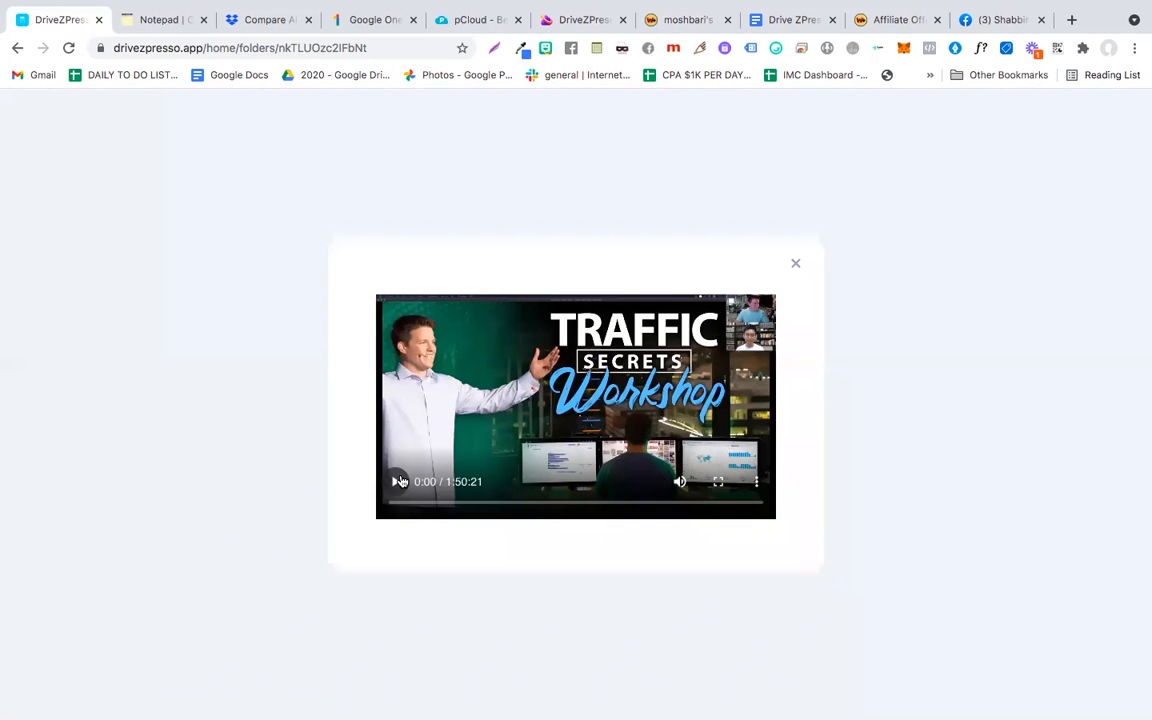
- Play and pause the Traffic Secrets Workshop video preview, then close the preview
left_click(398, 481)
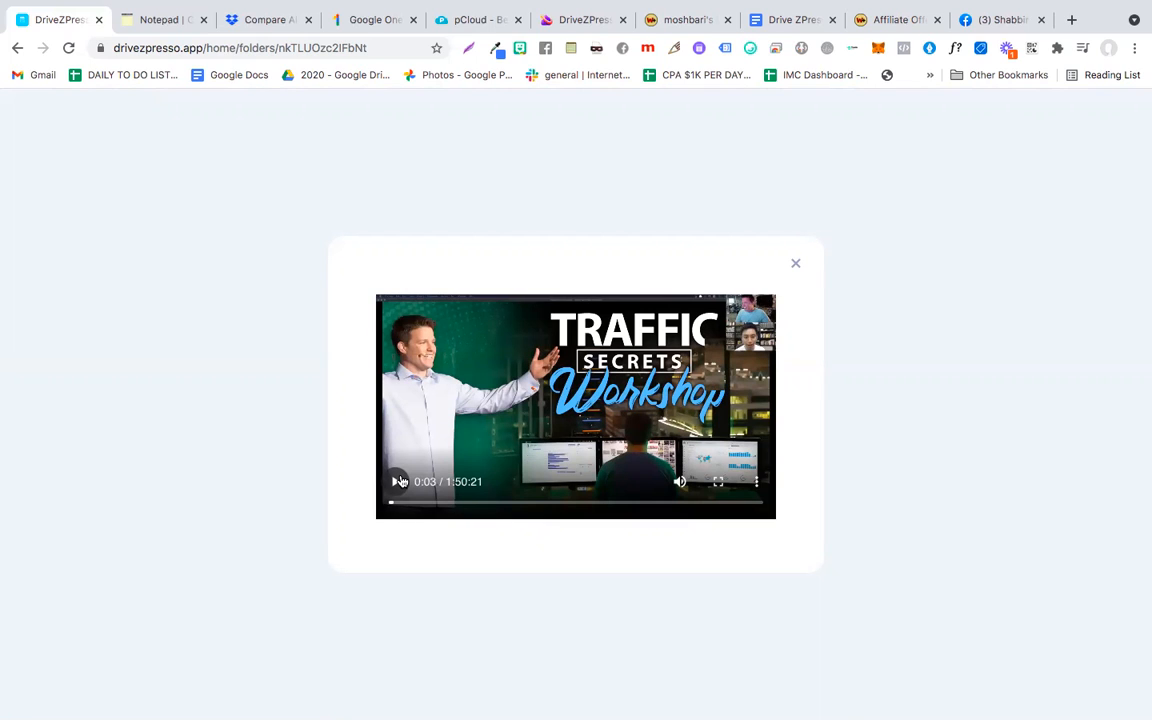
left_click(393, 481)
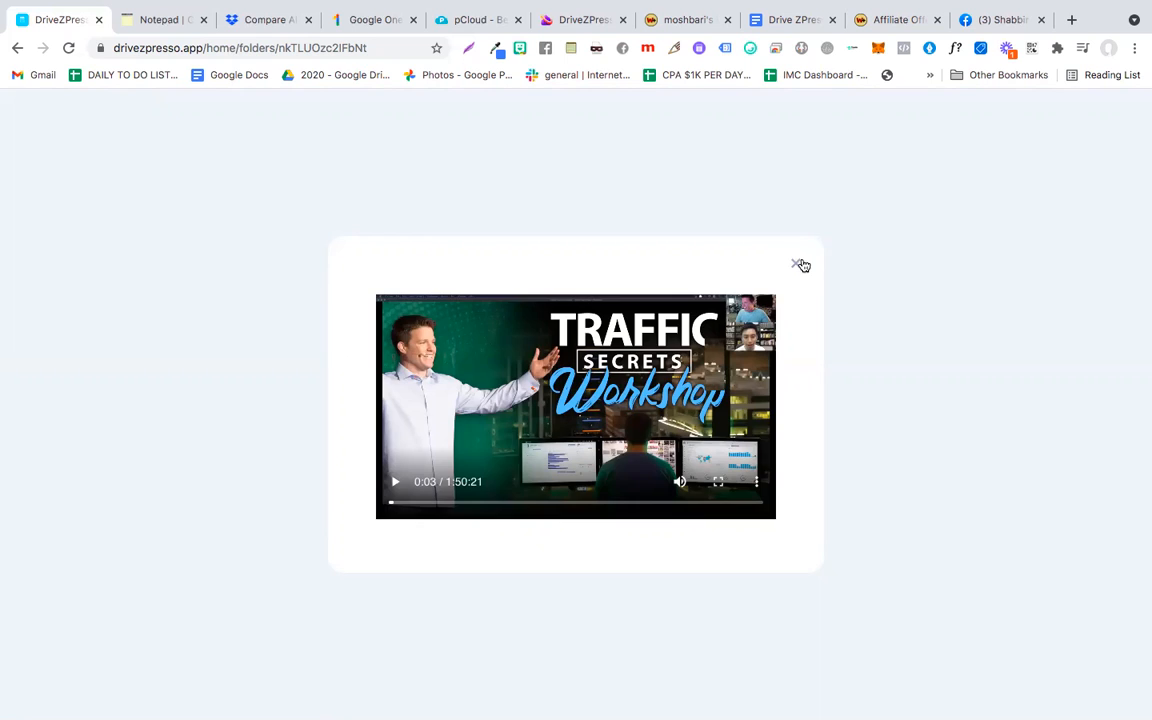
left_click(801, 265)
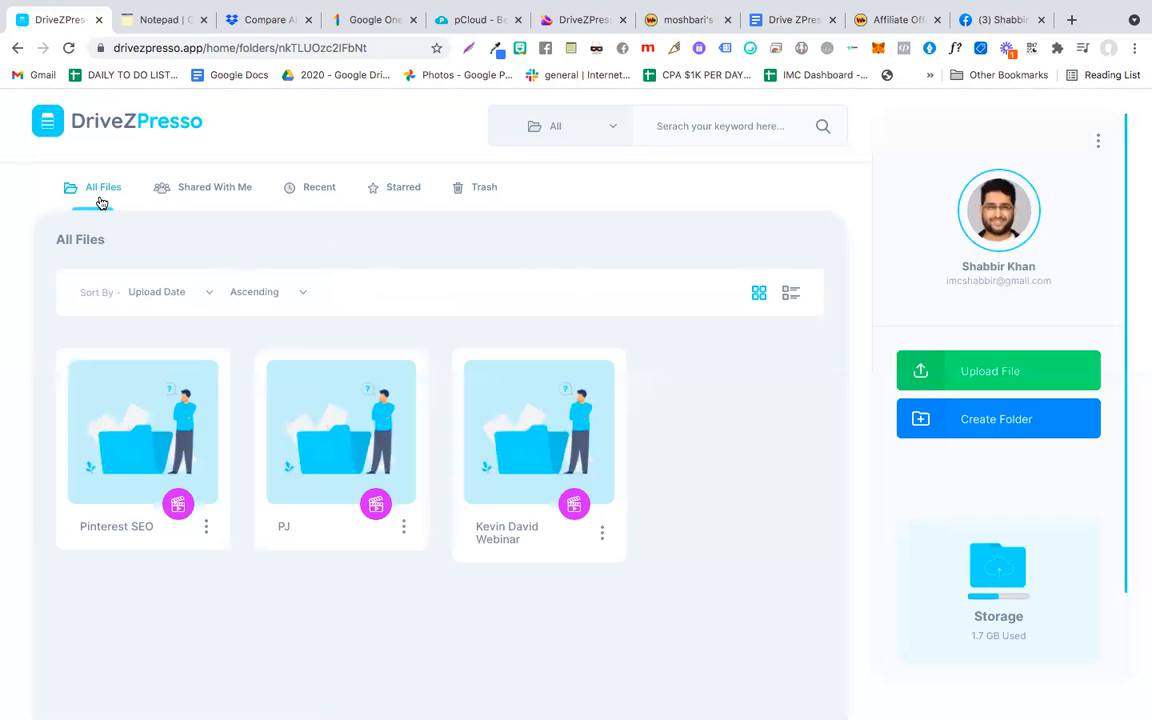
- Return to the All Files root dashboard listing Folder 3, Mac Desktop and Recorded Webinars
left_click(103, 187)
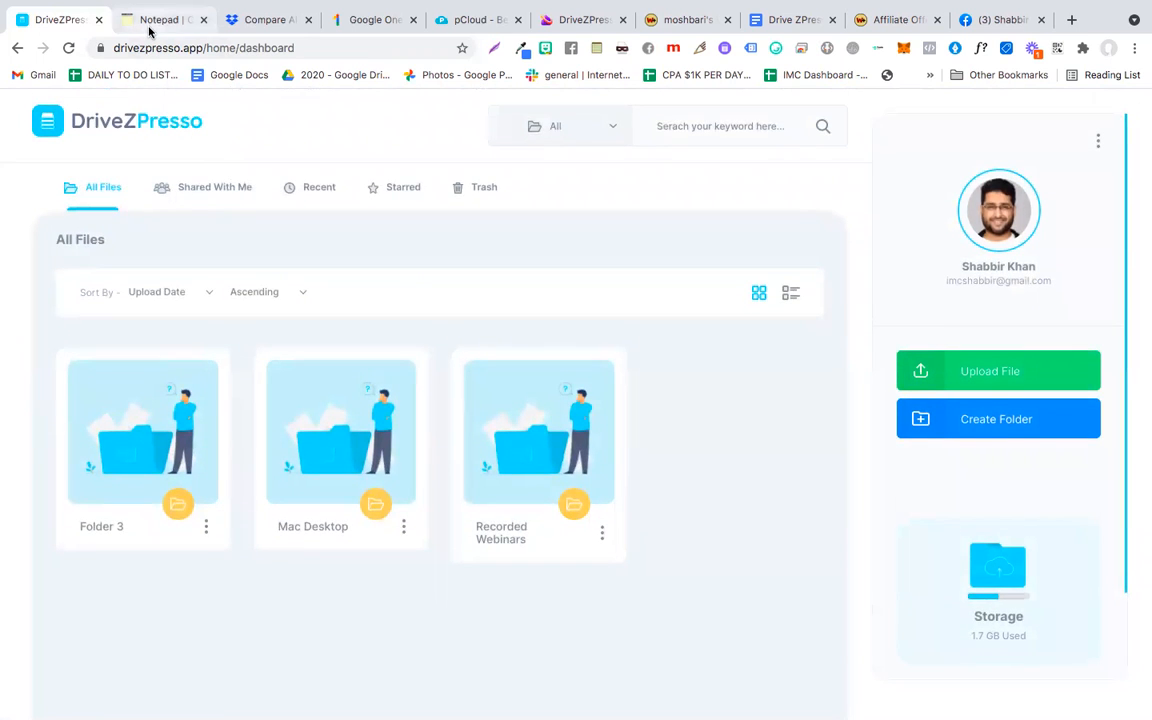
mouse_move(165, 19)
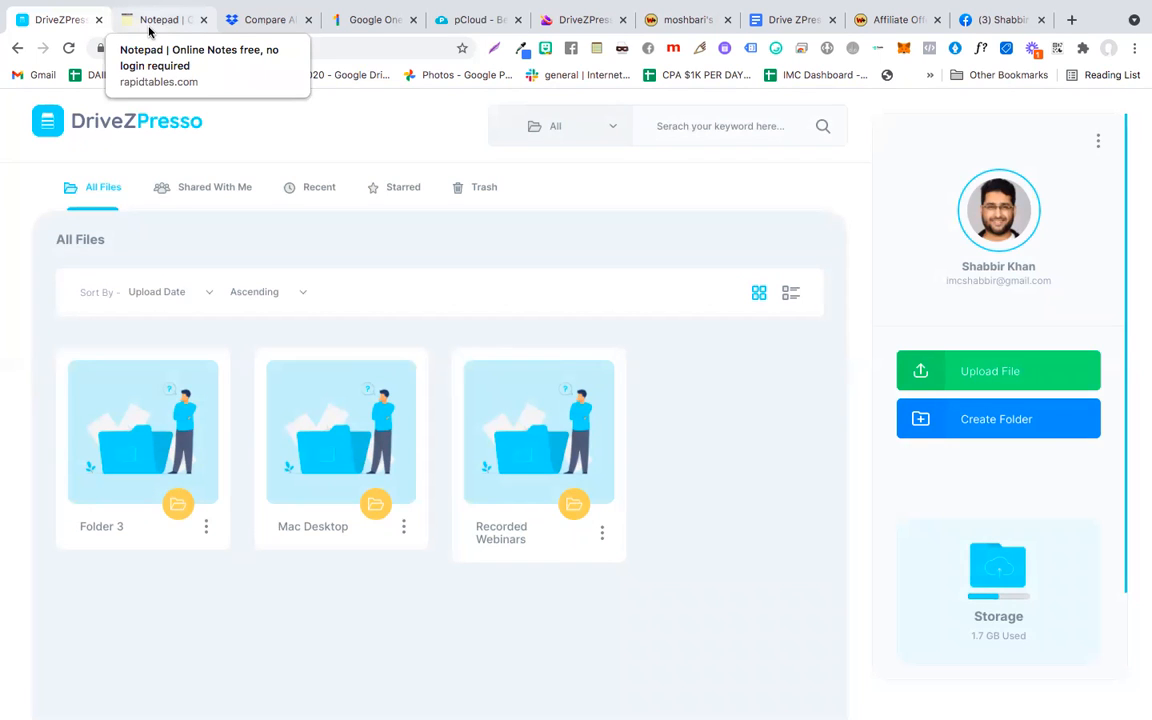
mouse_move(572, 8)
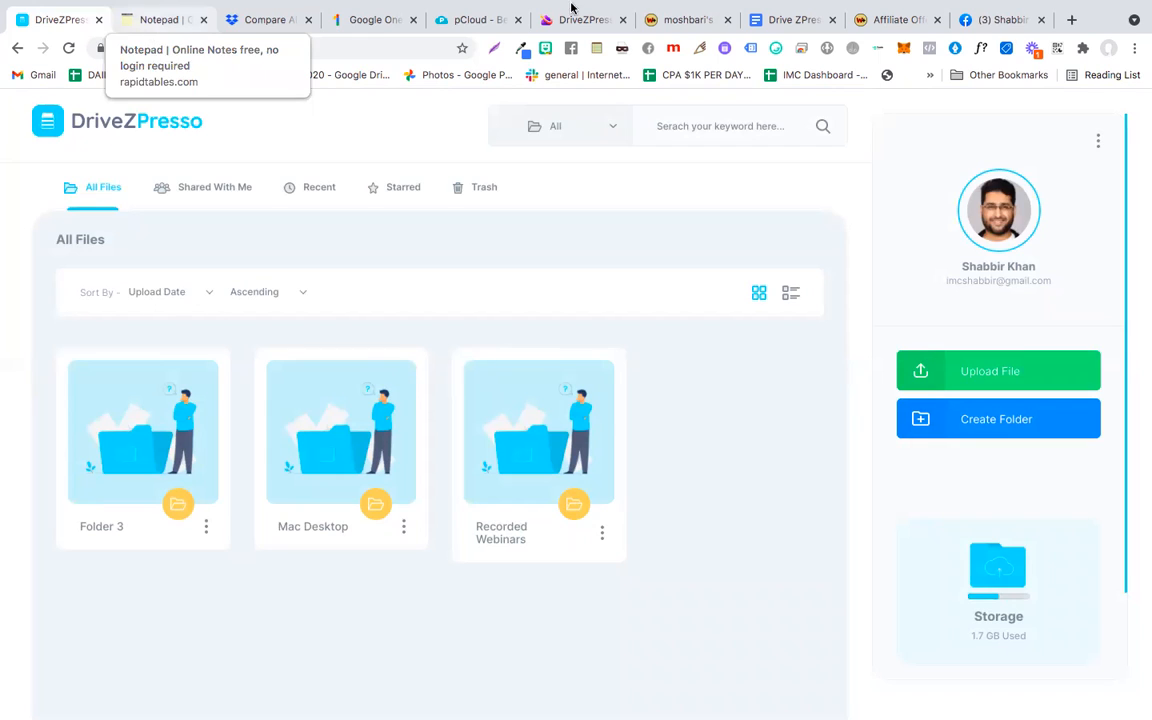
mouse_move(730, 163)
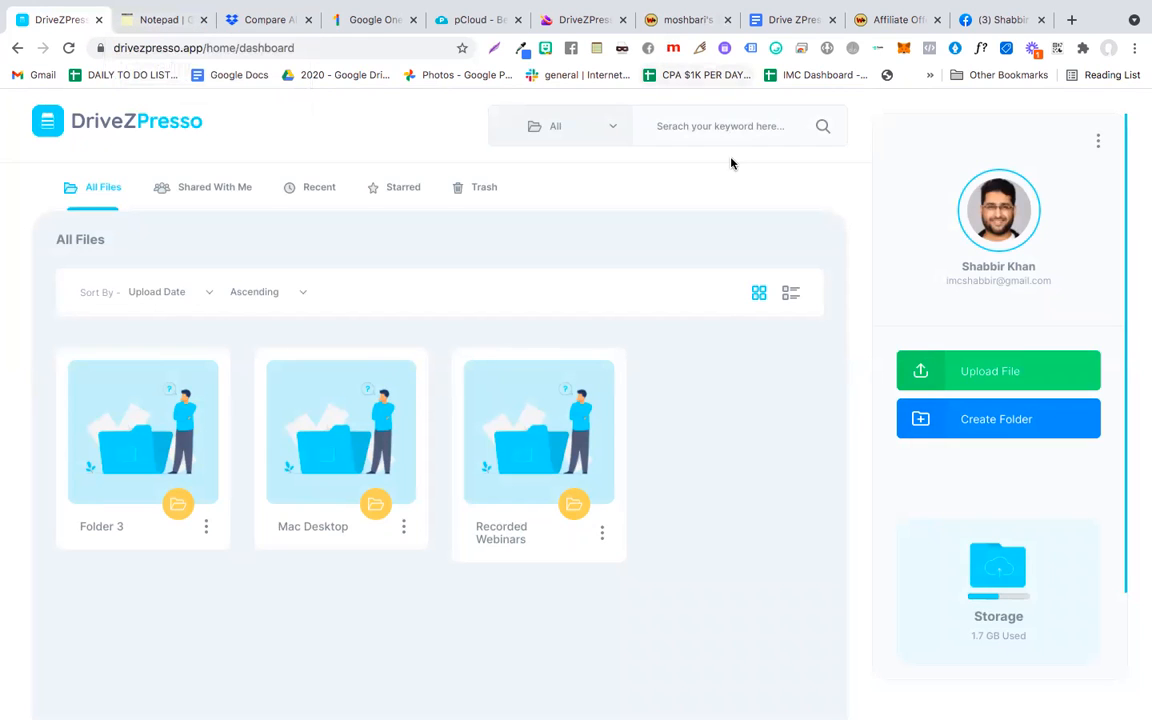